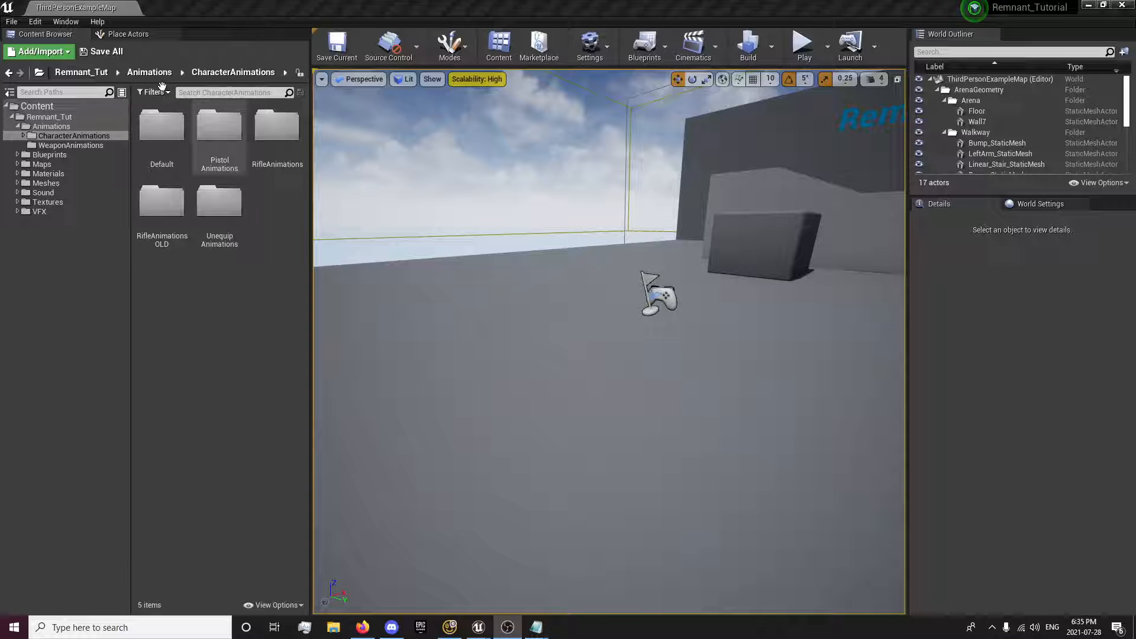
Open ST_WeaponAnimations from Blueprints > Data > Structures in the Content Browser
left_click(50, 154)
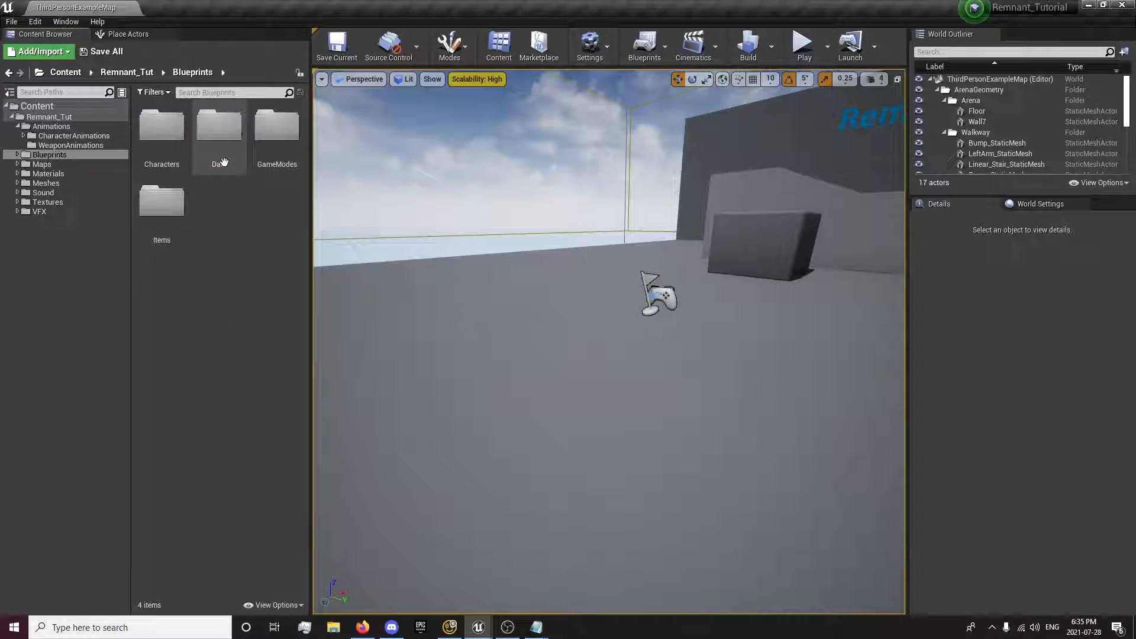
double_click(219, 131)
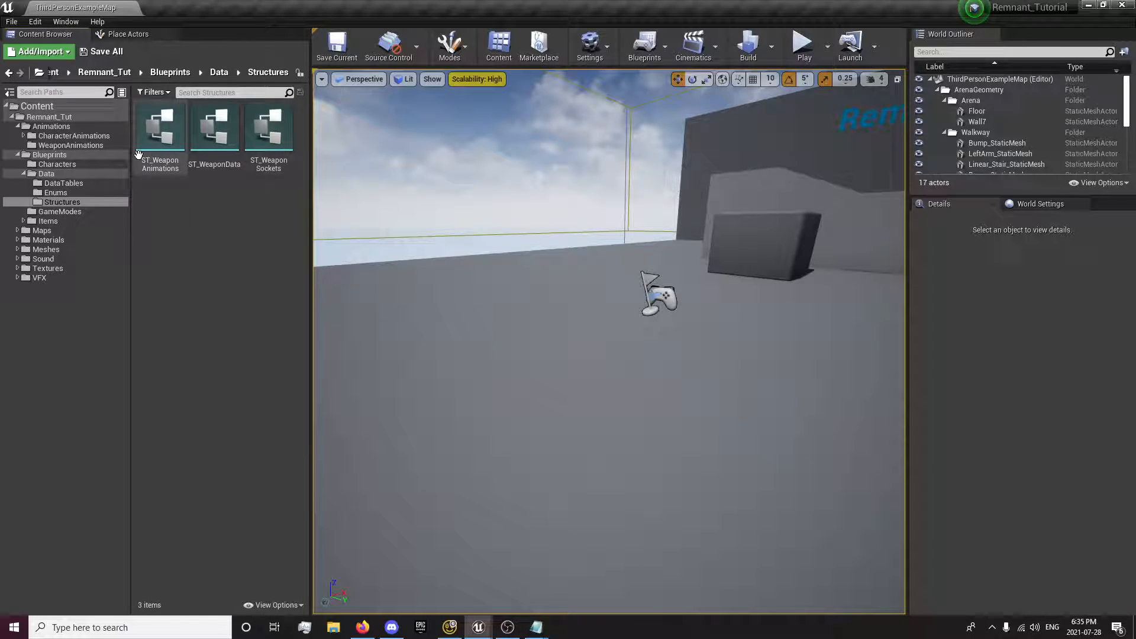
double_click(160, 126)
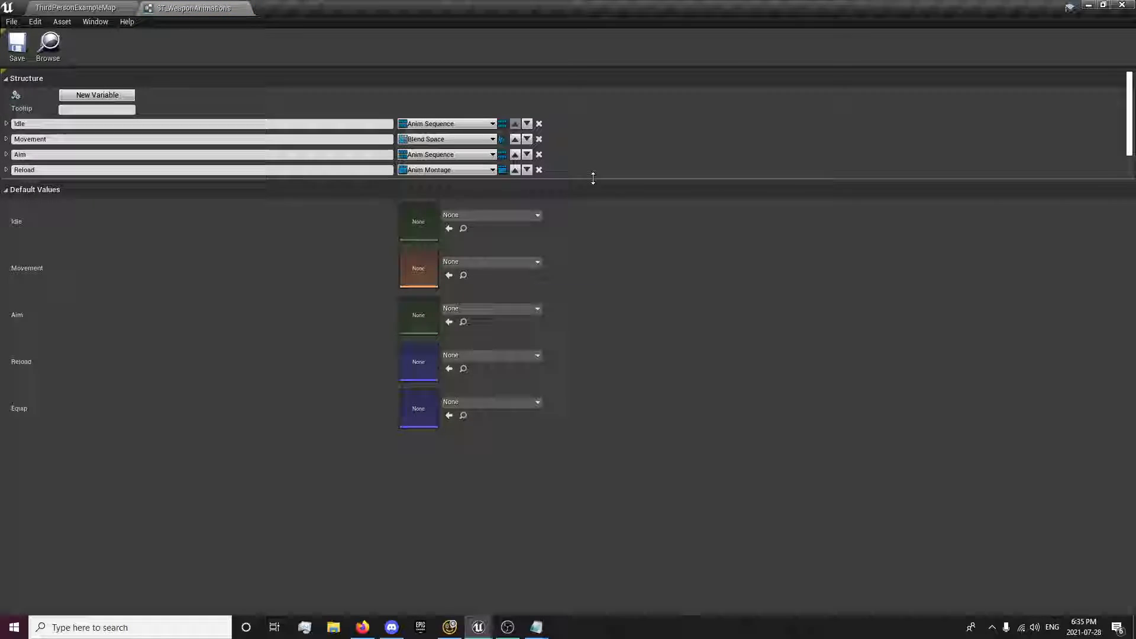
left_click(96, 95)
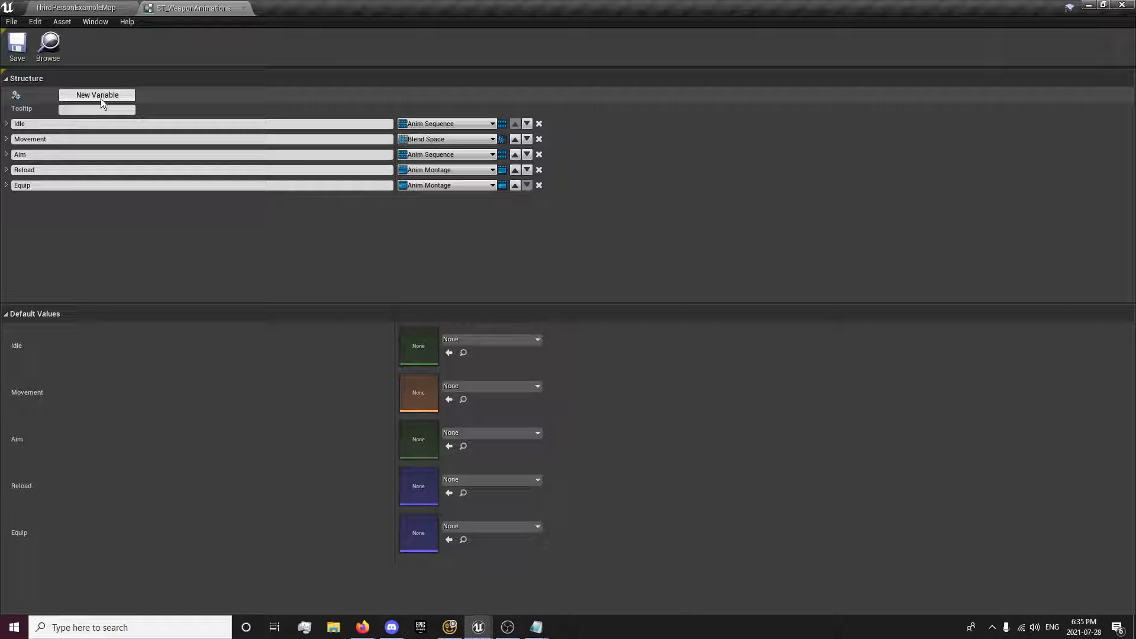
mouse_move(122, 241)
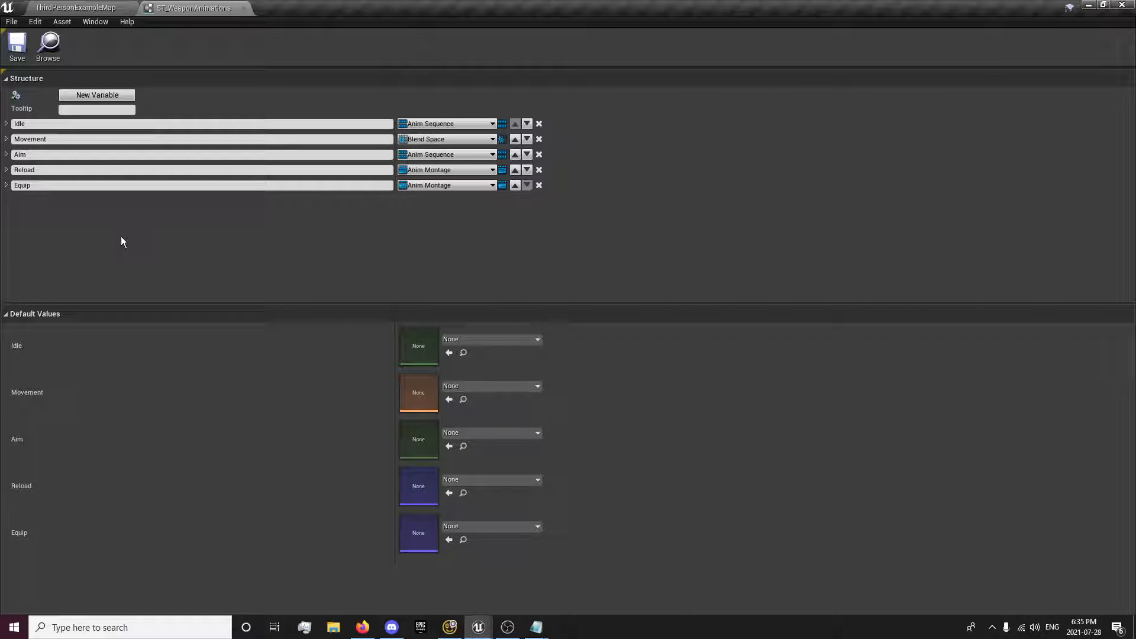
Add an UpperBodyJog Anim Sequence member and move it up to sit just below Idle
left_click(96, 95)
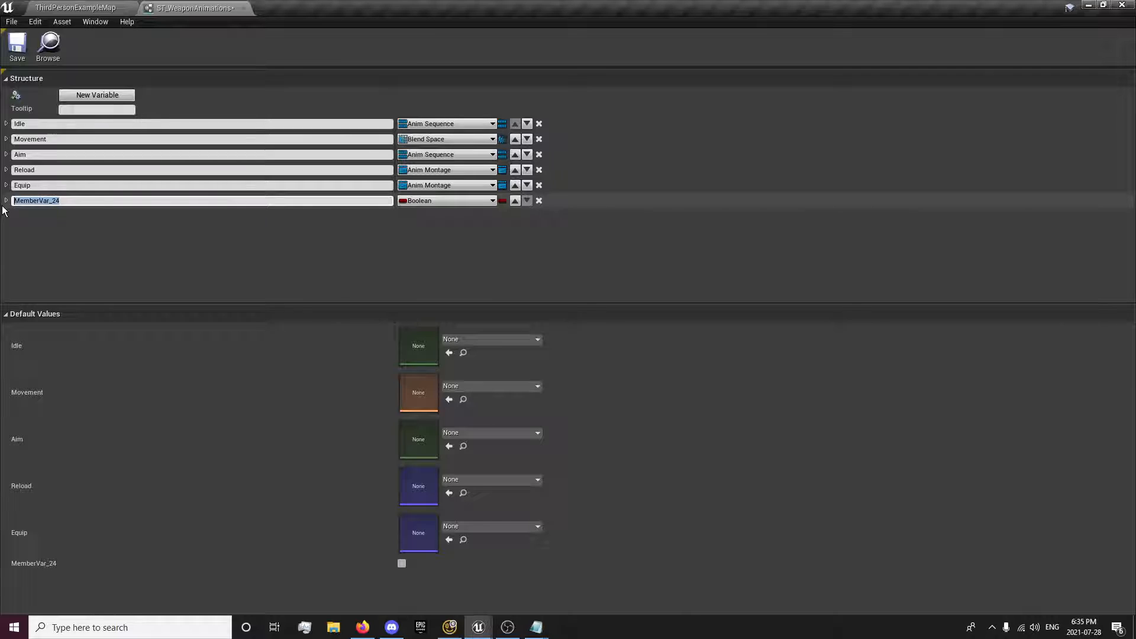
type("UpperBodyJog")
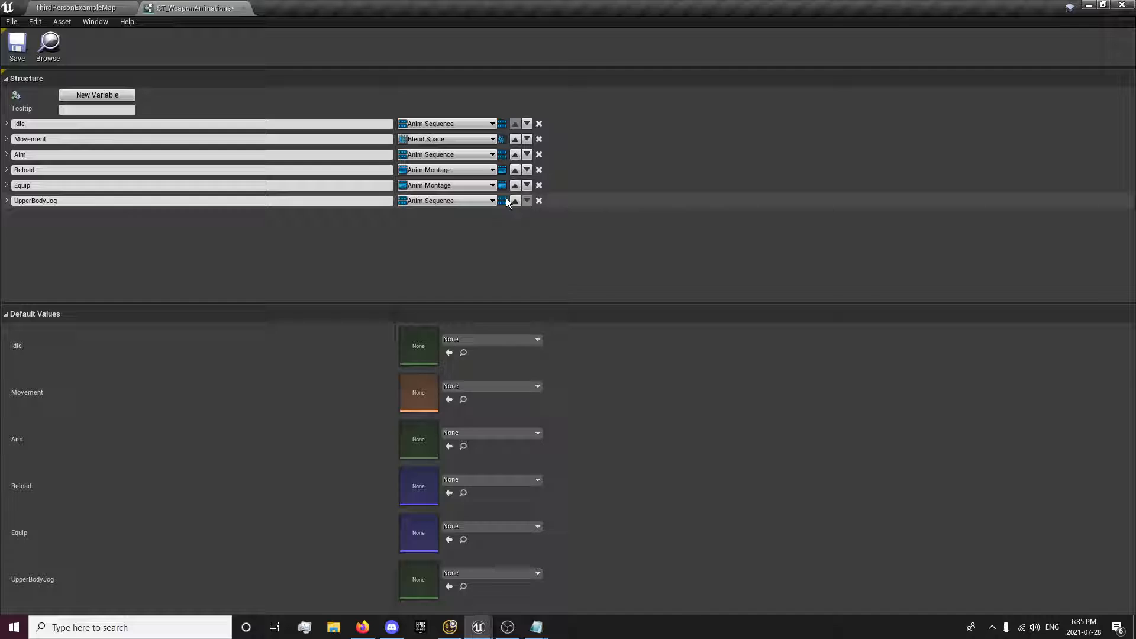
left_click(515, 201)
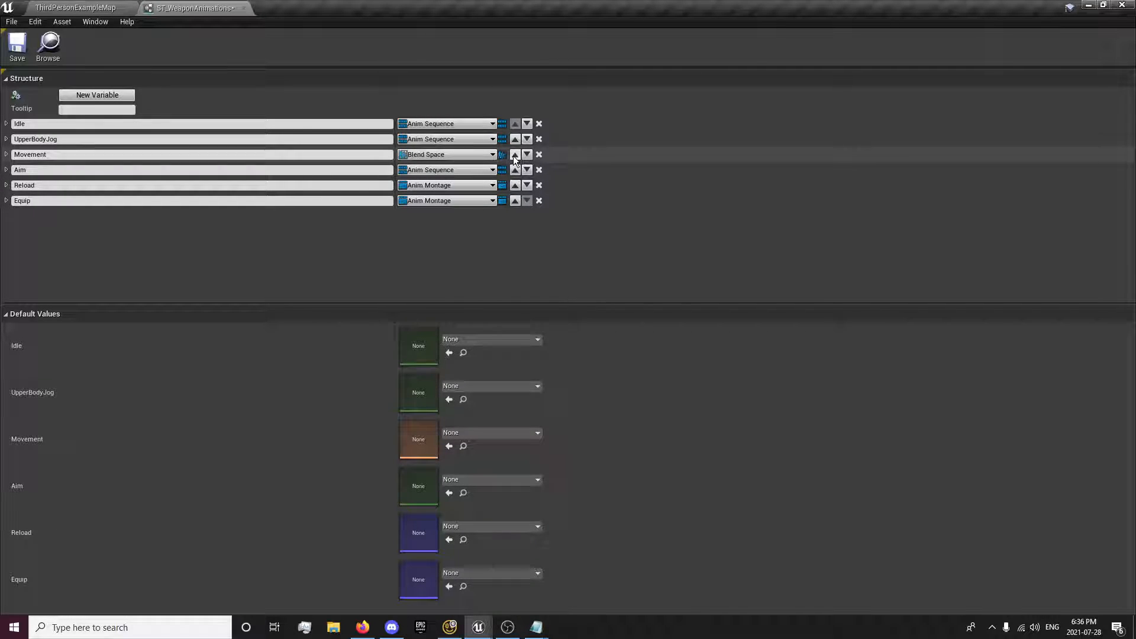
left_click(501, 123)
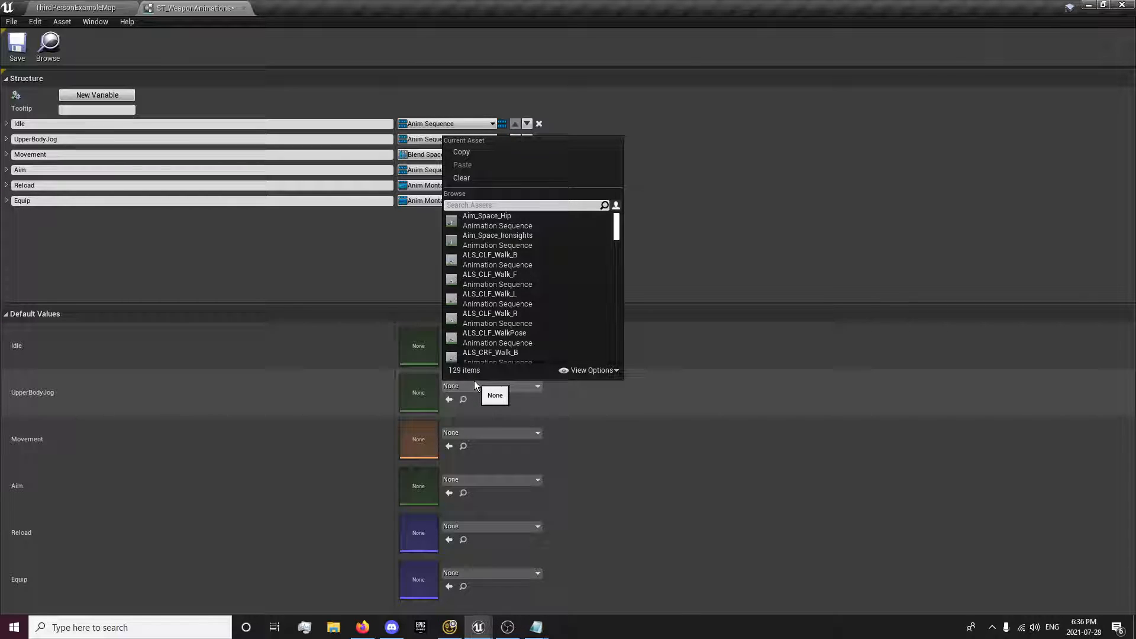
left_click(423, 49)
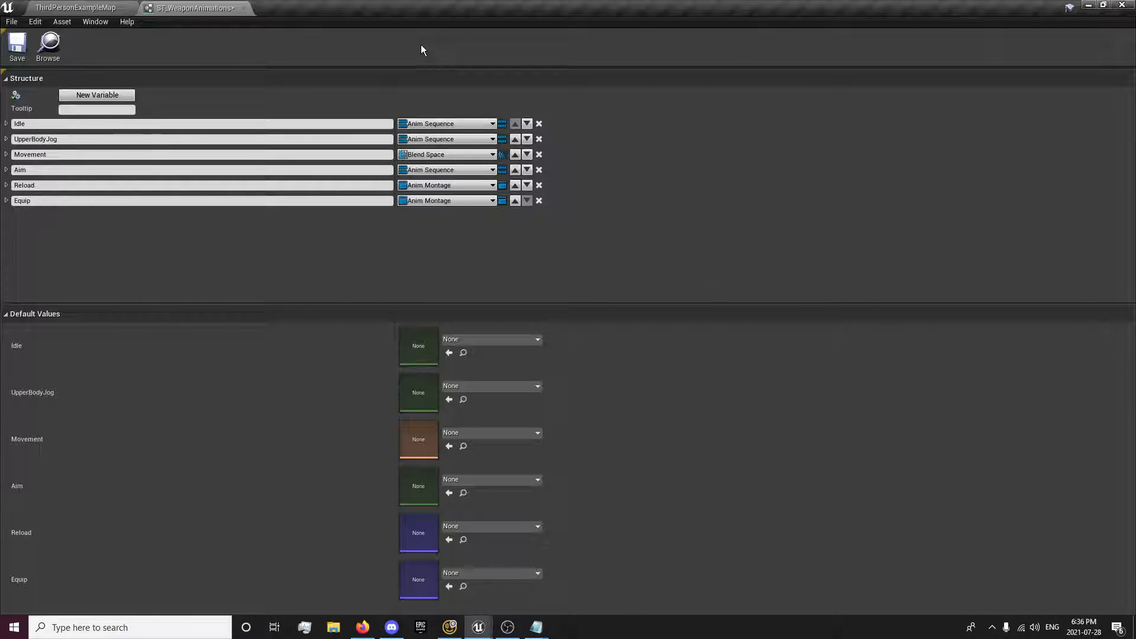
mouse_move(48, 328)
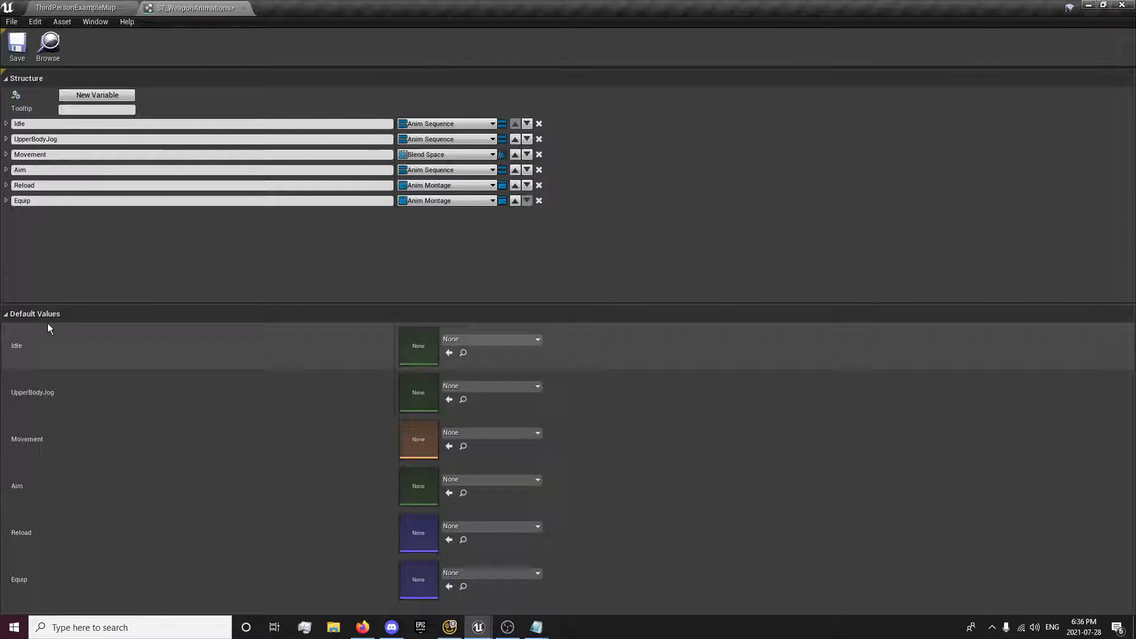
mouse_move(27, 347)
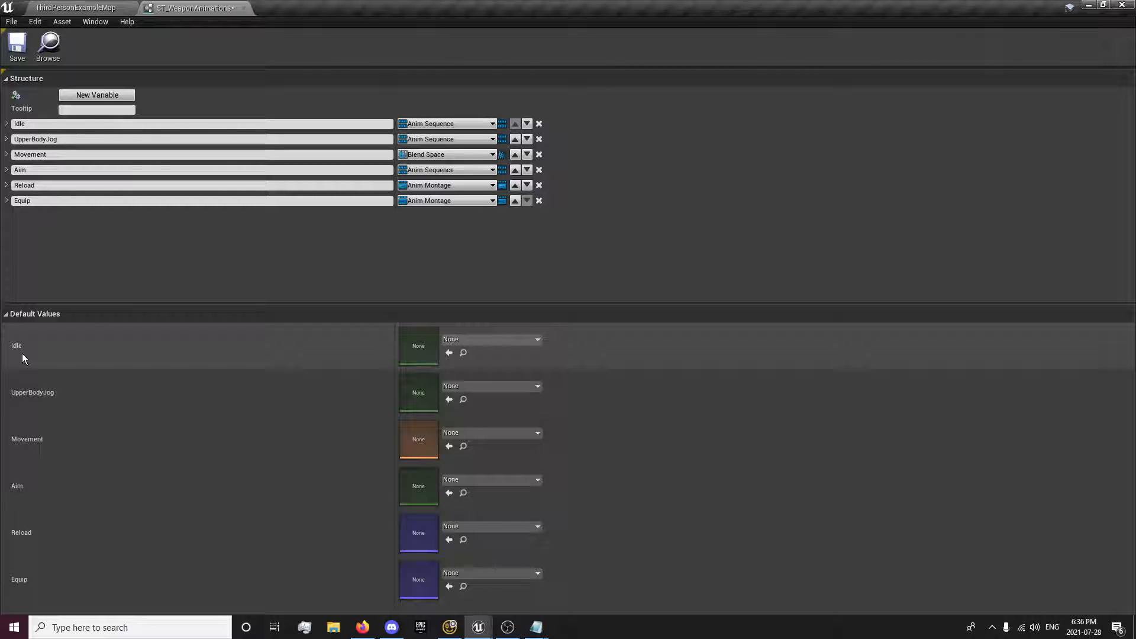
mouse_move(18, 351)
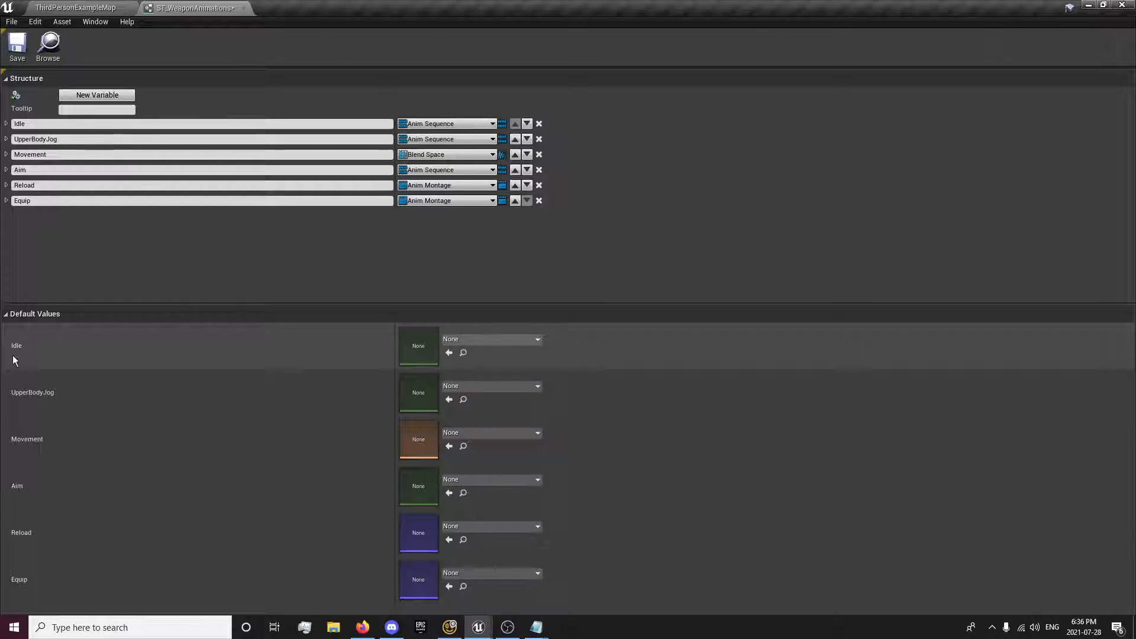
mouse_move(455, 352)
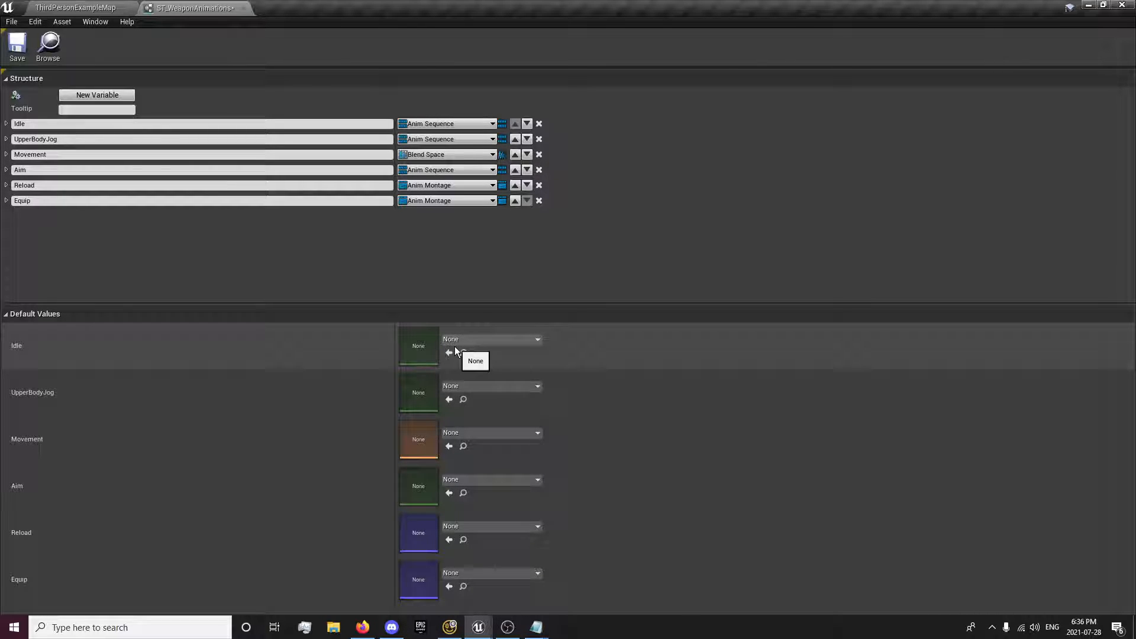
mouse_move(672, 348)
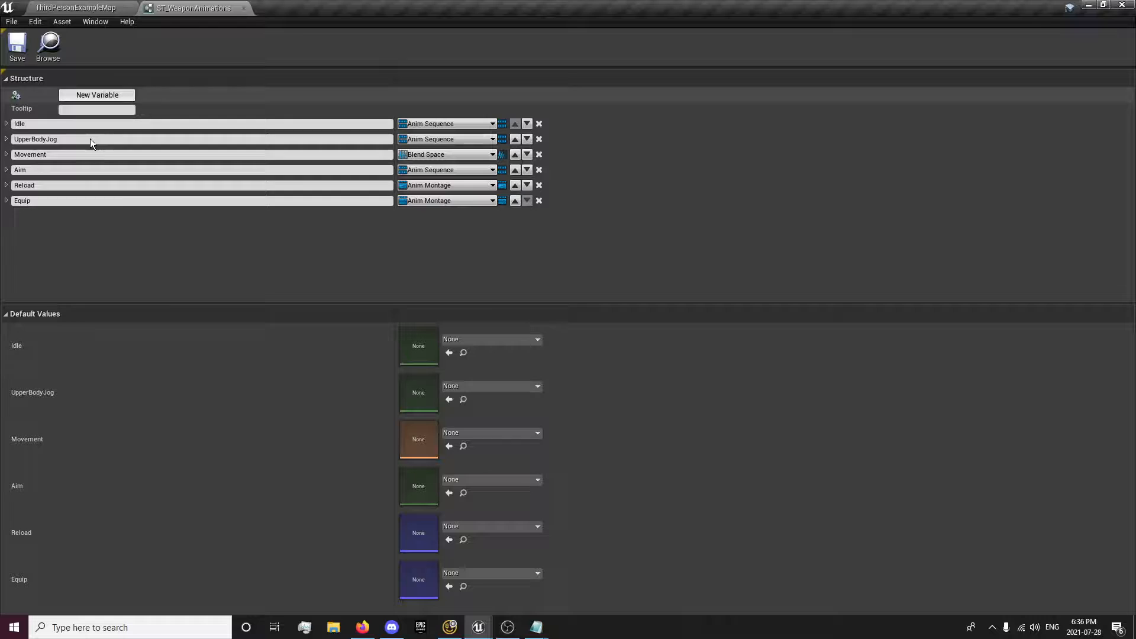
mouse_move(325, 460)
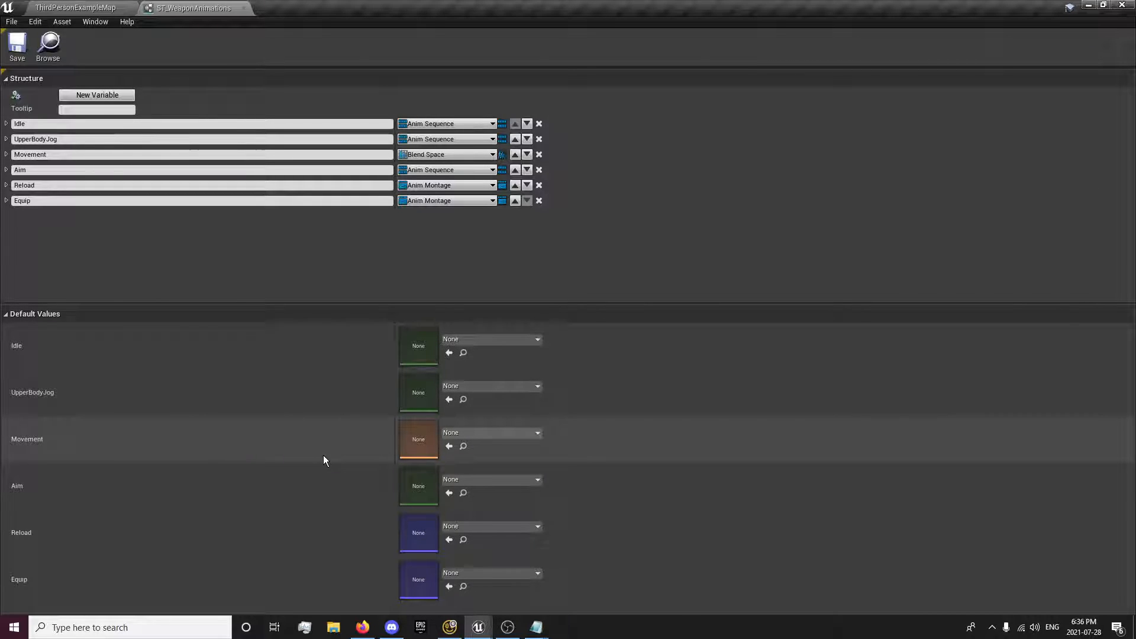
mouse_move(38, 392)
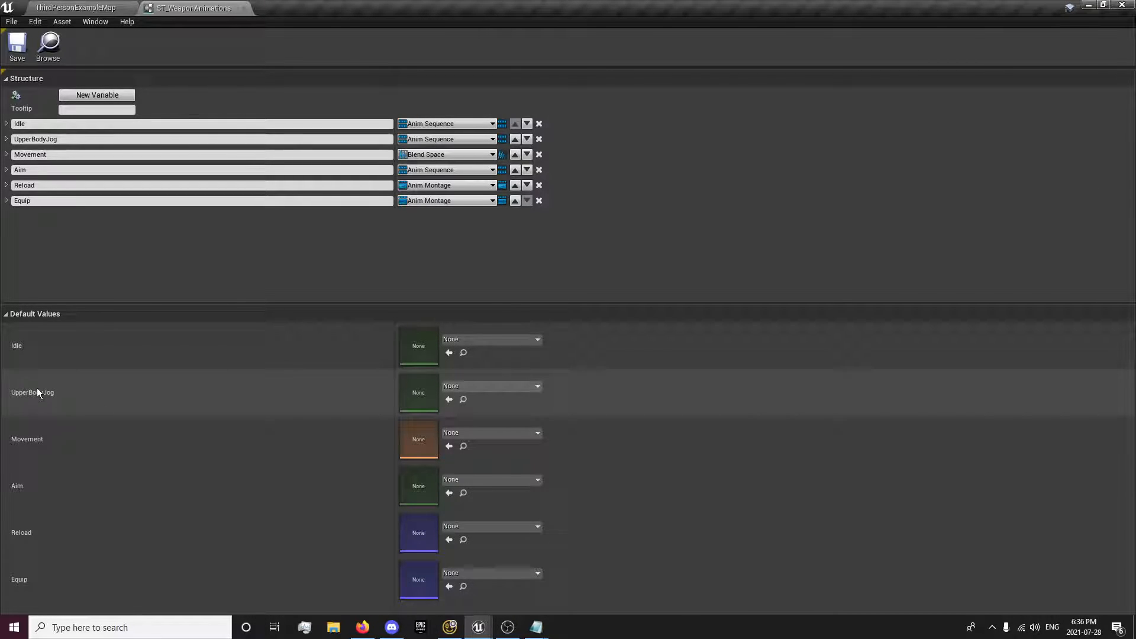
mouse_move(37, 391)
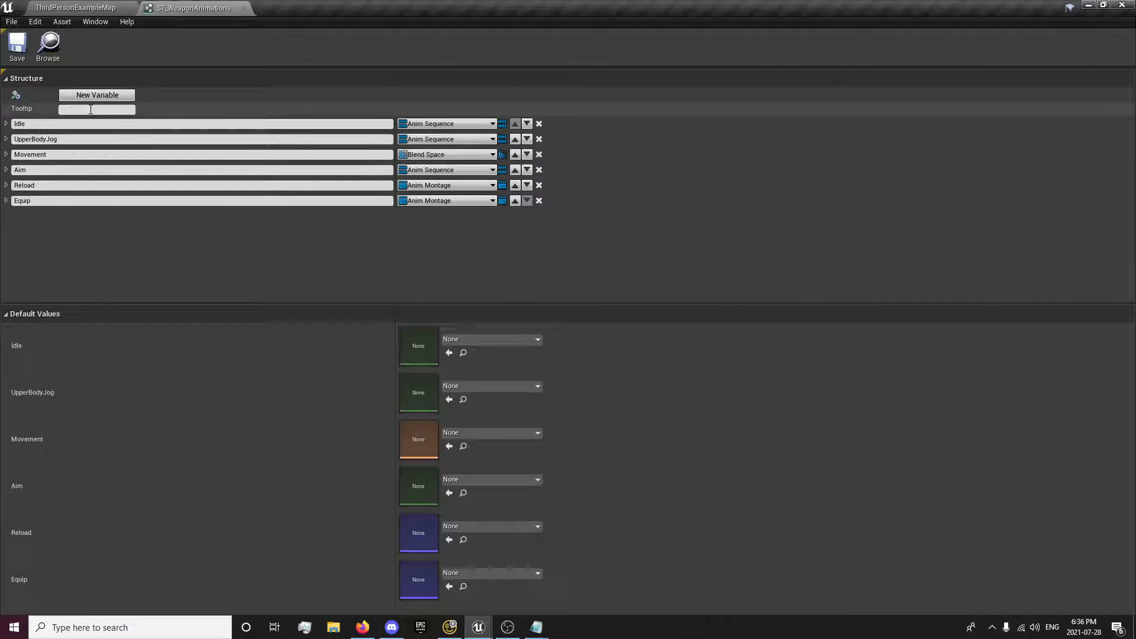
Add an AimedLowerBodyMovement Blend Space member and move it up below Movement
left_click(96, 95)
type("A")
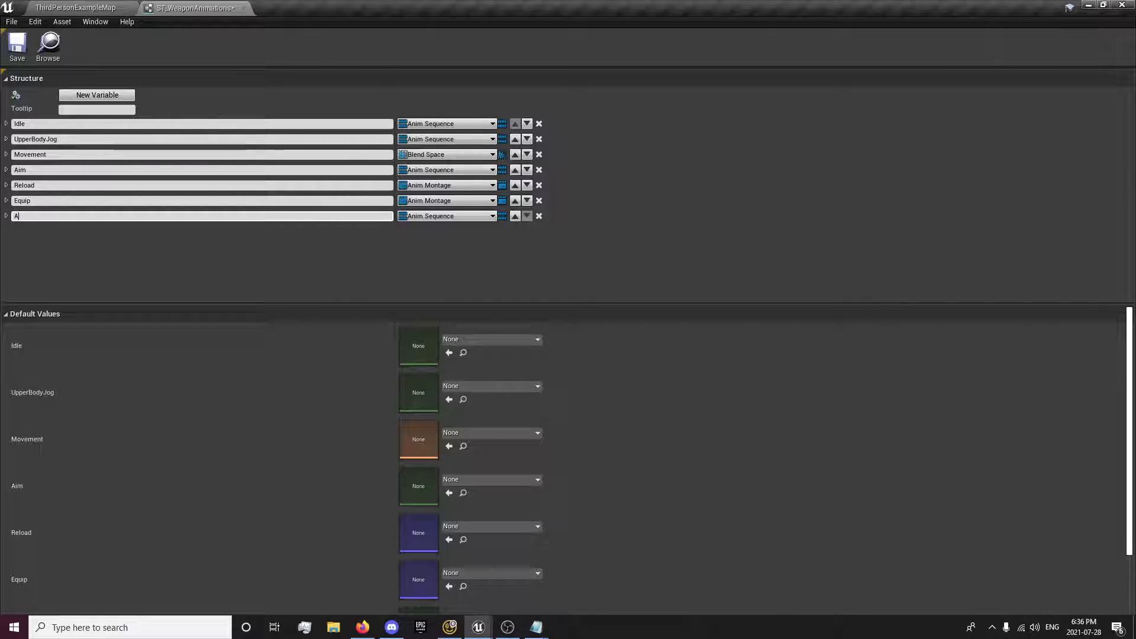
type("imedLowerBodyMoveme")
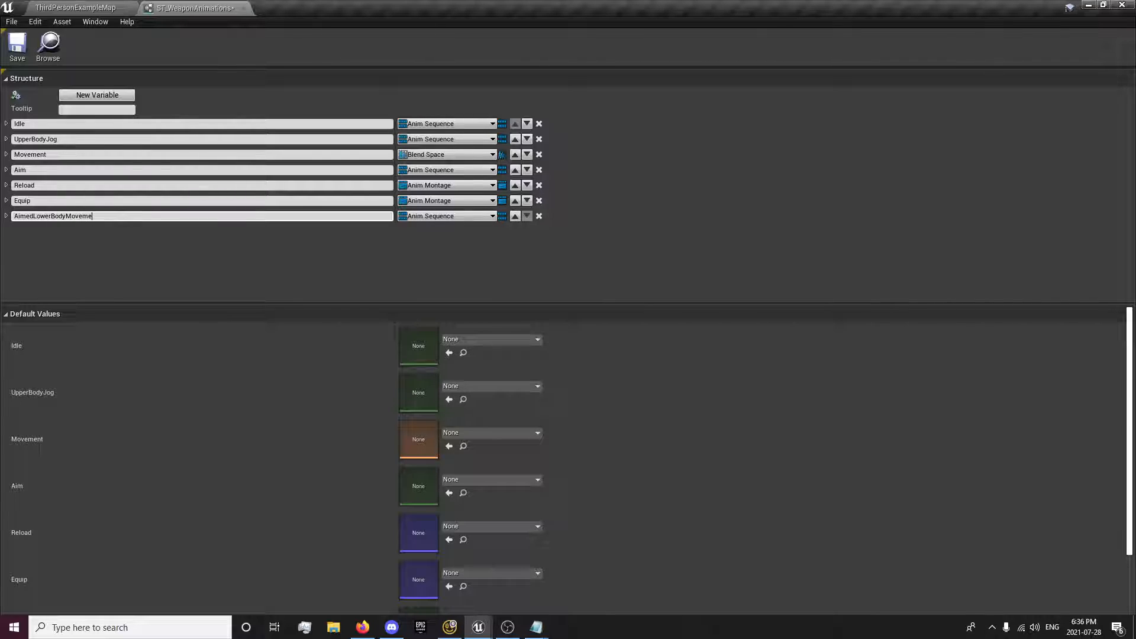
mouse_move(471, 224)
type("blend")
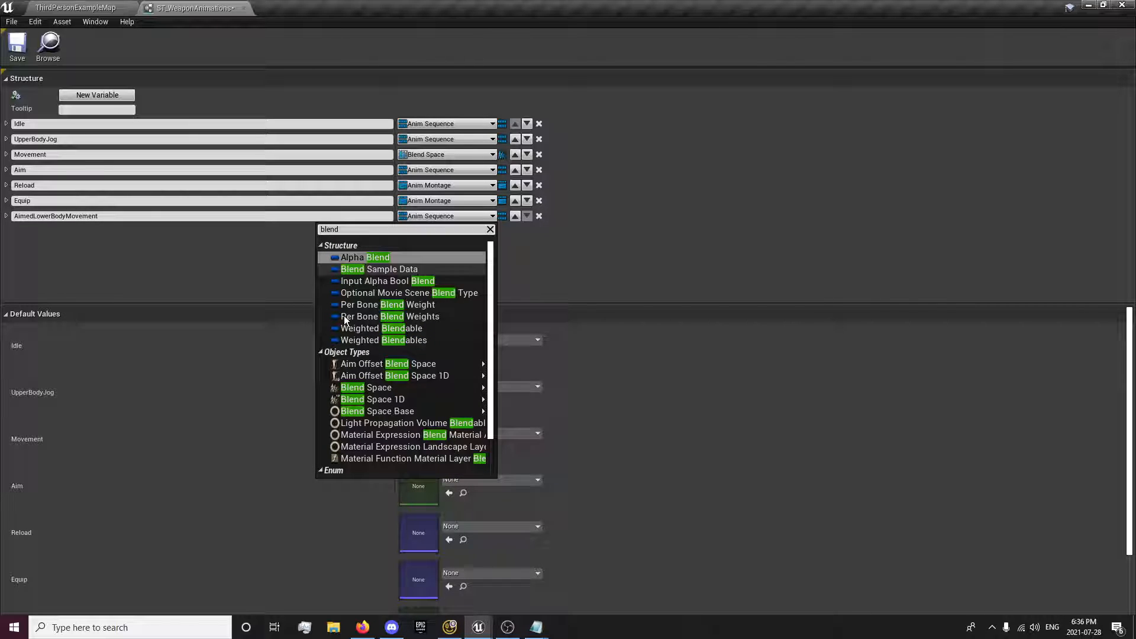
left_click(366, 387)
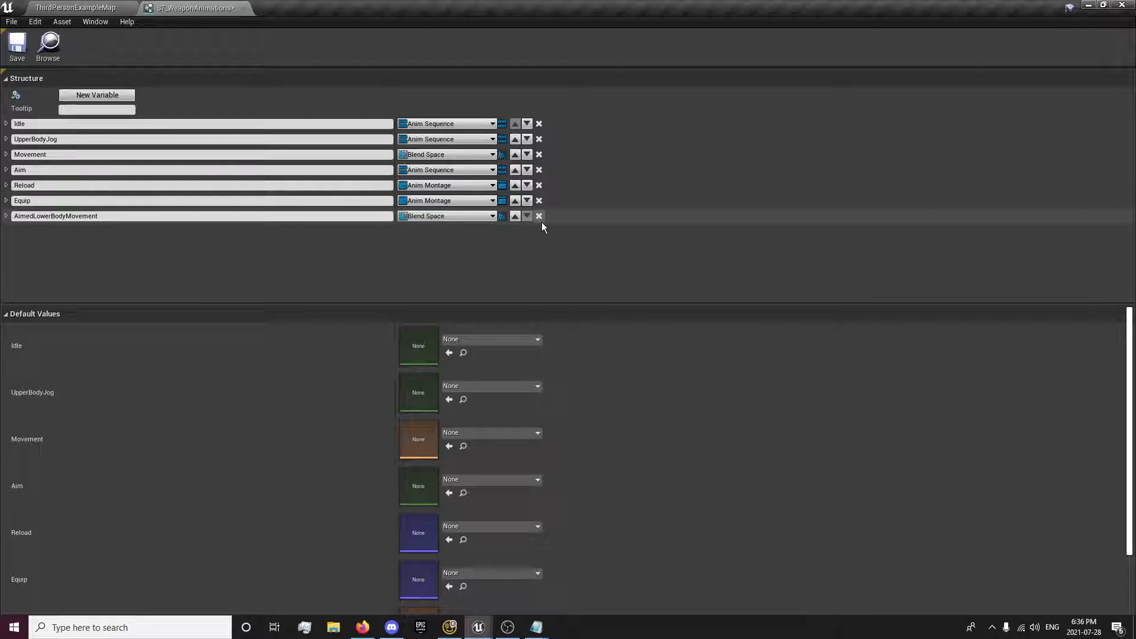
left_click(514, 215)
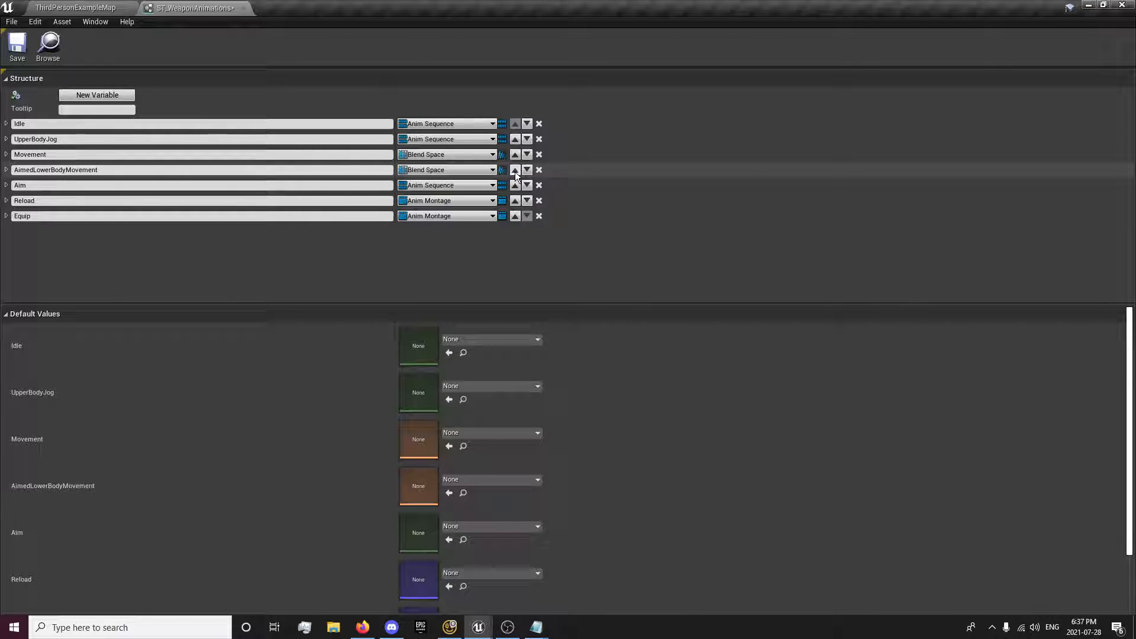
scroll("down", 3)
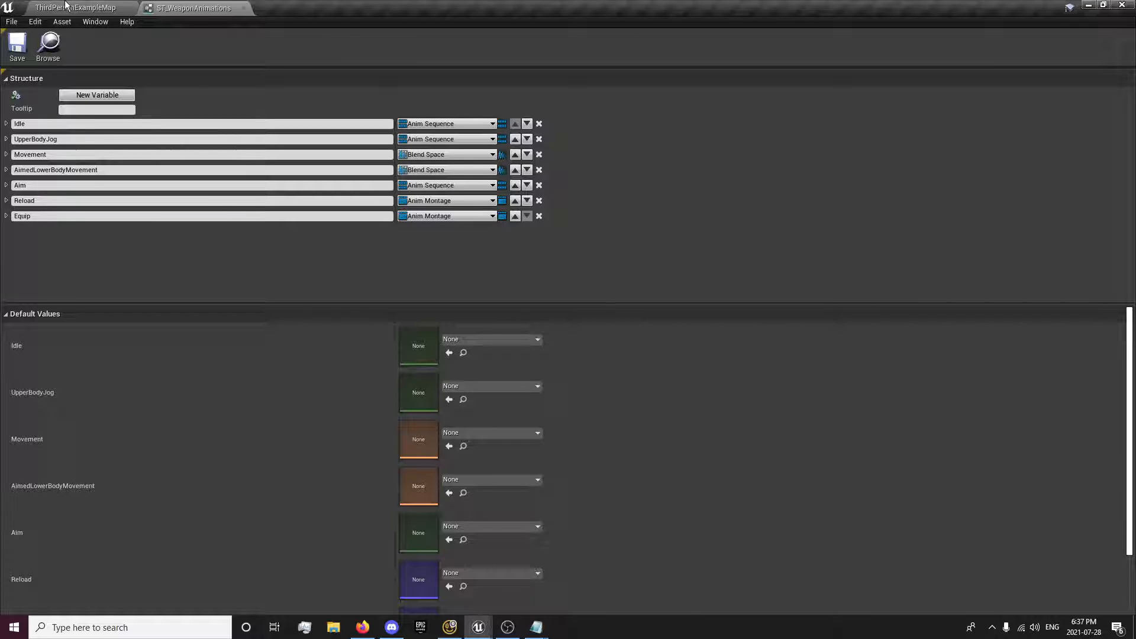
Save the modified assets, then open the ST_WeaponData structure from the Data folder
left_click(76, 8)
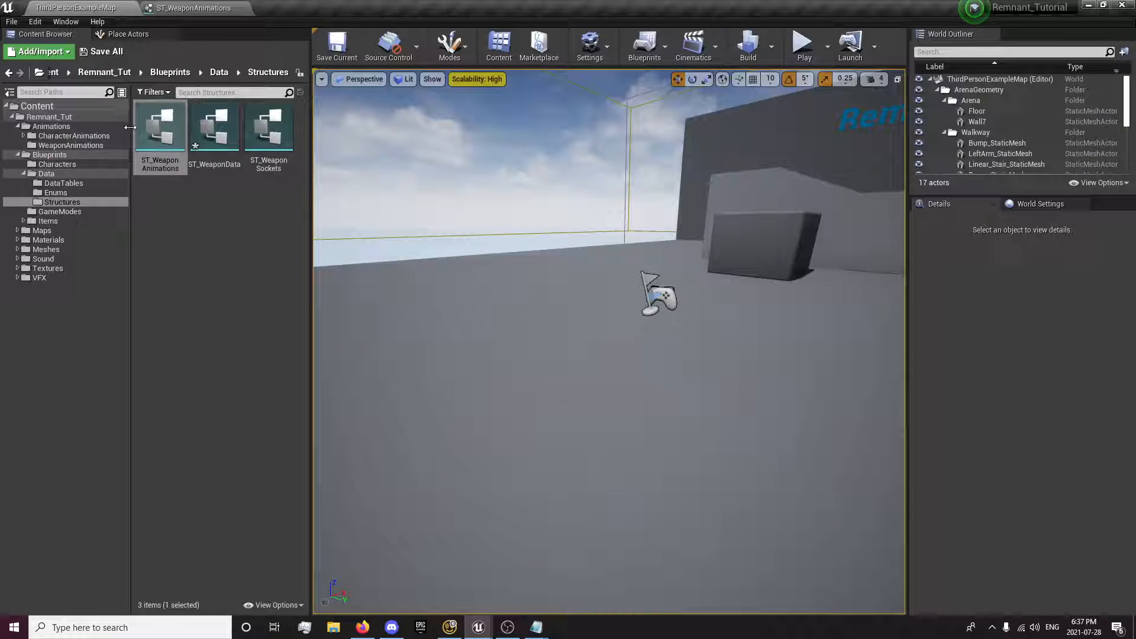
left_click(106, 50)
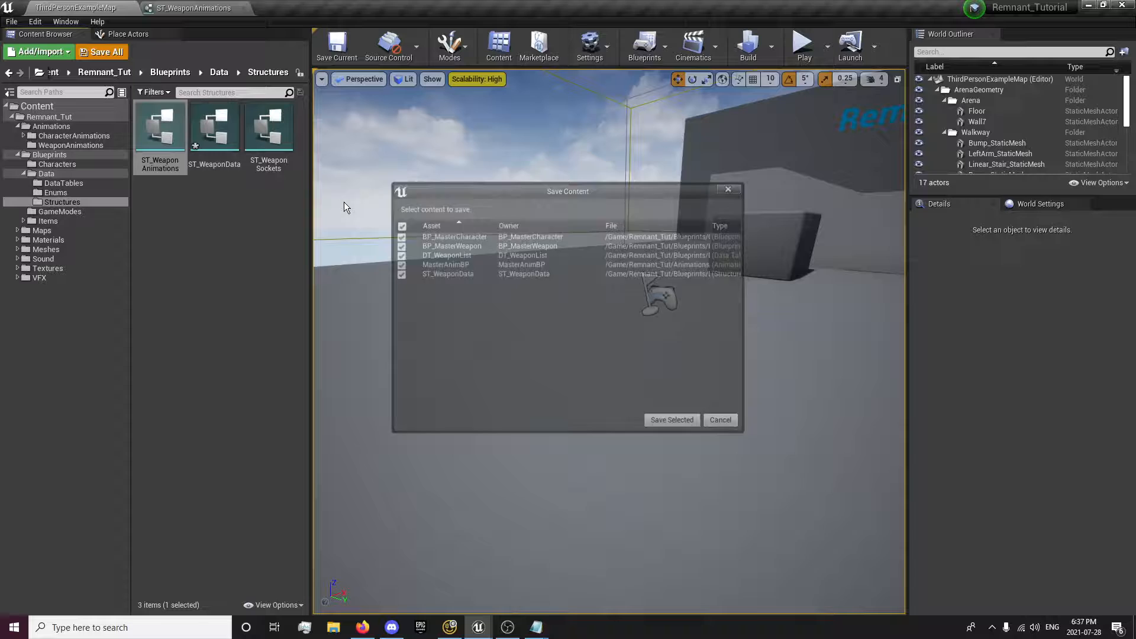
left_click(671, 419)
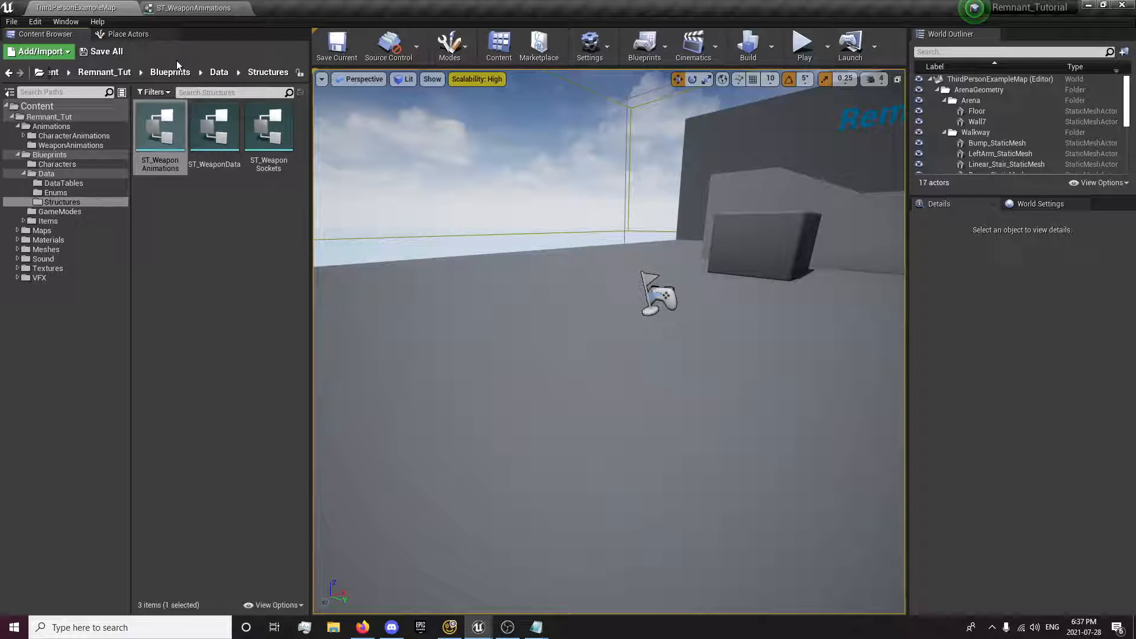
left_click(242, 72)
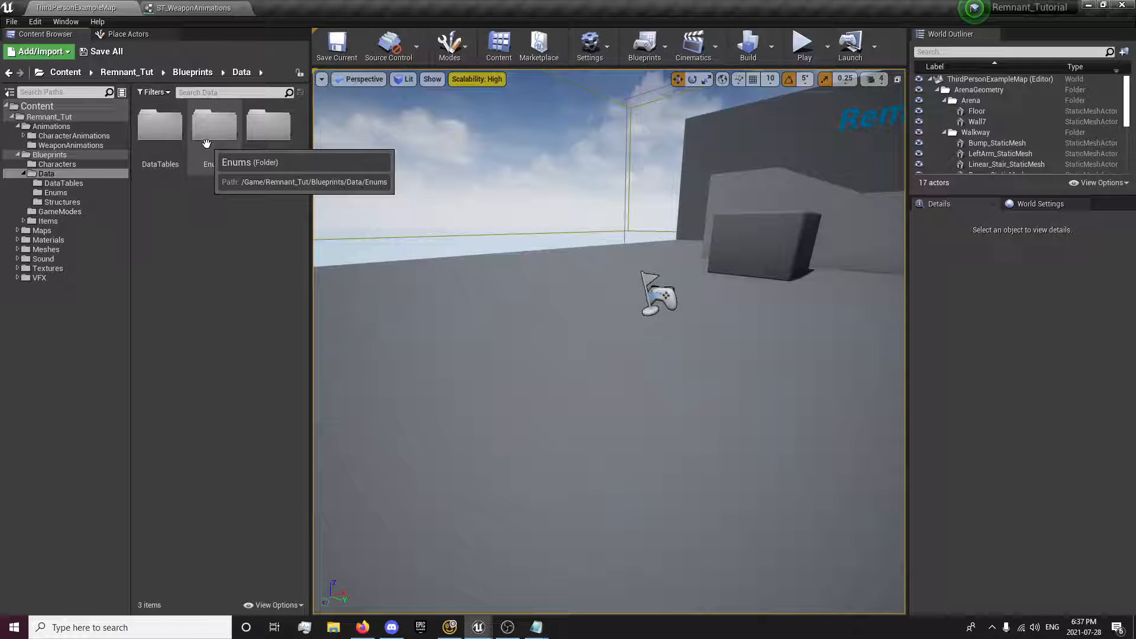
left_click(60, 202)
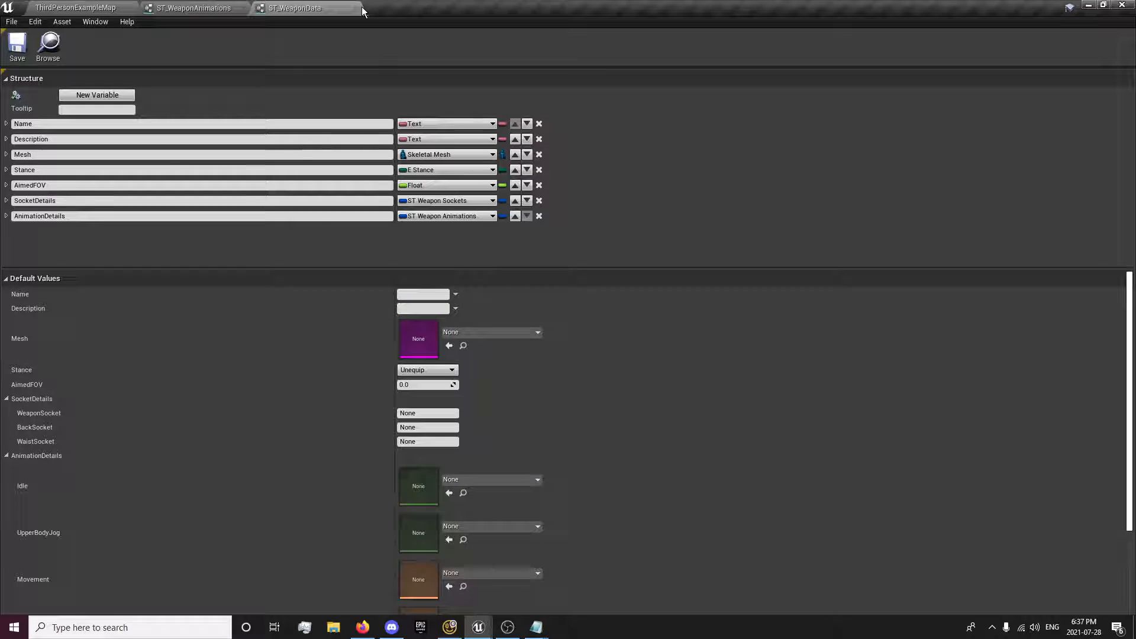
Set Rifle1's UpperBodyJog to Rifle_Jog_F in DT_WeaponList, close the table and return to the level
left_click(330, 8)
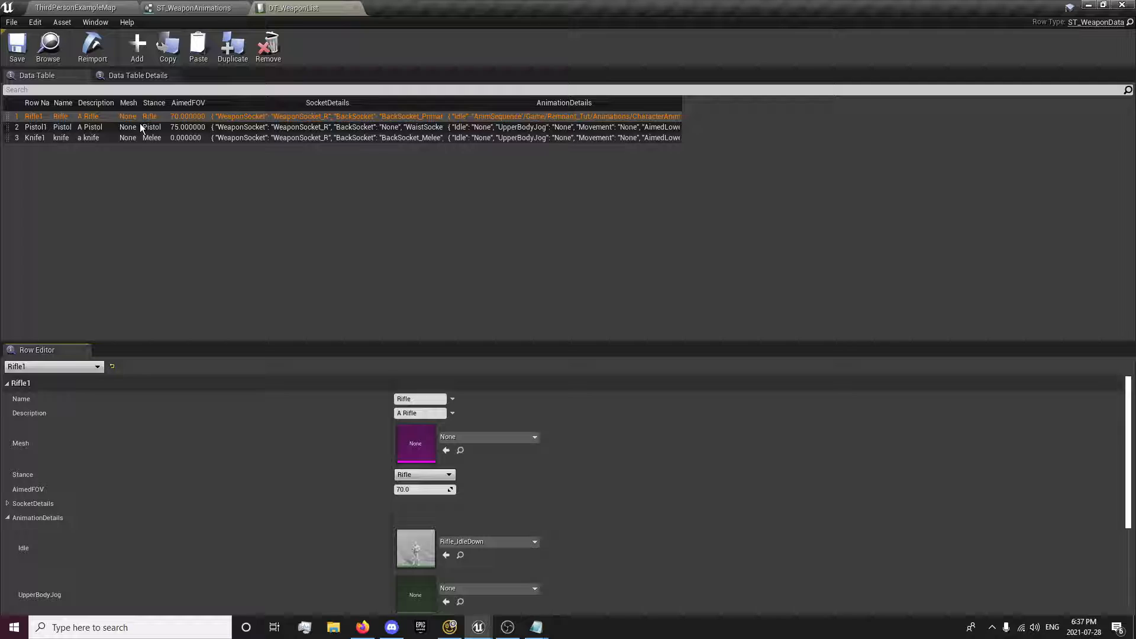
scroll("down", 3)
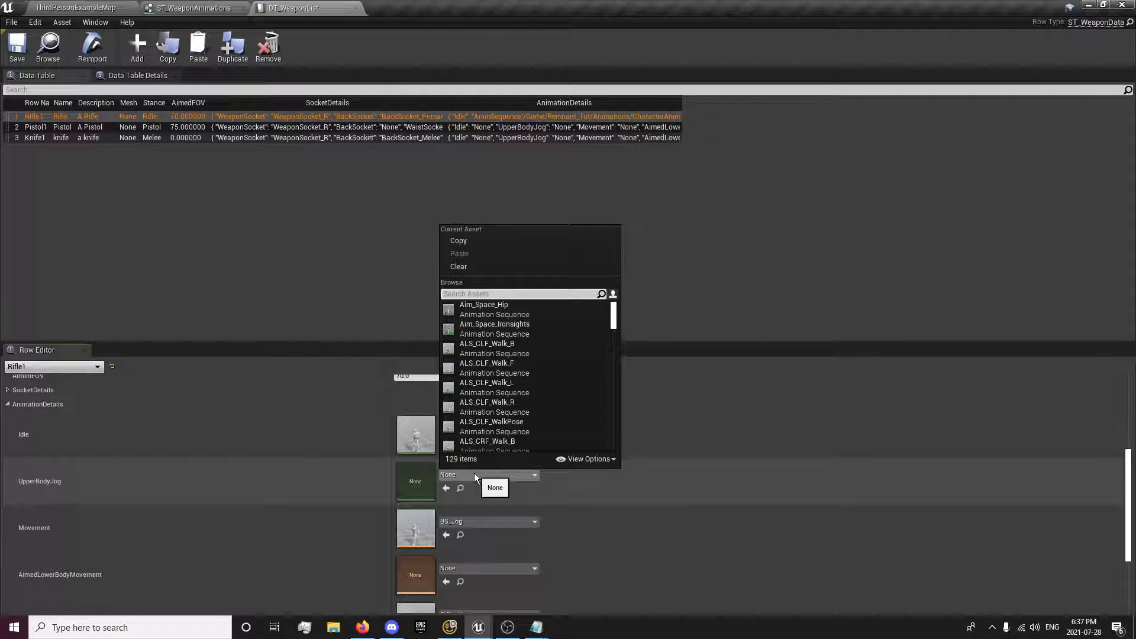
type("jog")
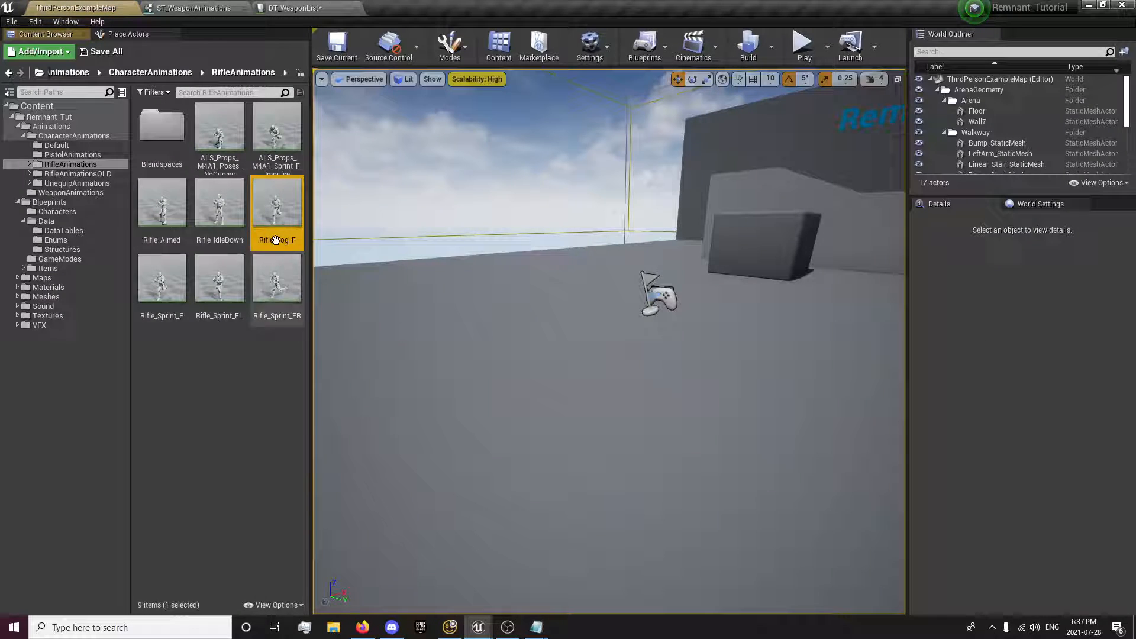
double_click(277, 202)
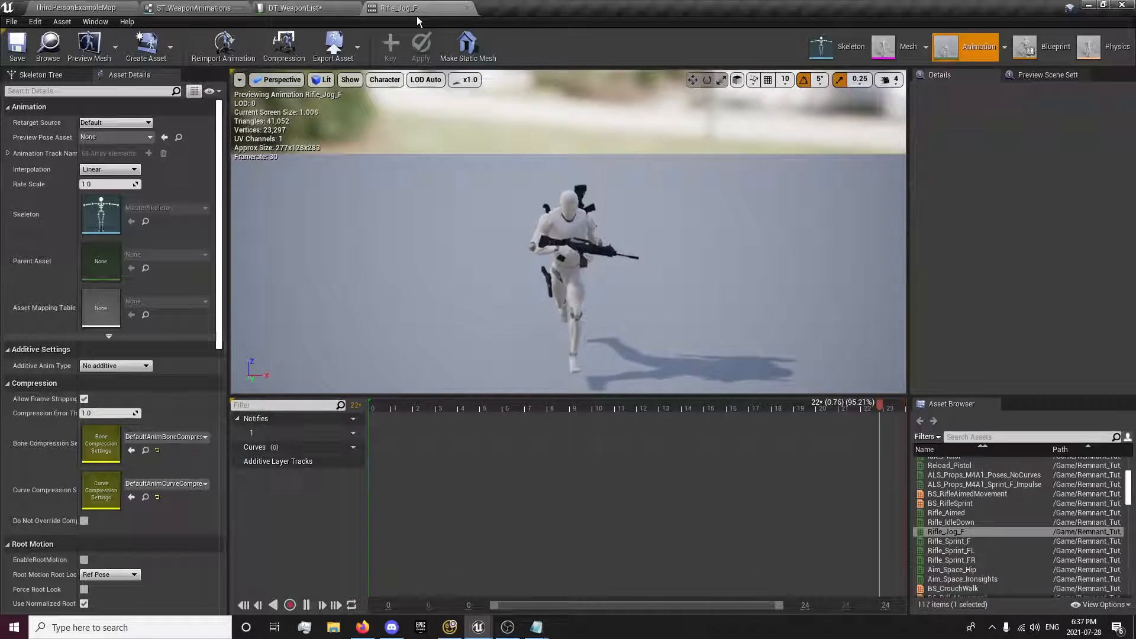
left_click(297, 8)
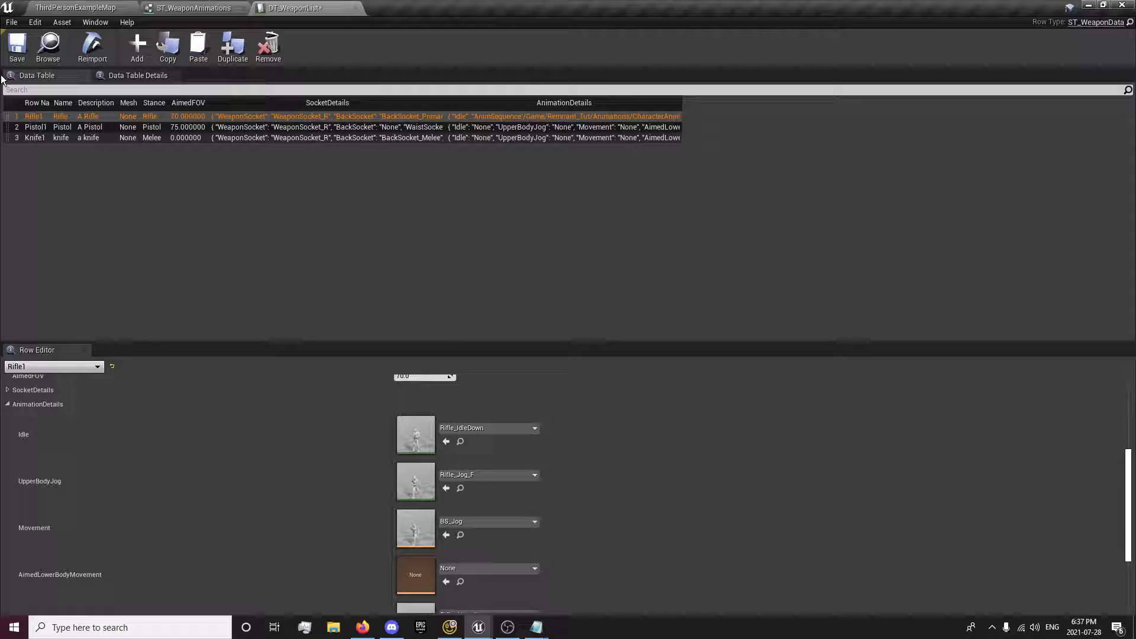
mouse_move(357, 11)
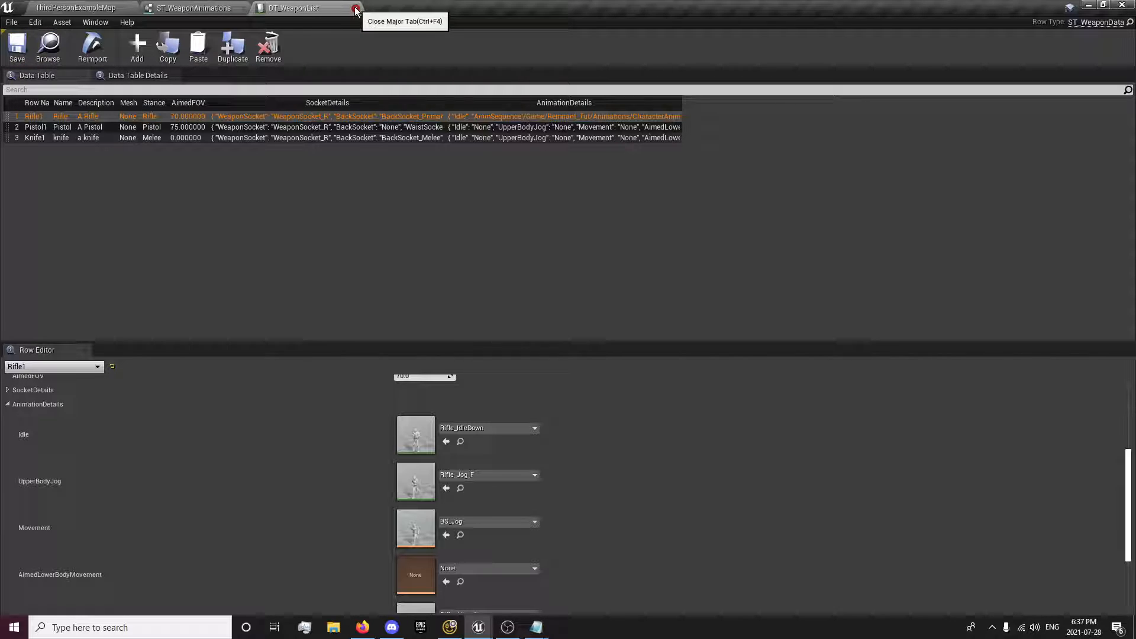
left_click(355, 9)
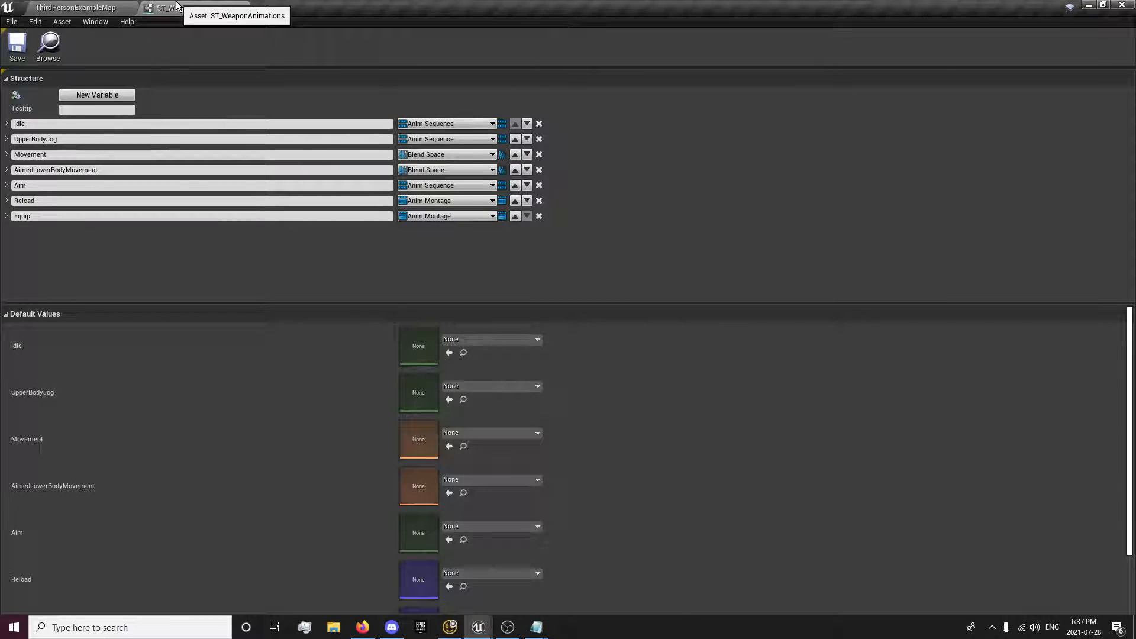
mouse_move(172, 31)
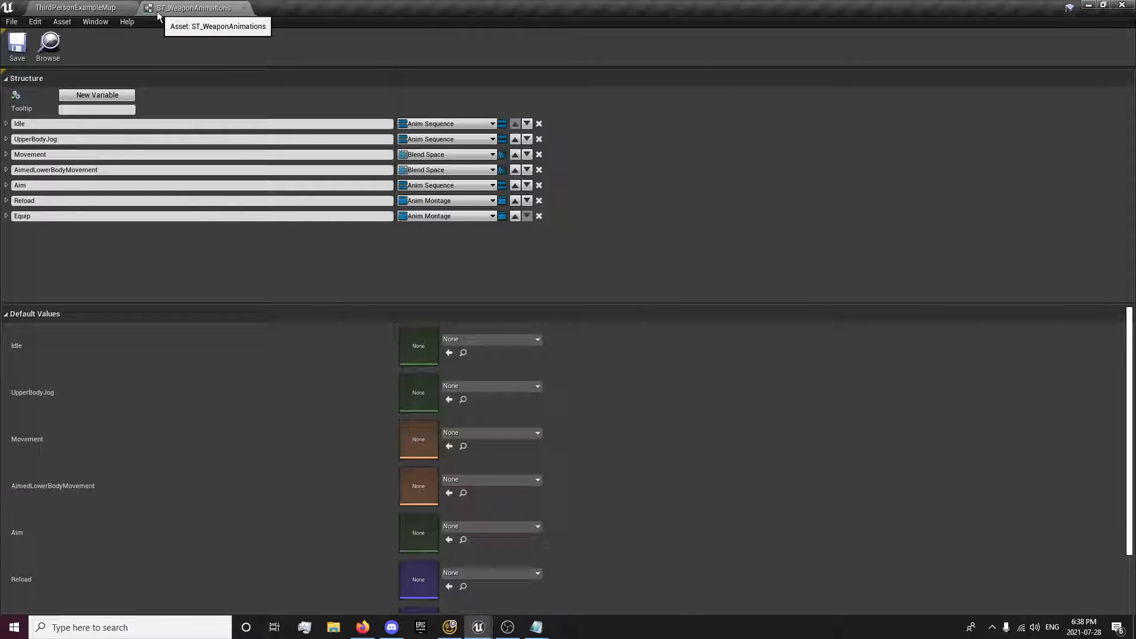
left_click(76, 7)
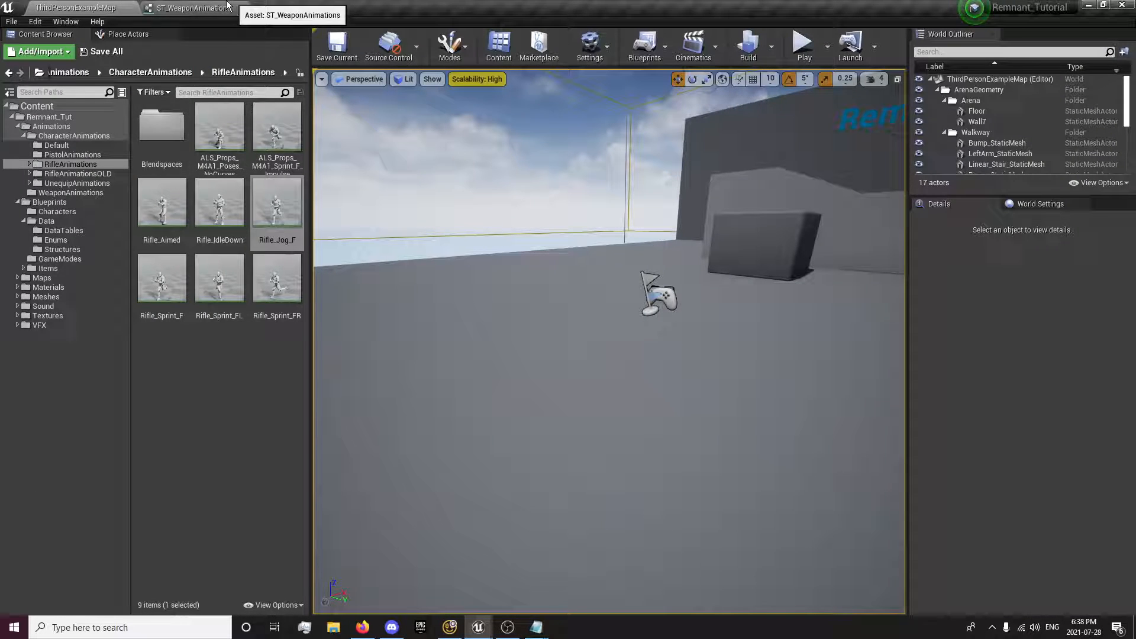
In DT_WeaponList give Rifle1 Rifle_IdleDown for Idle and Rifle_Jog_F for UpperBodyJog
left_click(127, 72)
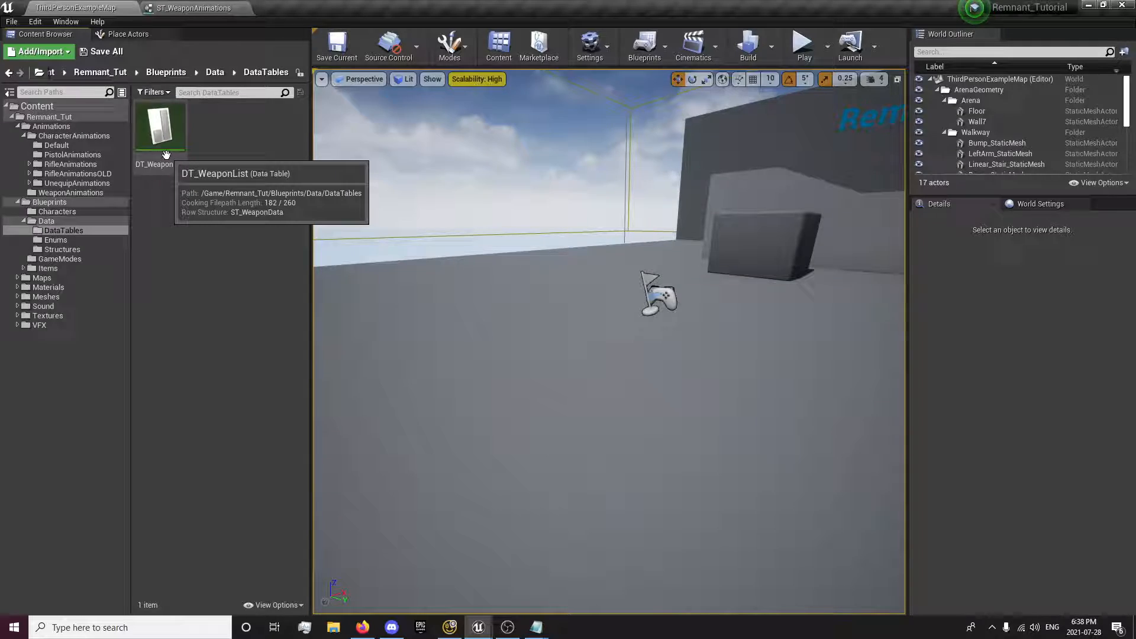
double_click(159, 126)
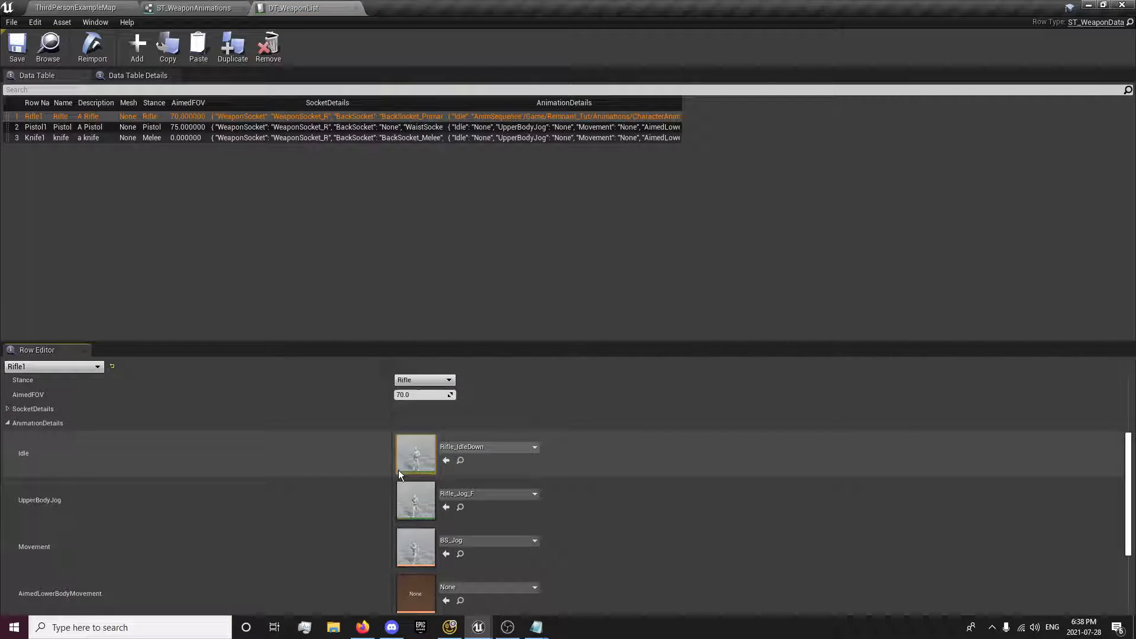
scroll("down", 3)
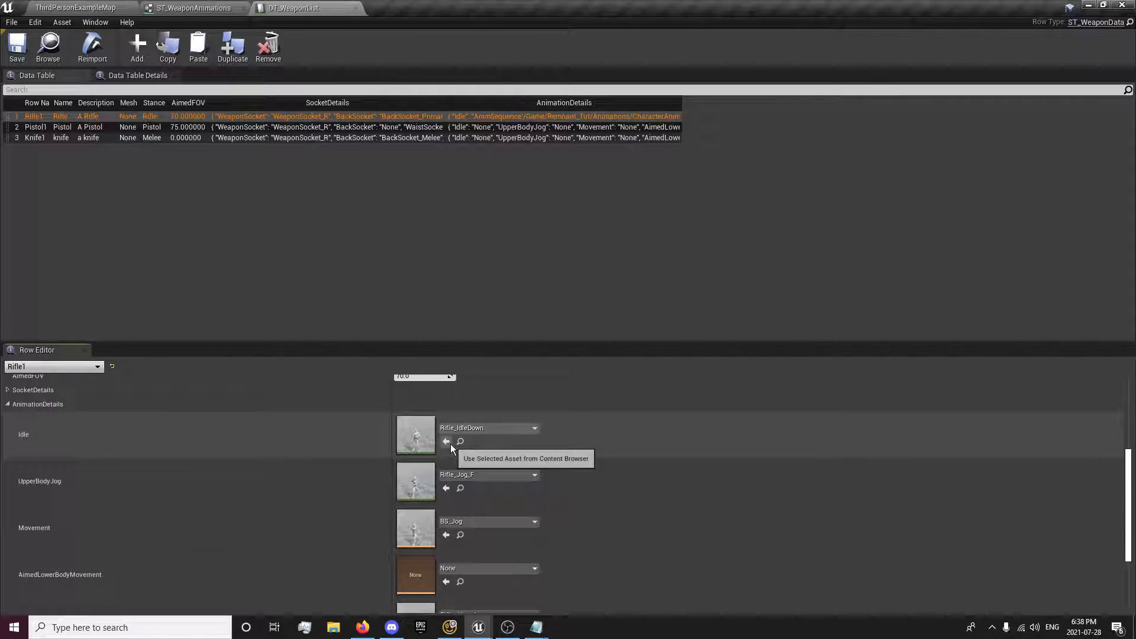
mouse_move(454, 427)
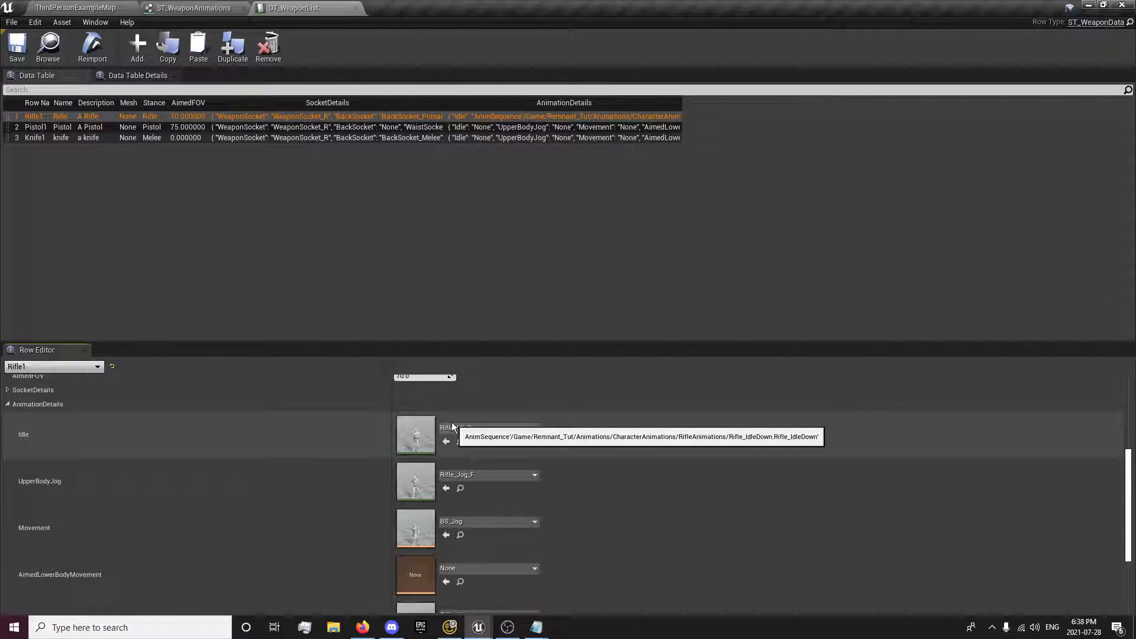
mouse_move(455, 438)
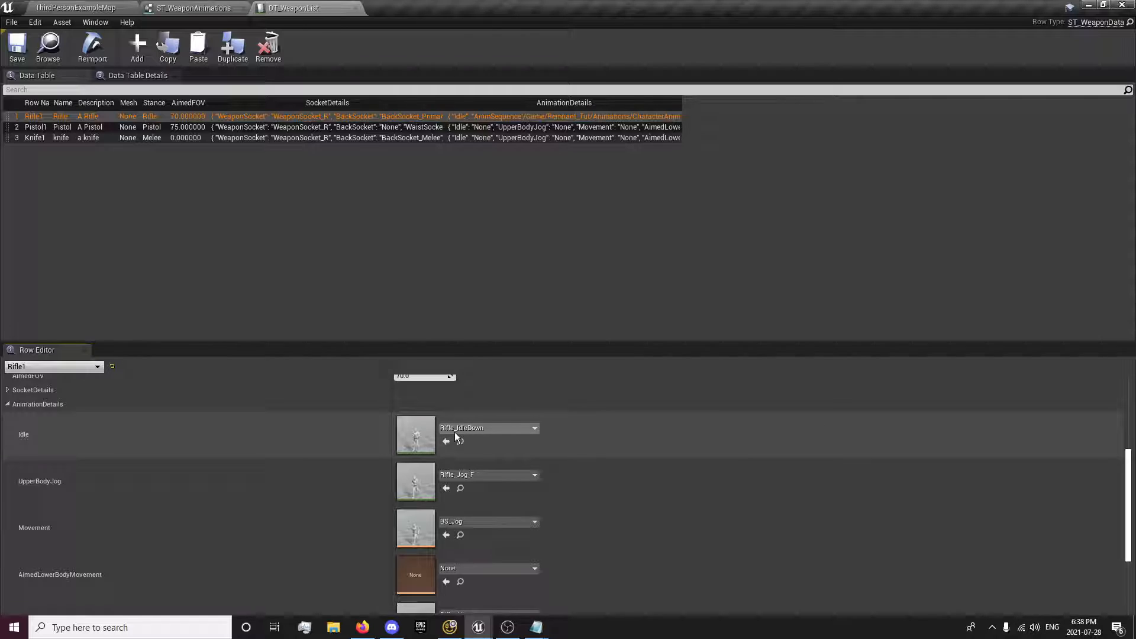
left_click(535, 428)
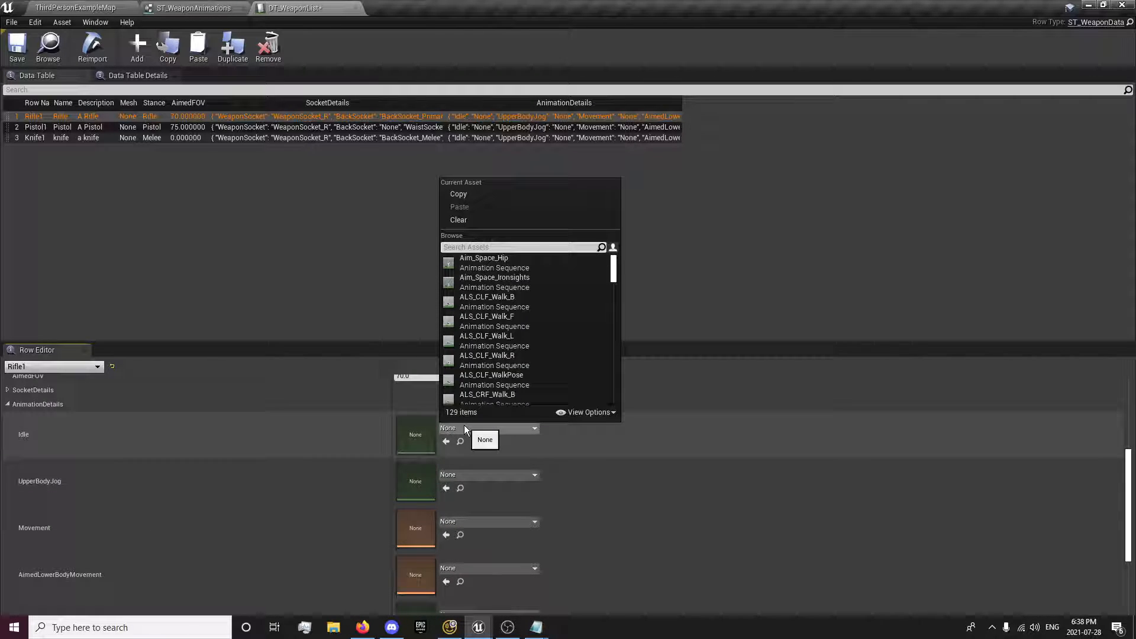
type("down")
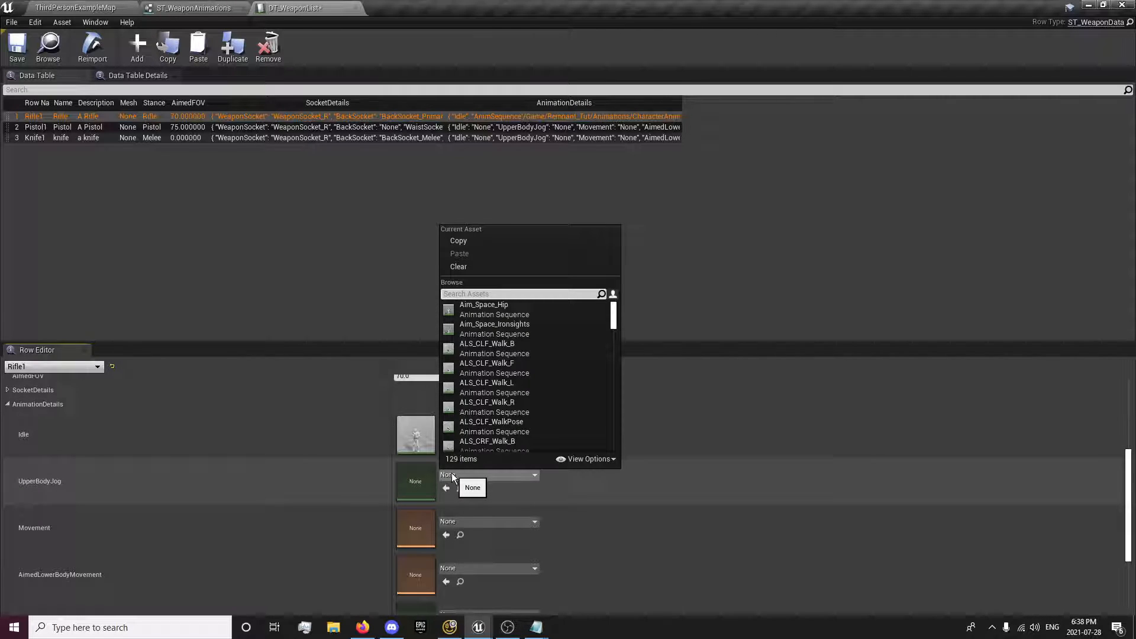
type("jog")
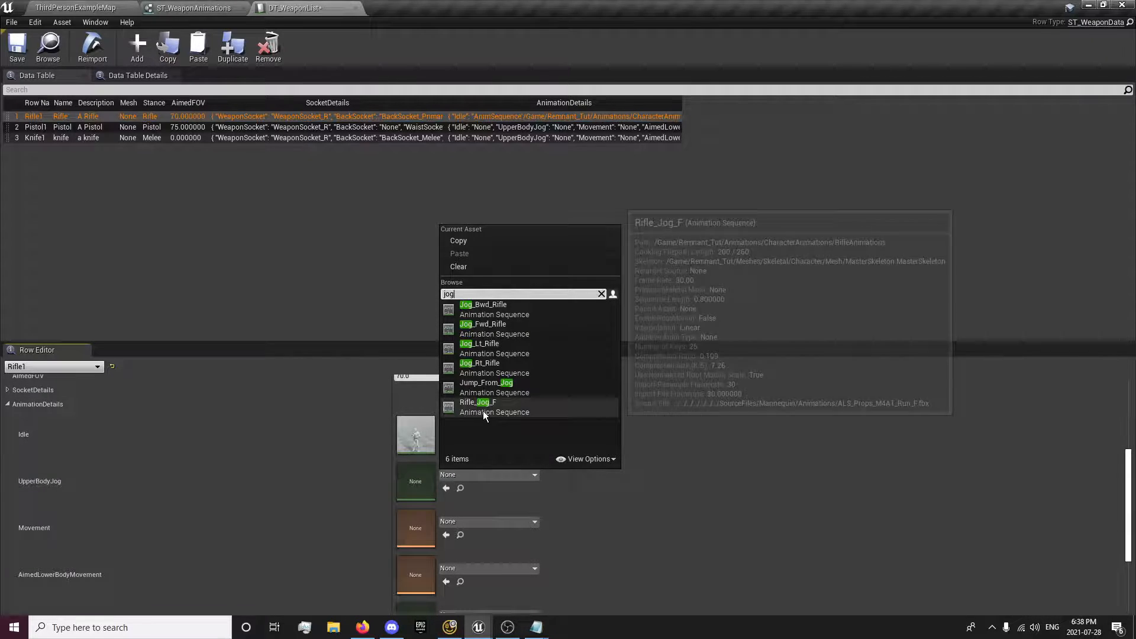
left_click(477, 403)
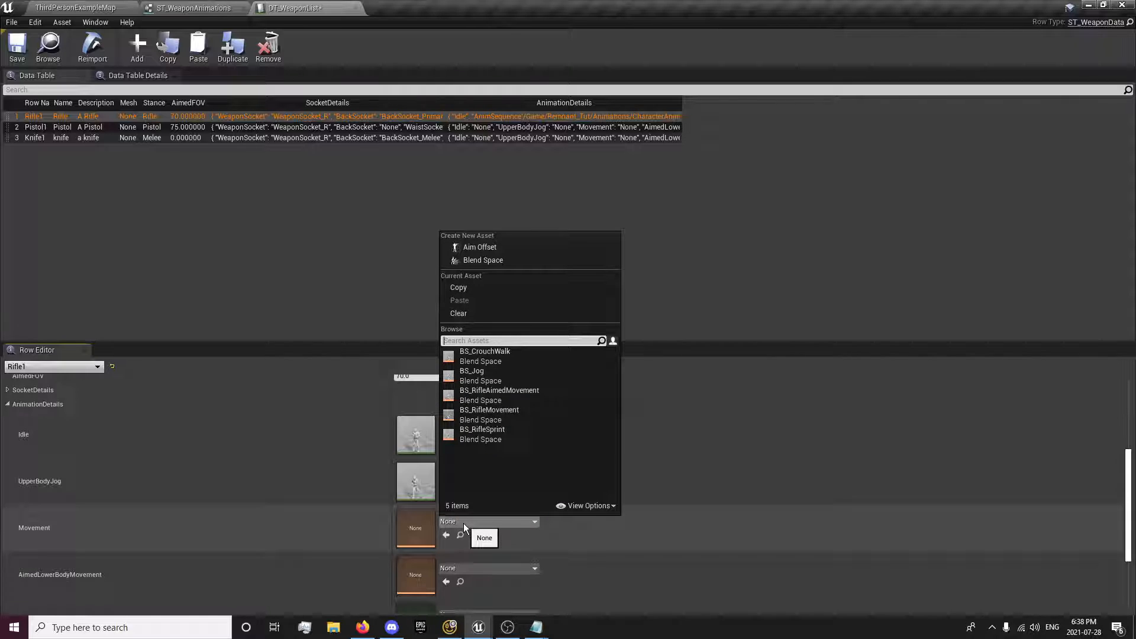
mouse_move(489, 410)
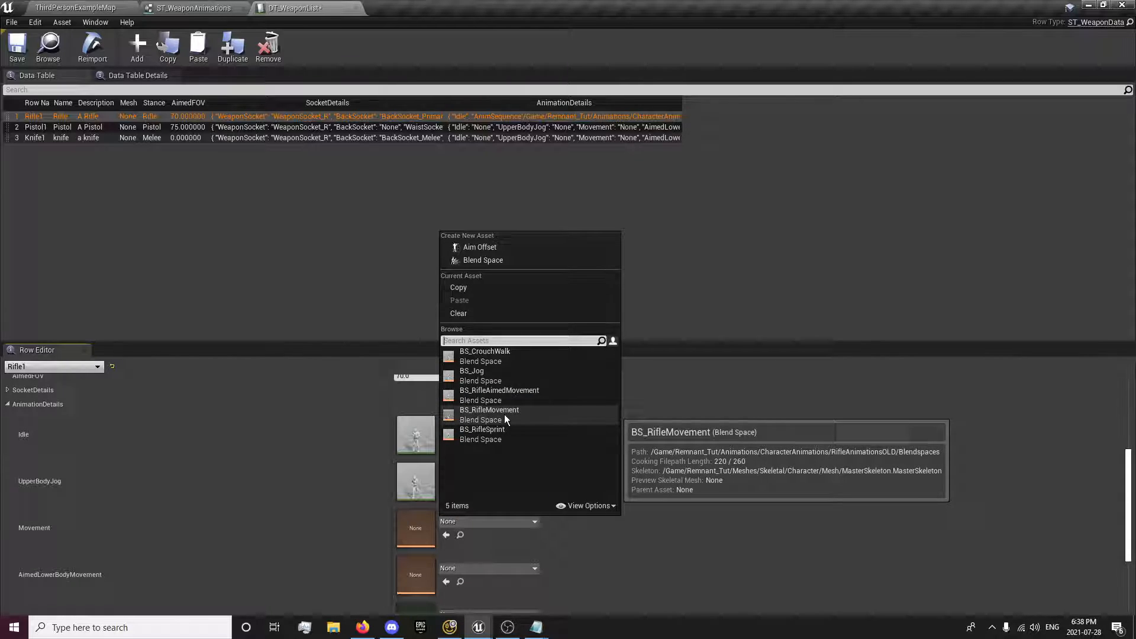
Assign BS_Jog to Movement and BS_RifleAimedMovement to AimedLowerBodyMovement, then save the table
left_click(471, 370)
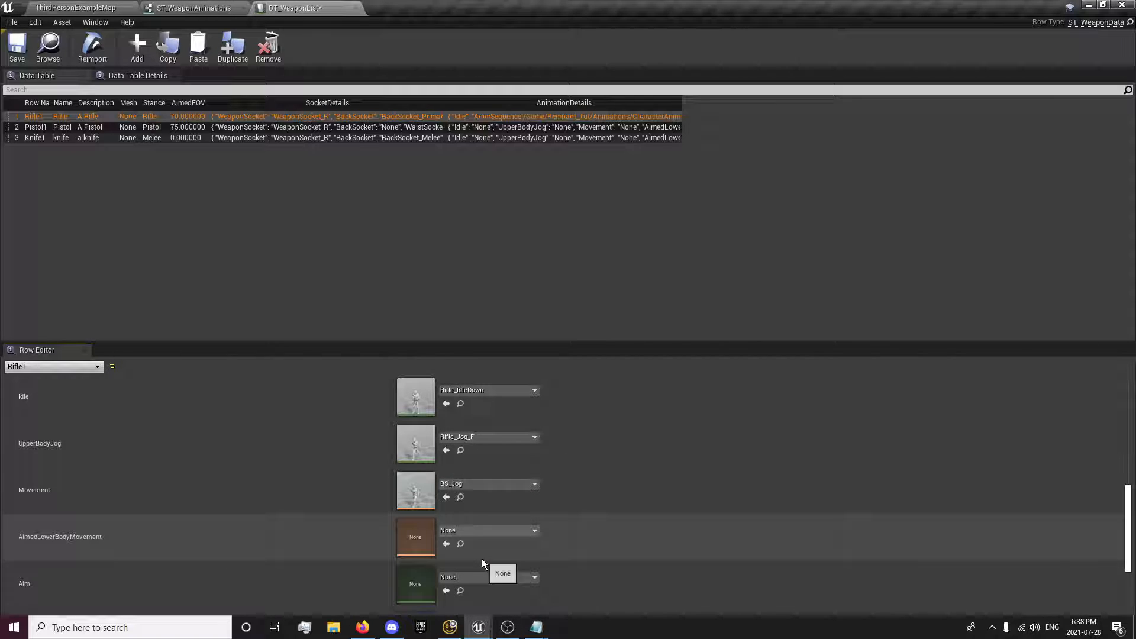
left_click(535, 531)
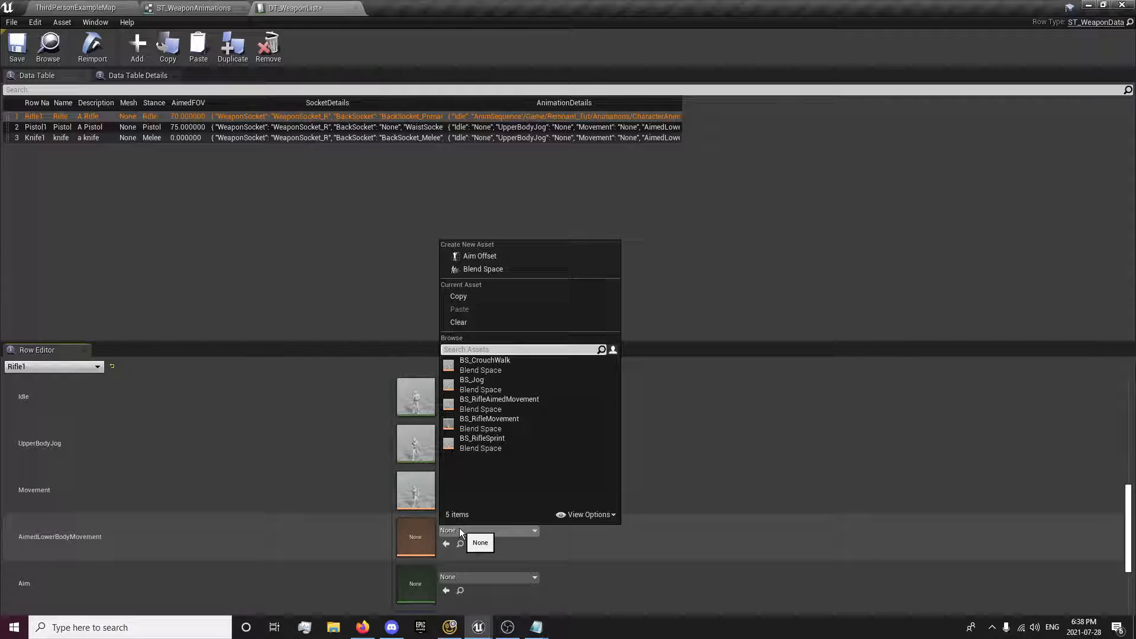
mouse_move(498, 404)
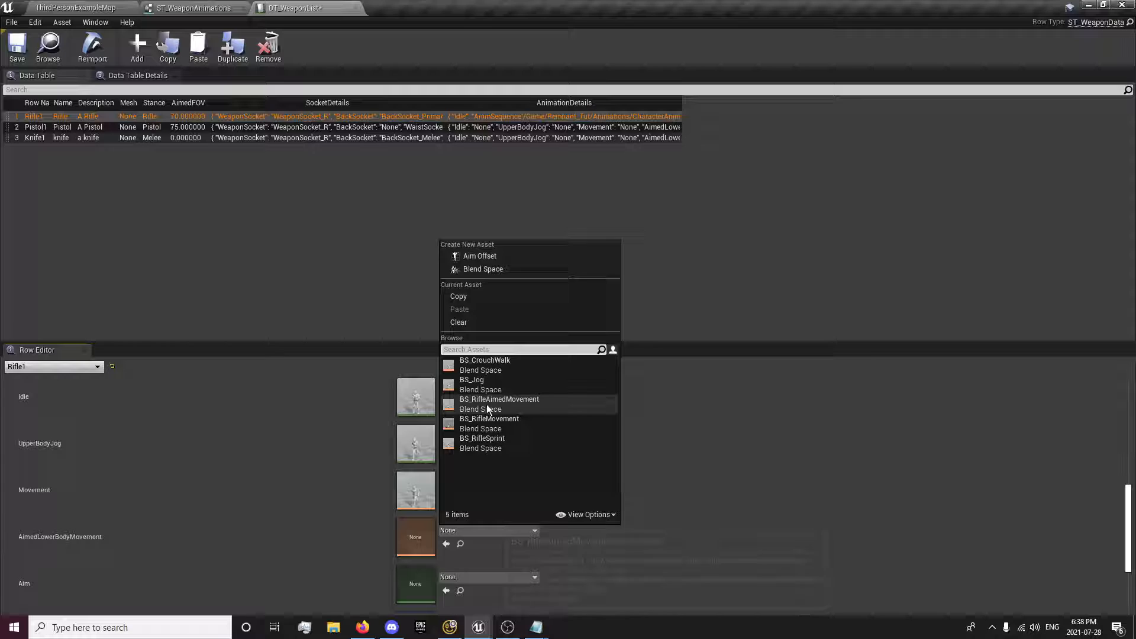
left_click(471, 380)
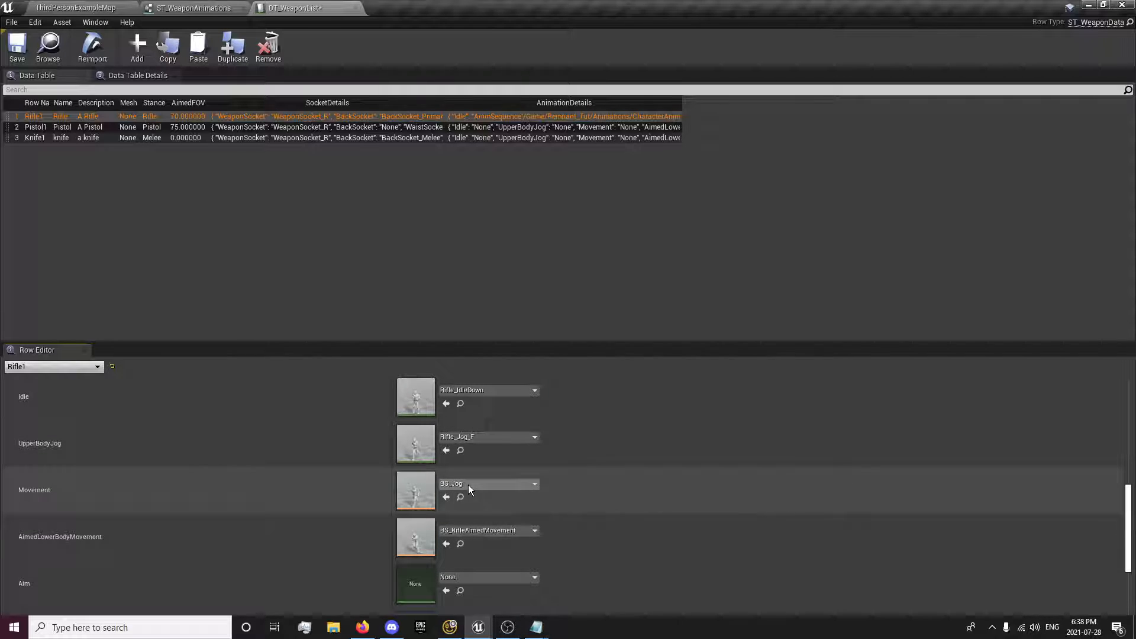
scroll("down", 3)
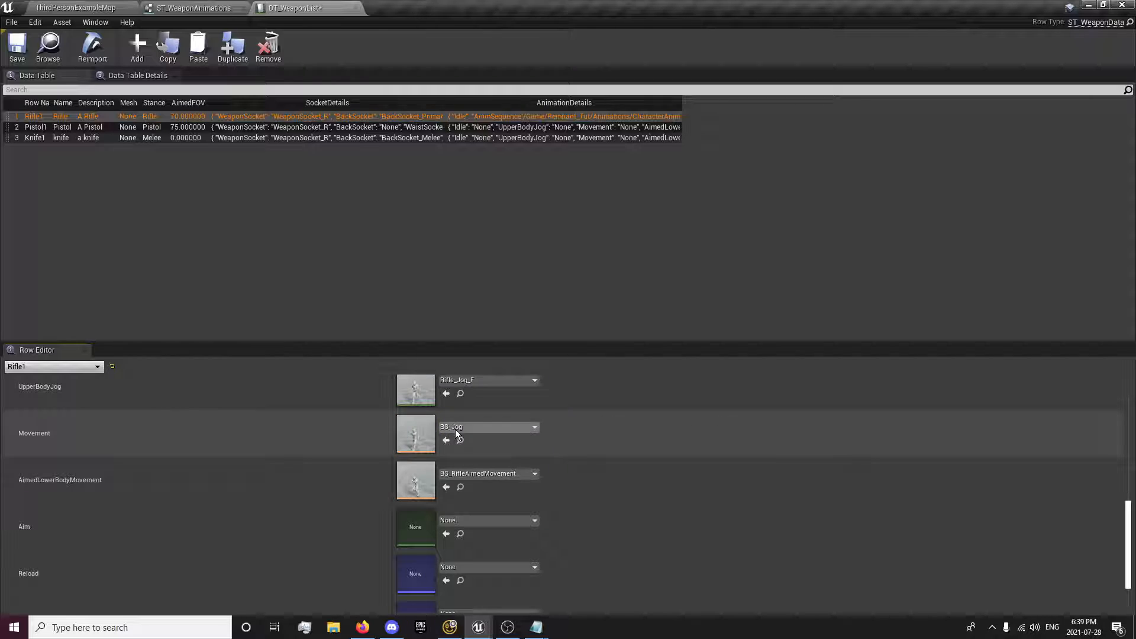
mouse_move(416, 433)
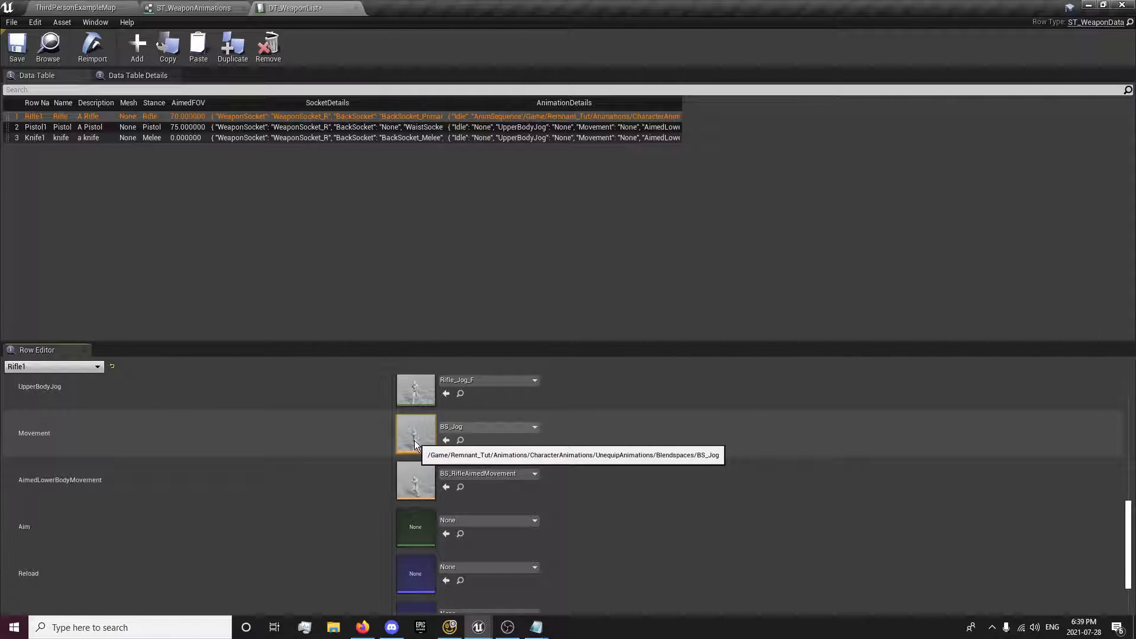
mouse_move(382, 448)
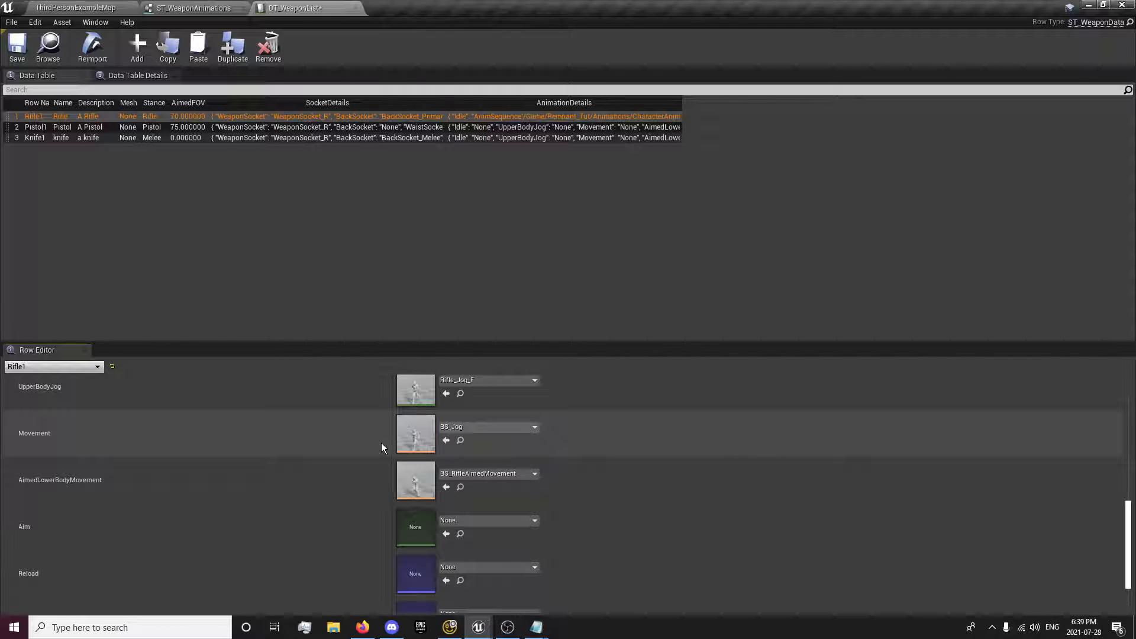
scroll("down", 3)
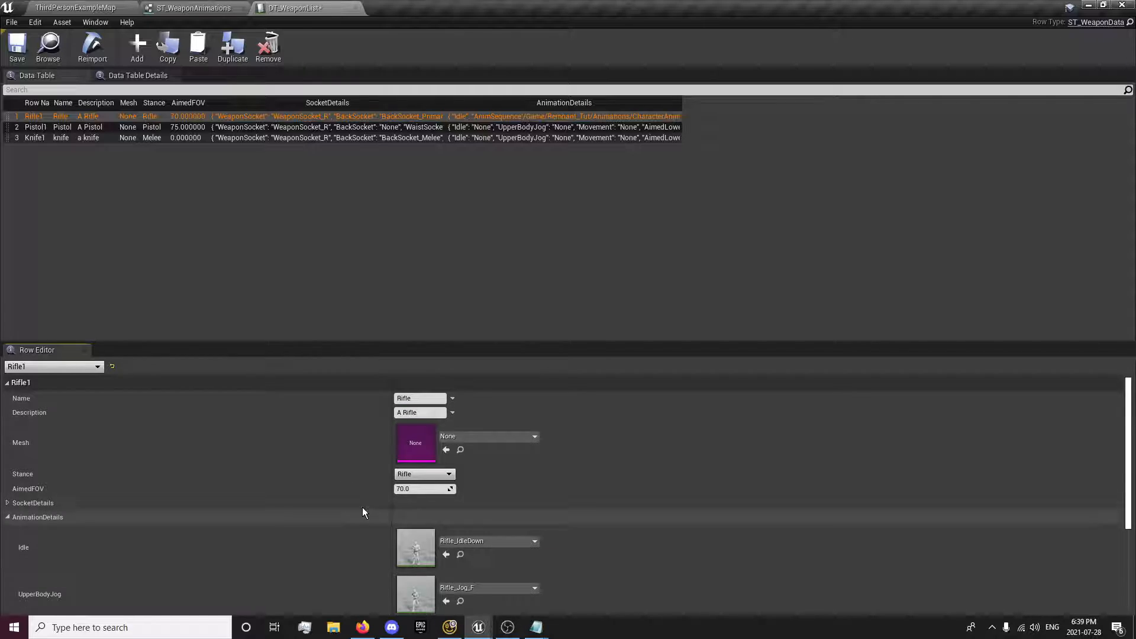
left_click(15, 49)
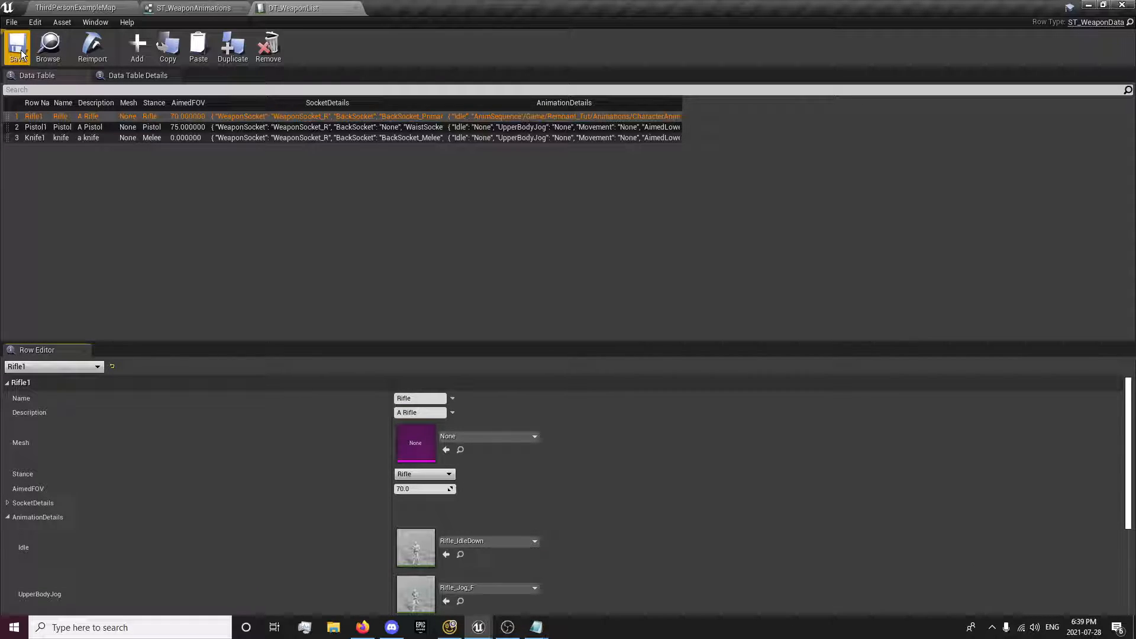
Open MasterAnimBP from the Animations folder and add a new UpdateGraph beside its EventGraph
left_click(76, 7)
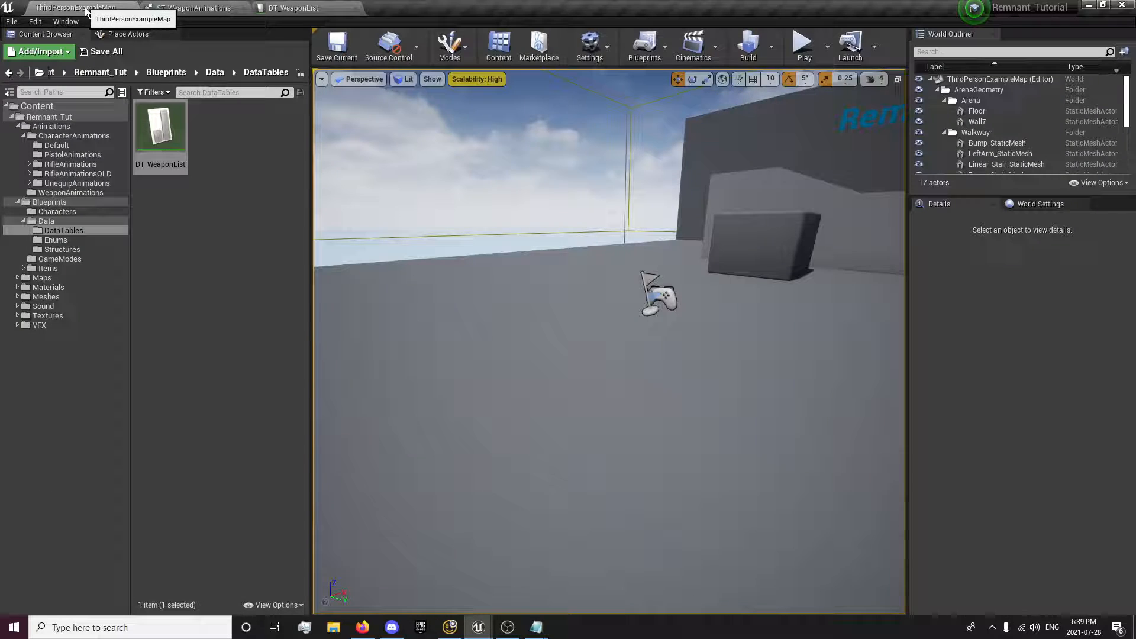
left_click(48, 202)
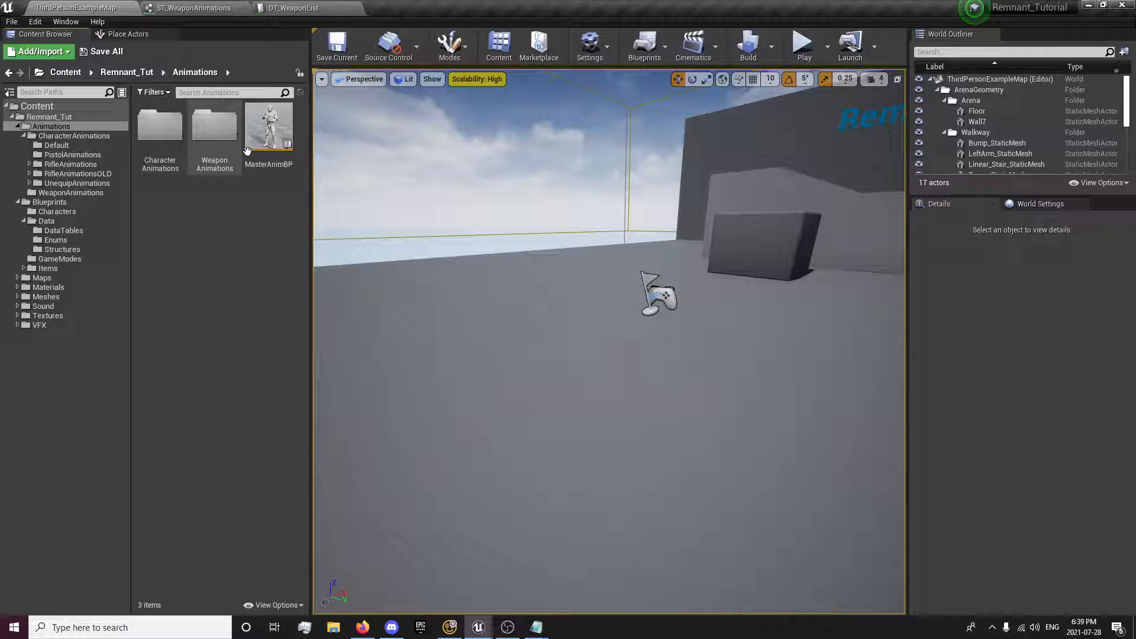
double_click(268, 124)
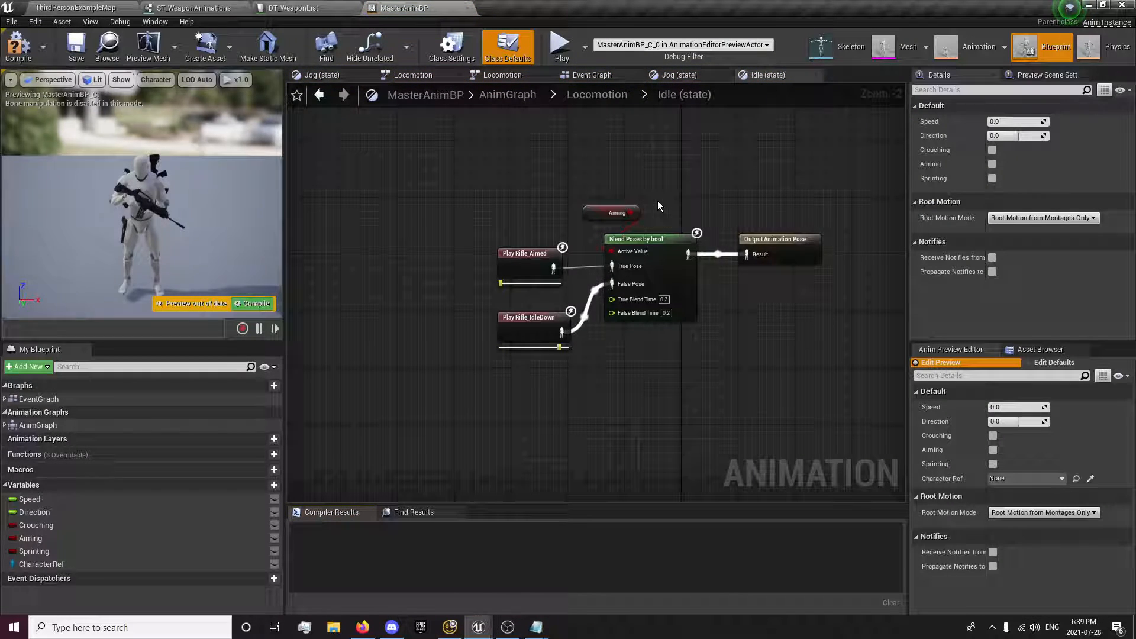
left_click(592, 75)
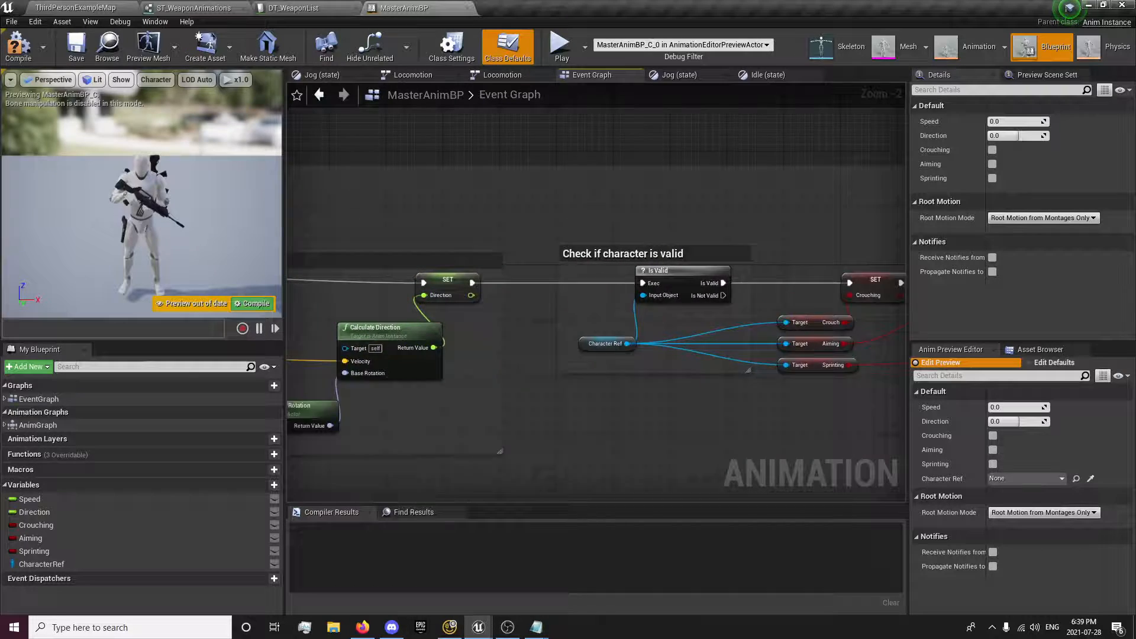
scroll("down", 3)
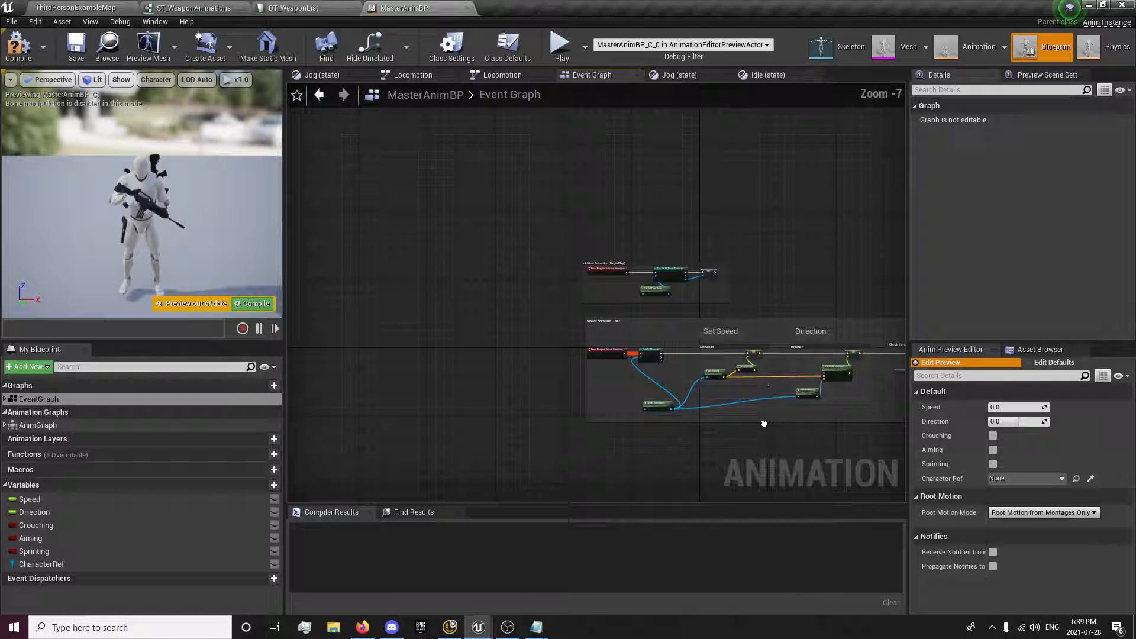
scroll("down", 3)
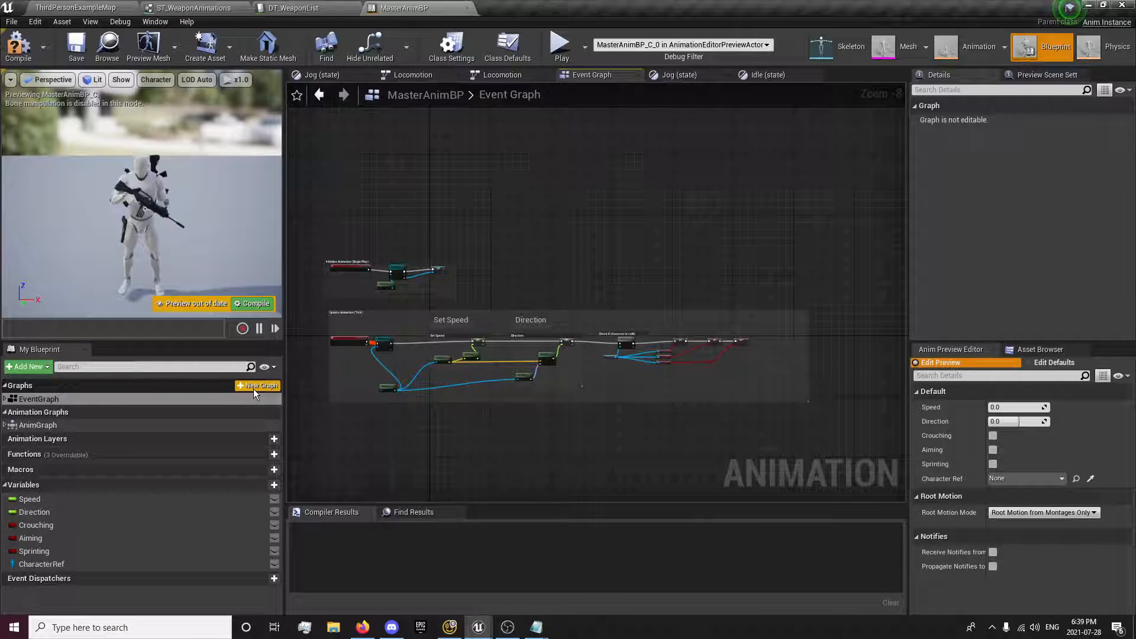
left_click(259, 385)
type("UpdateGraph")
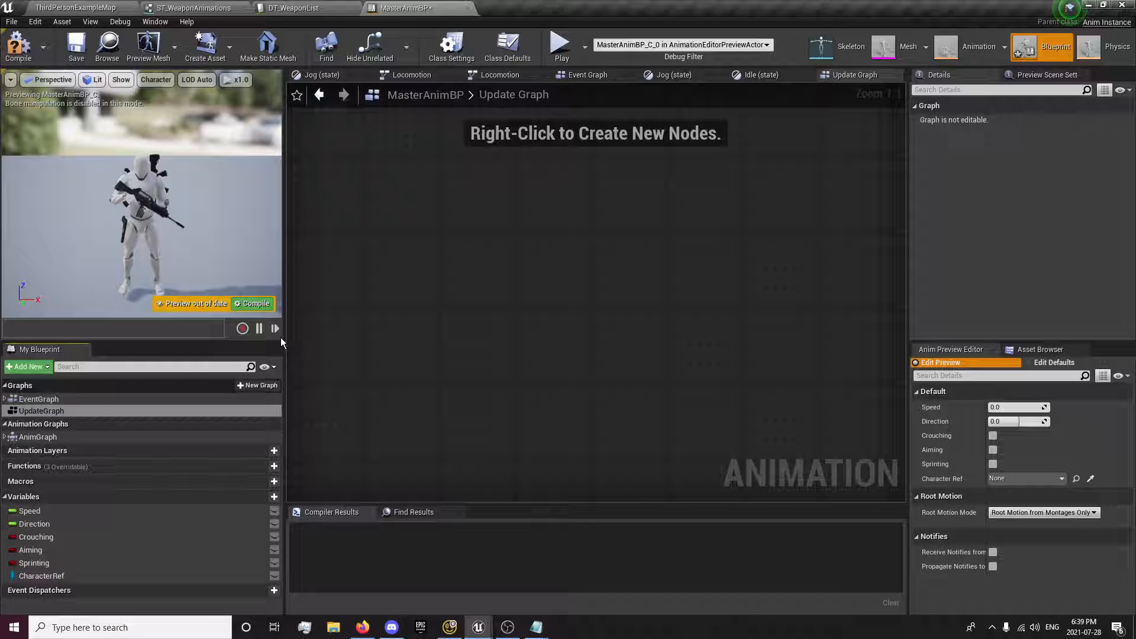
mouse_move(38, 399)
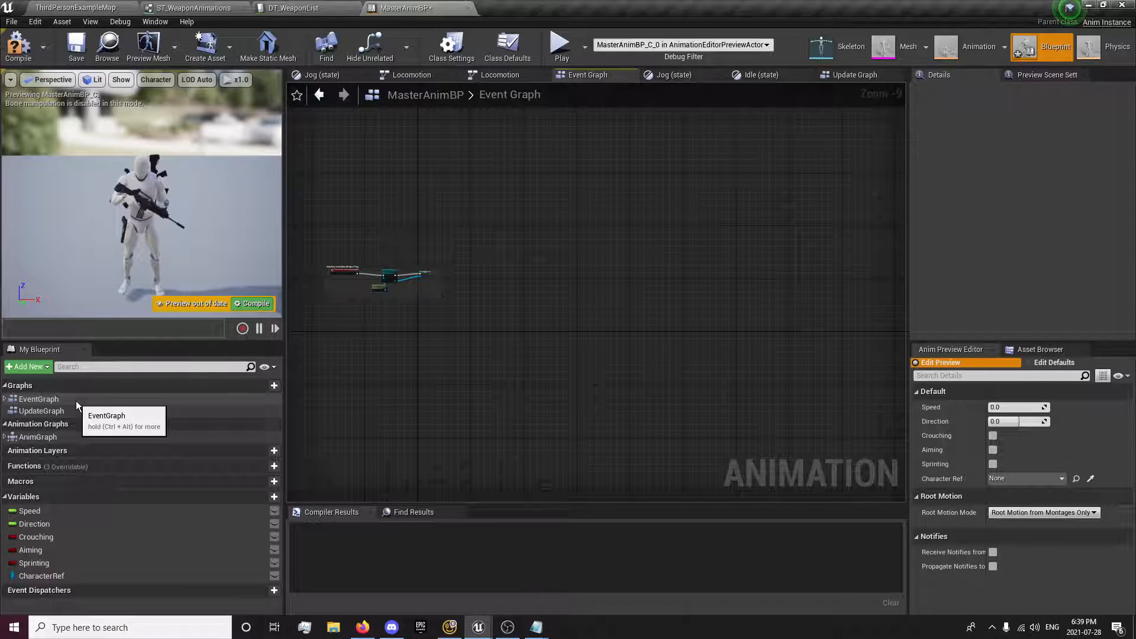
mouse_move(40, 411)
type("equip")
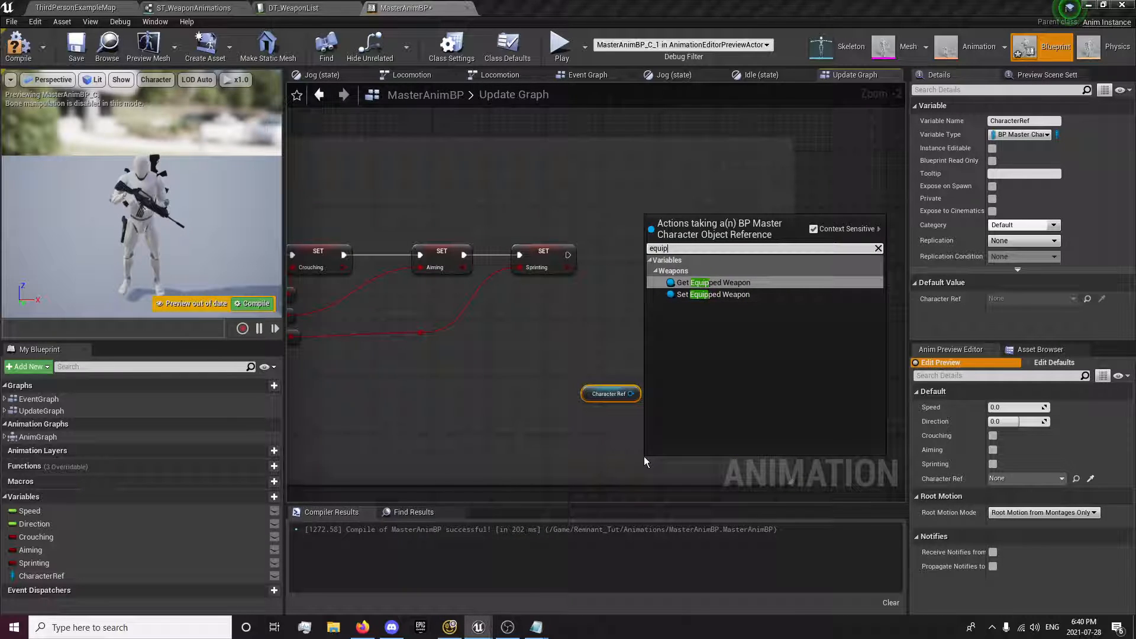
Chain Get Equipped Weapon, Get Weapon Data and Break ST_WeaponData, promote Animation Details to a variable, and compile
left_click(715, 282)
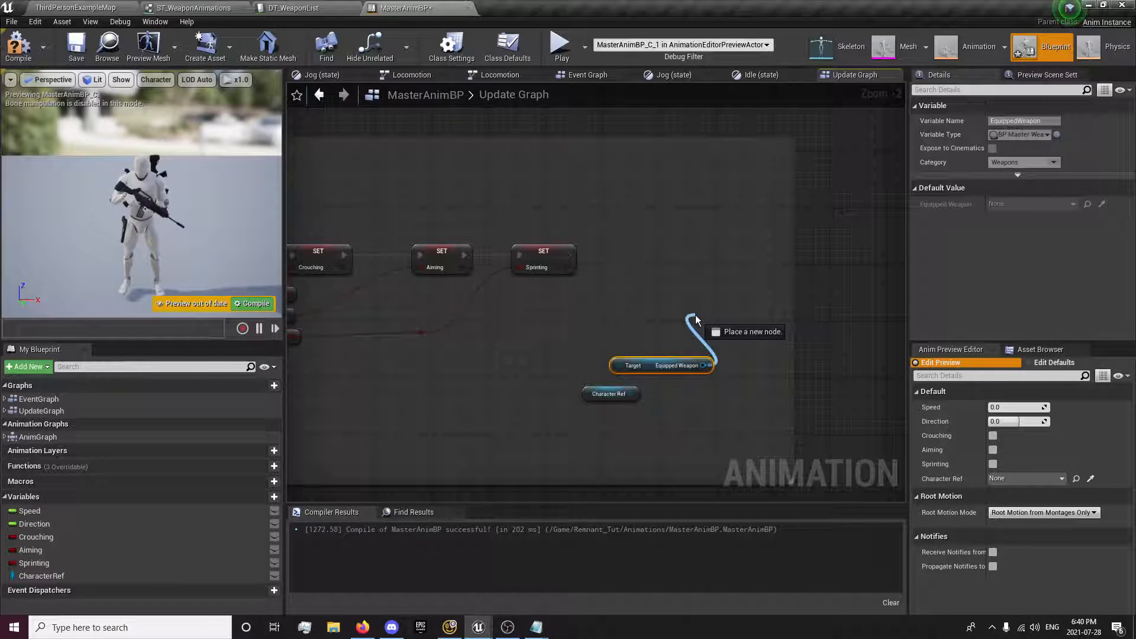
left_click(692, 327)
type("weapon")
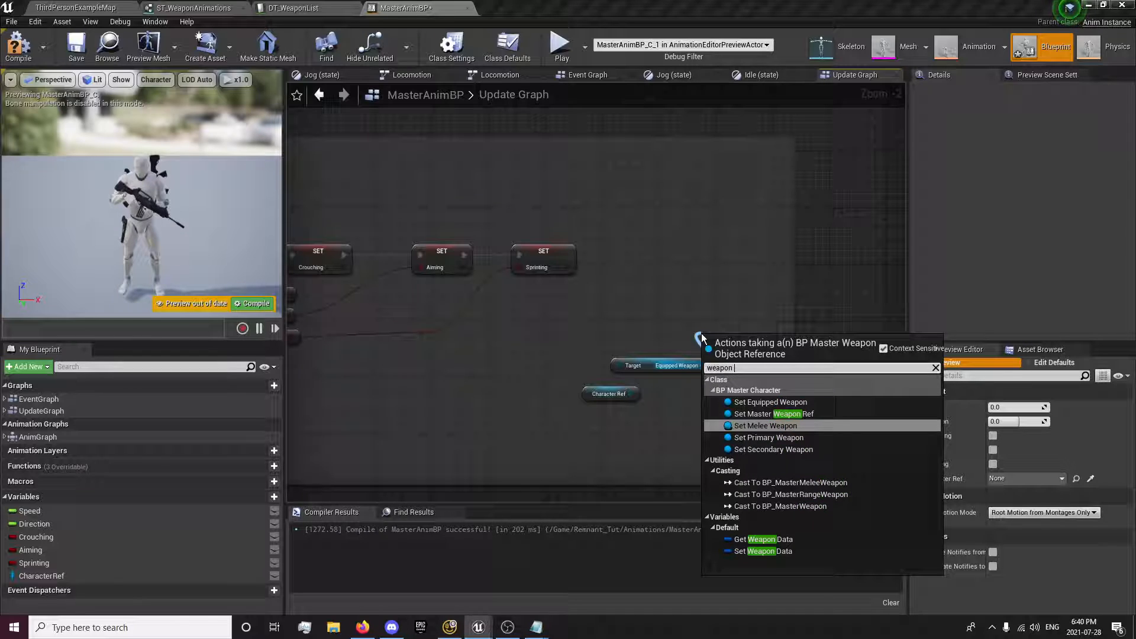
left_click(763, 539)
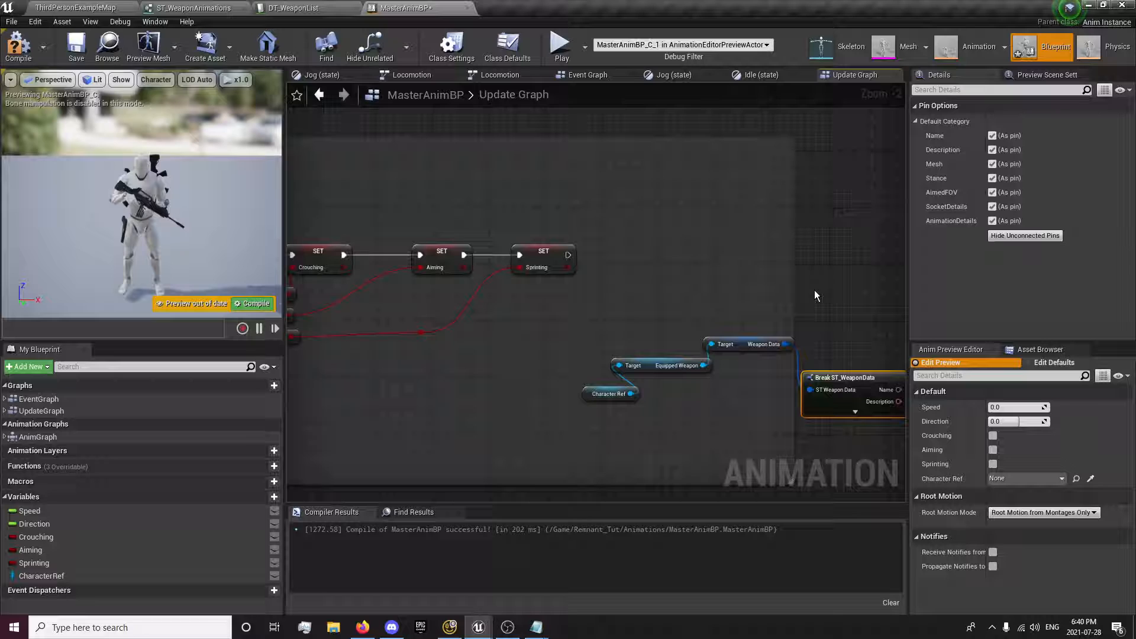
left_click(853, 412)
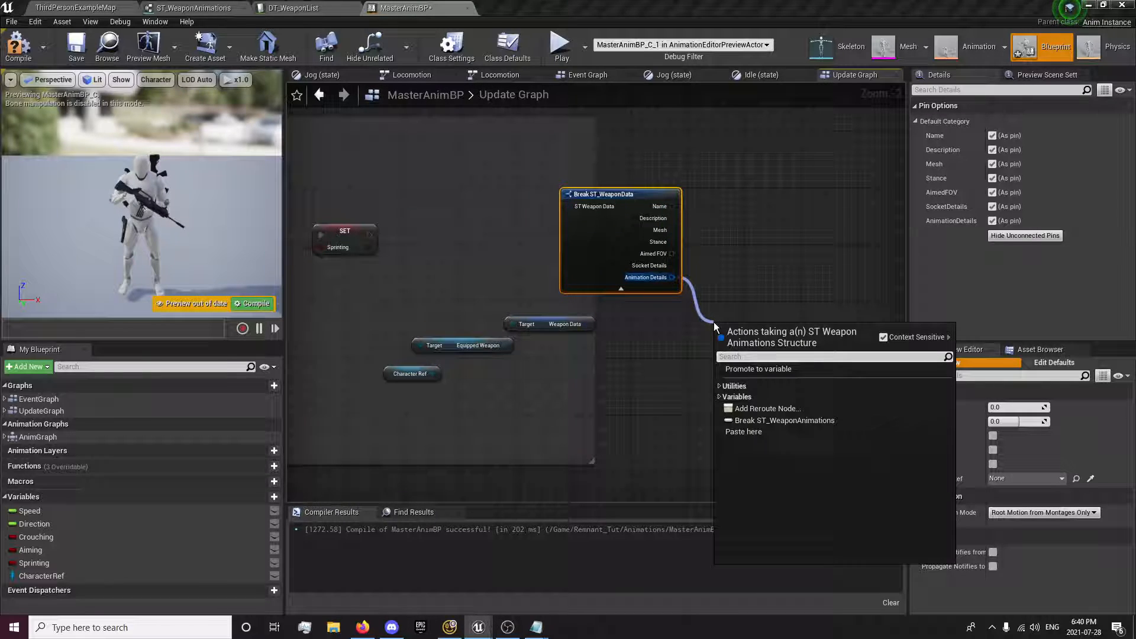
left_click(784, 421)
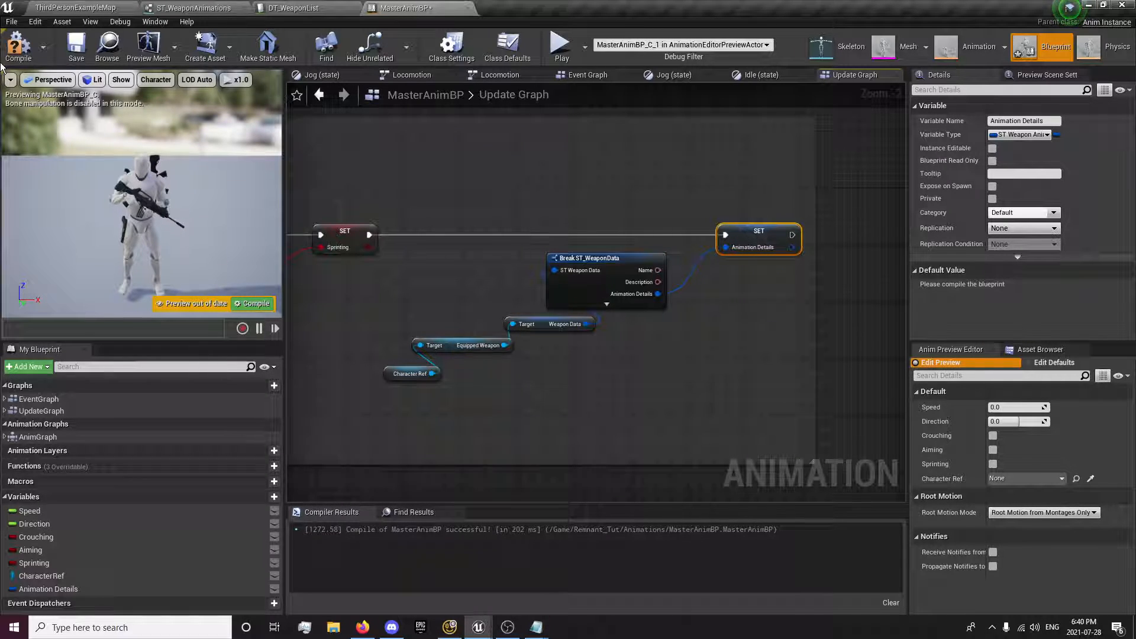
left_click(18, 45)
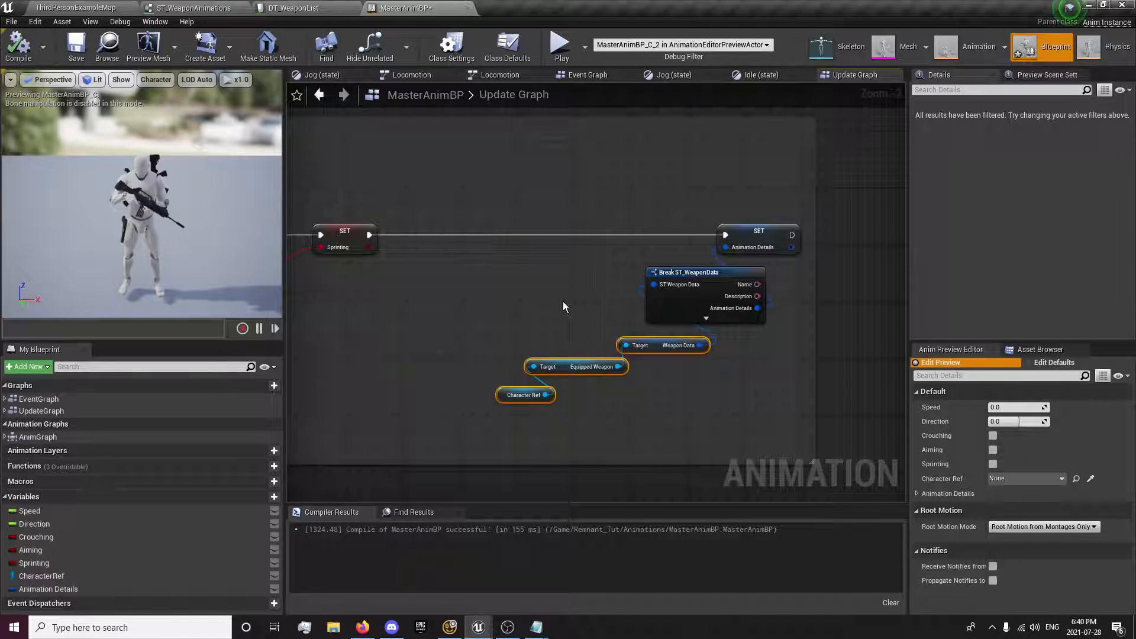
Review the Animation Details variable's Idle, UpperBodyJog and Movement slots, then return to the level
left_click(758, 239)
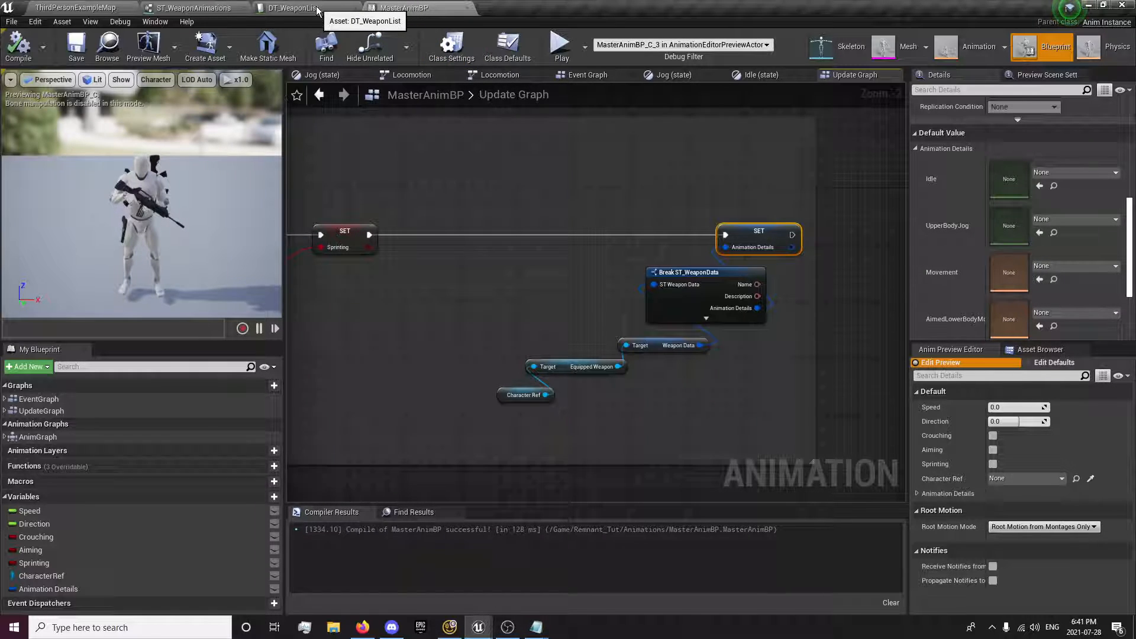
mouse_move(564, 373)
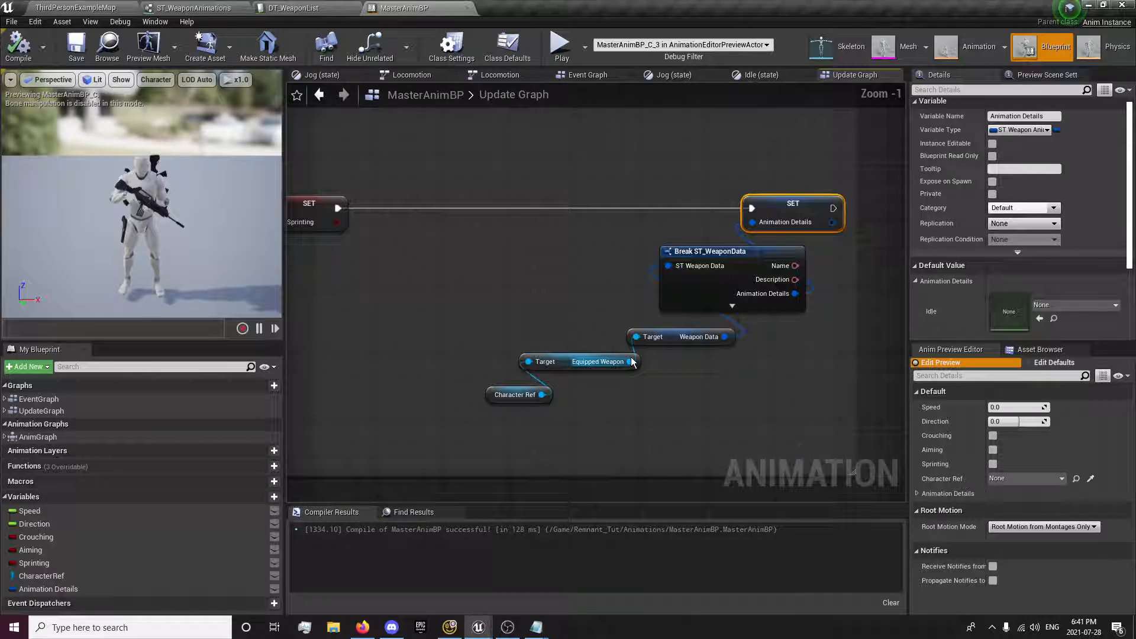
mouse_move(631, 362)
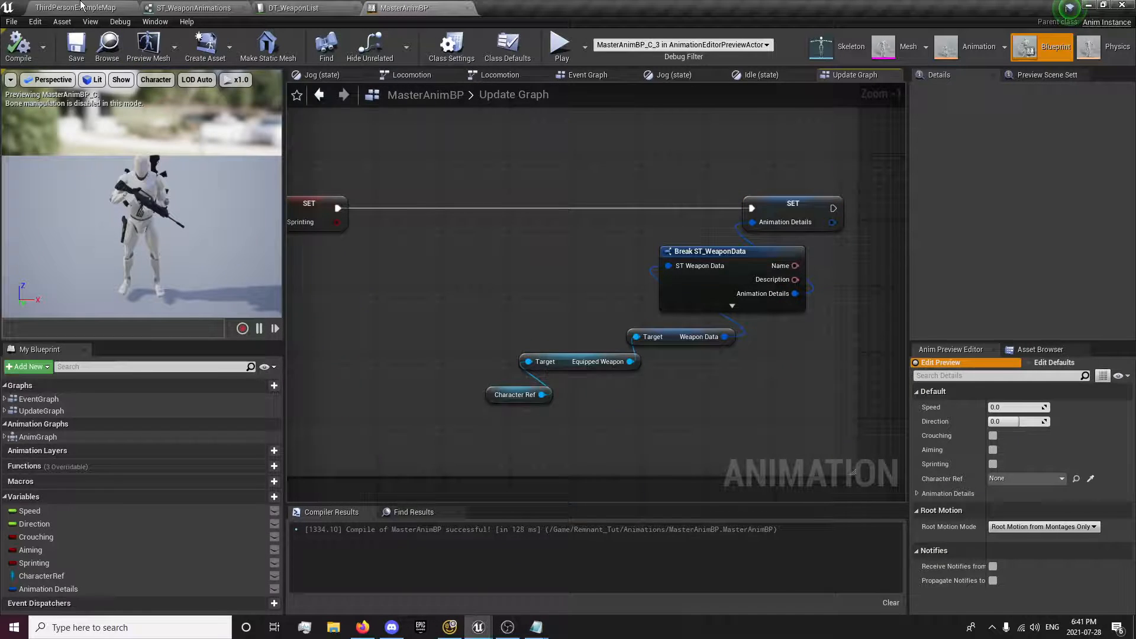
left_click(555, 45)
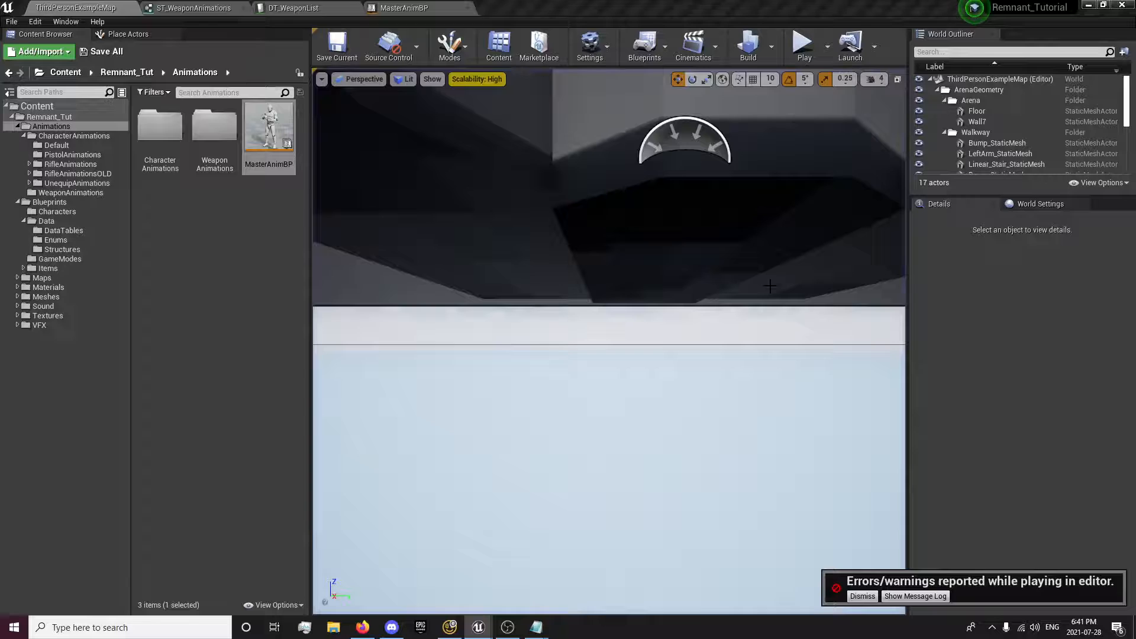
Review the Accessed None EquippedWeapon errors in the message log, stop play and open BP_MasterCharacter
left_click(915, 595)
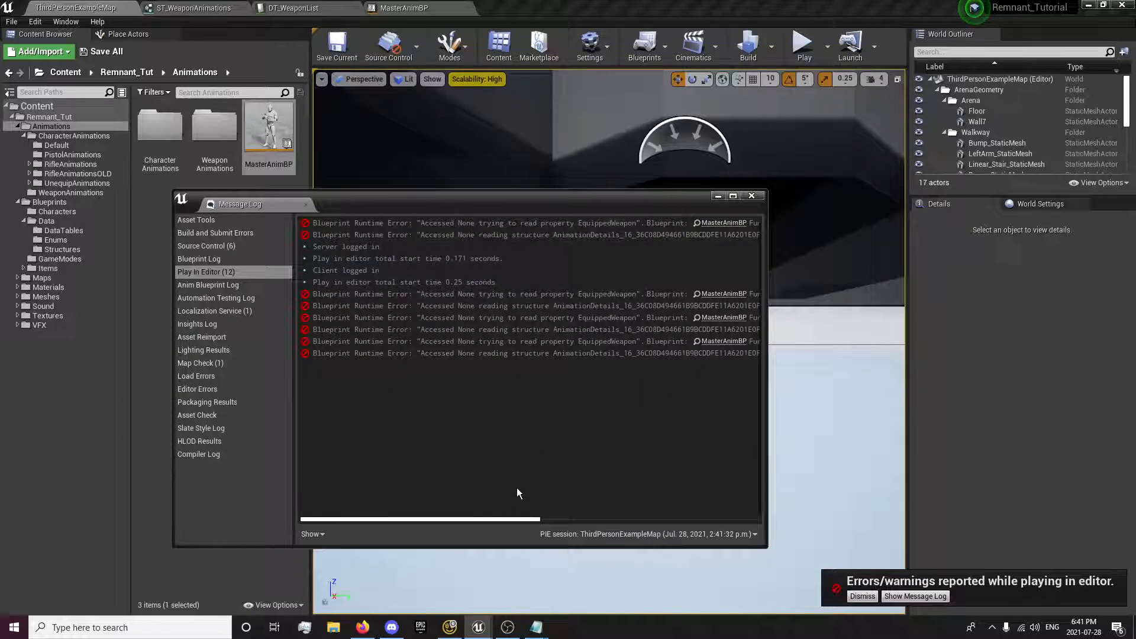
scroll("right", 3)
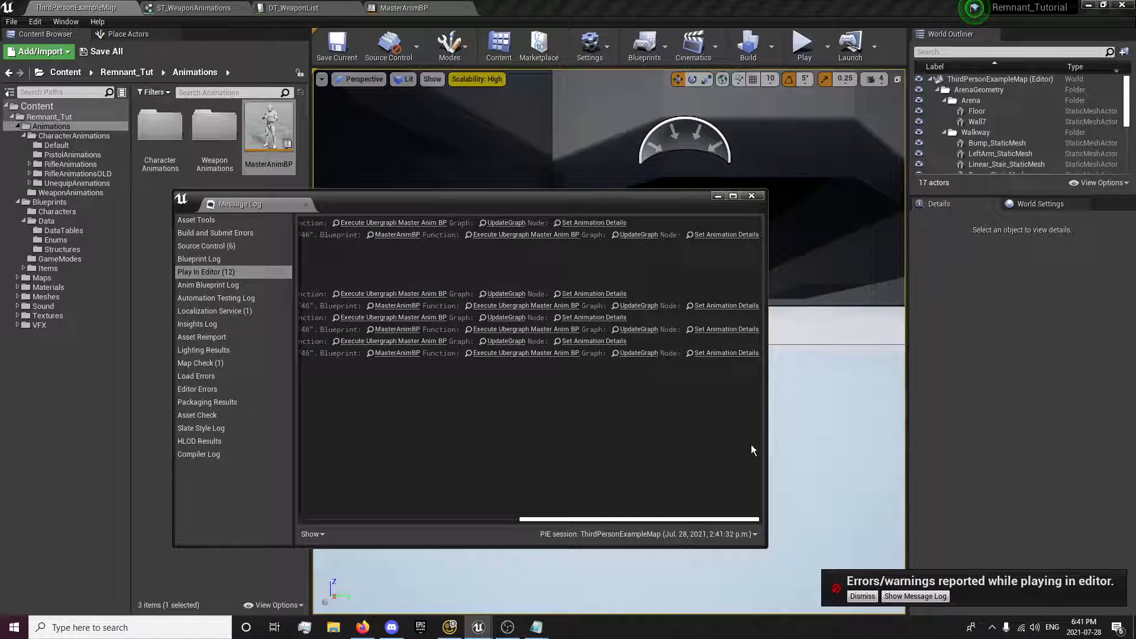
mouse_move(752, 195)
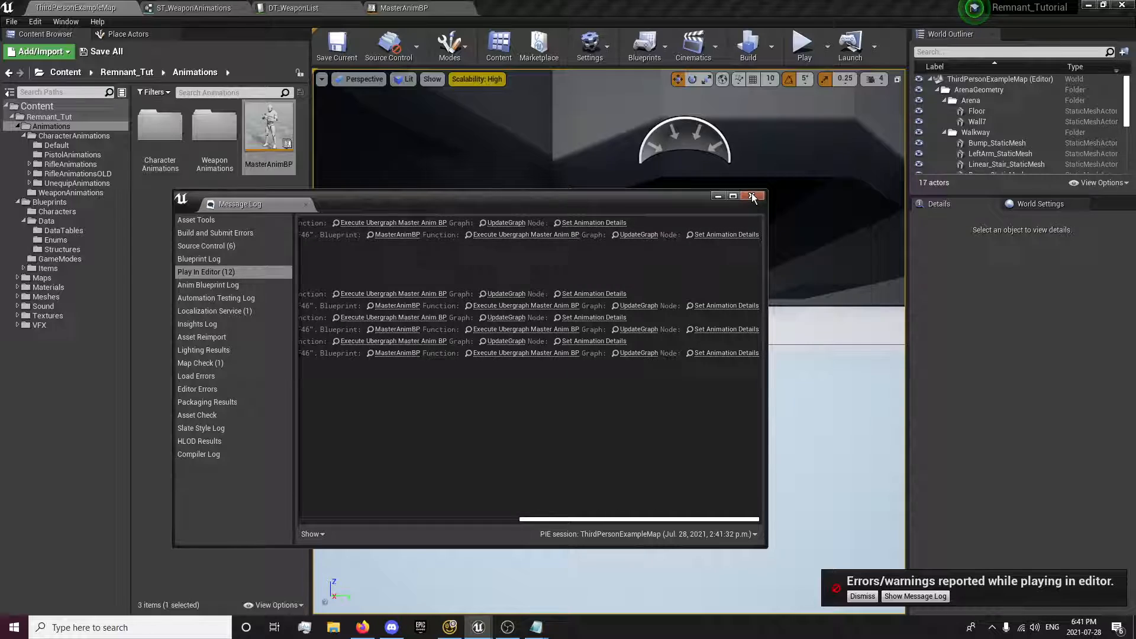
left_click(753, 196)
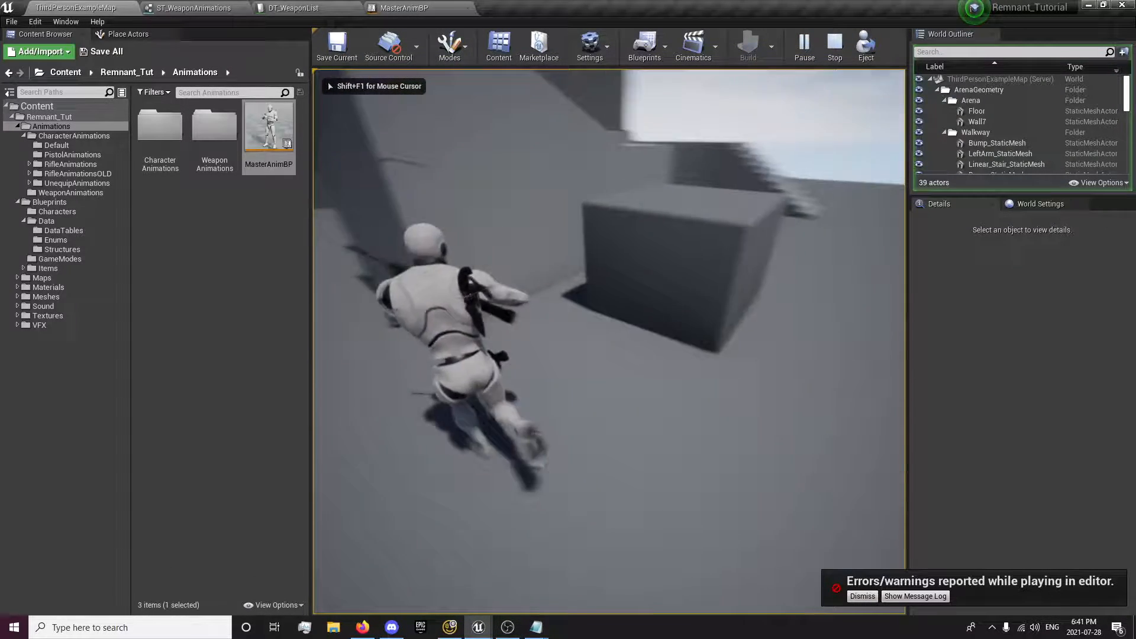
left_click(915, 595)
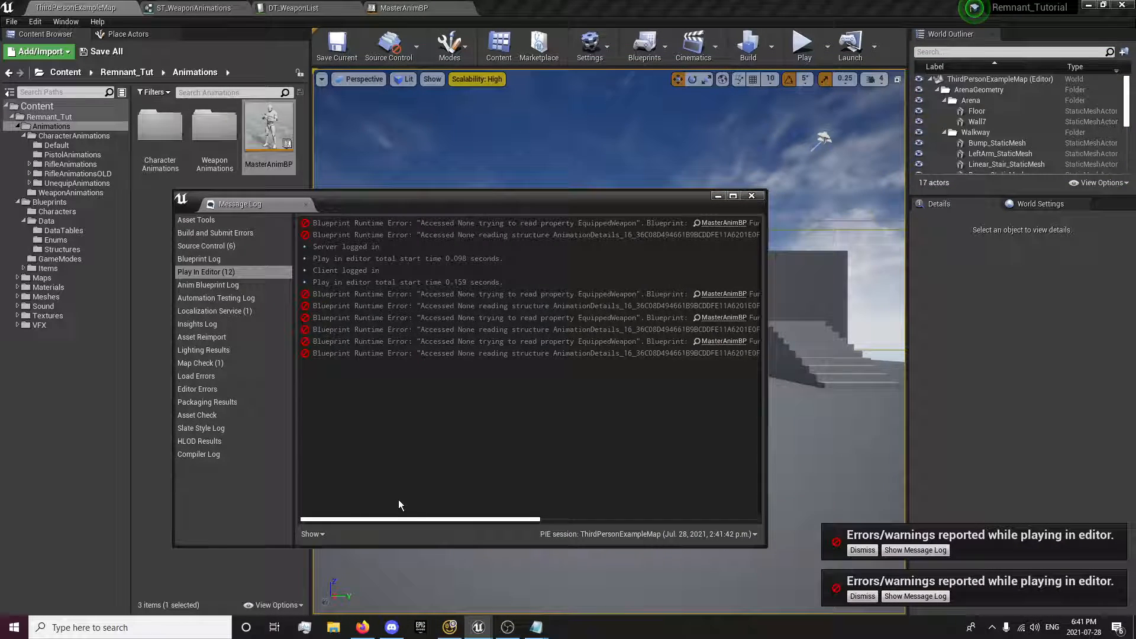
mouse_move(160, 130)
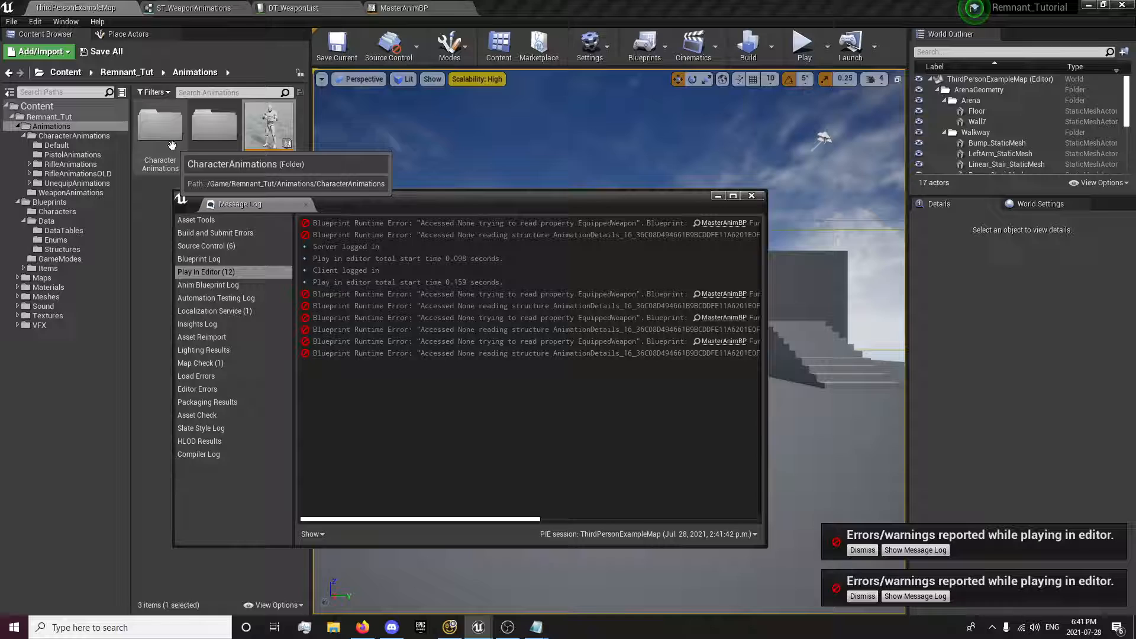
left_click(47, 201)
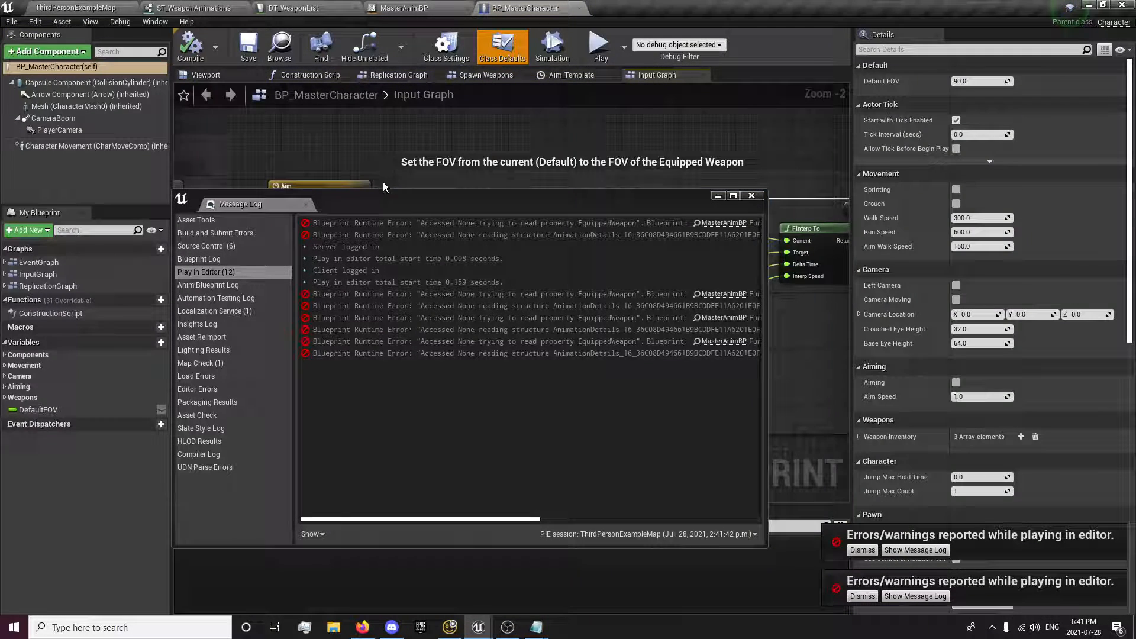
Review BP_MasterCharacter's Begin Play weapon spawning, then return to MasterAnimBP's Update Graph
left_click(752, 195)
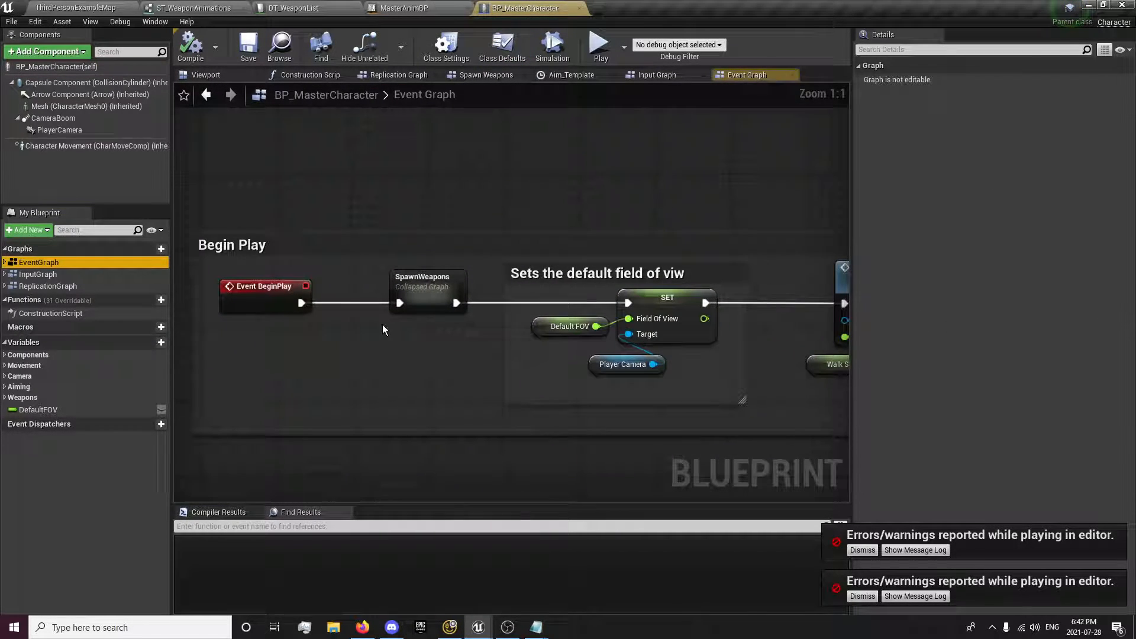
mouse_move(428, 290)
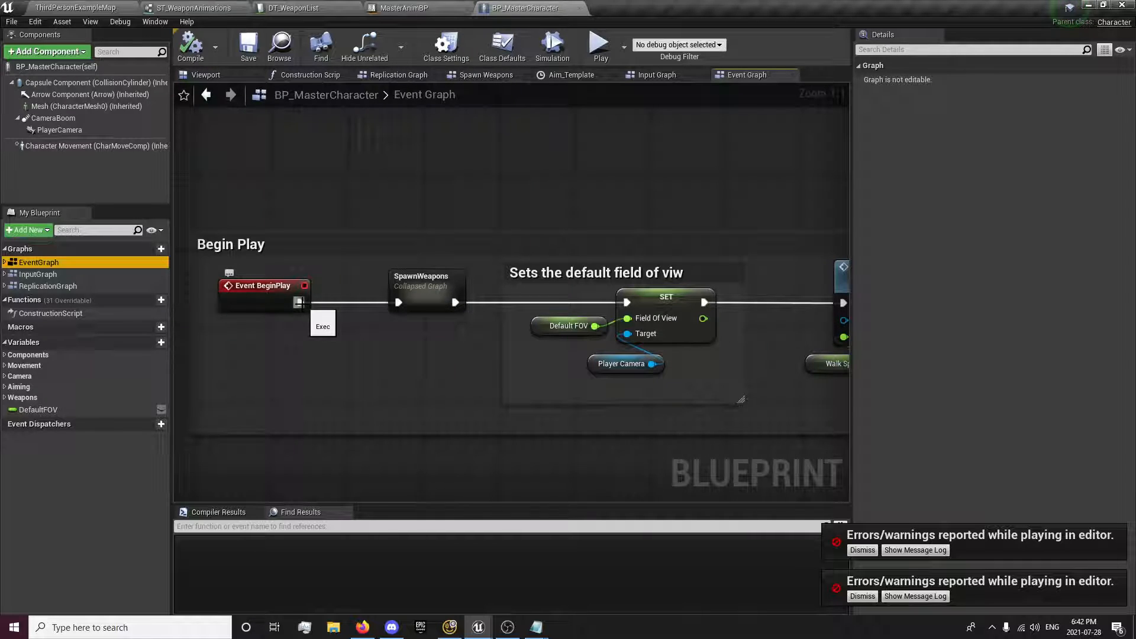
left_click(405, 8)
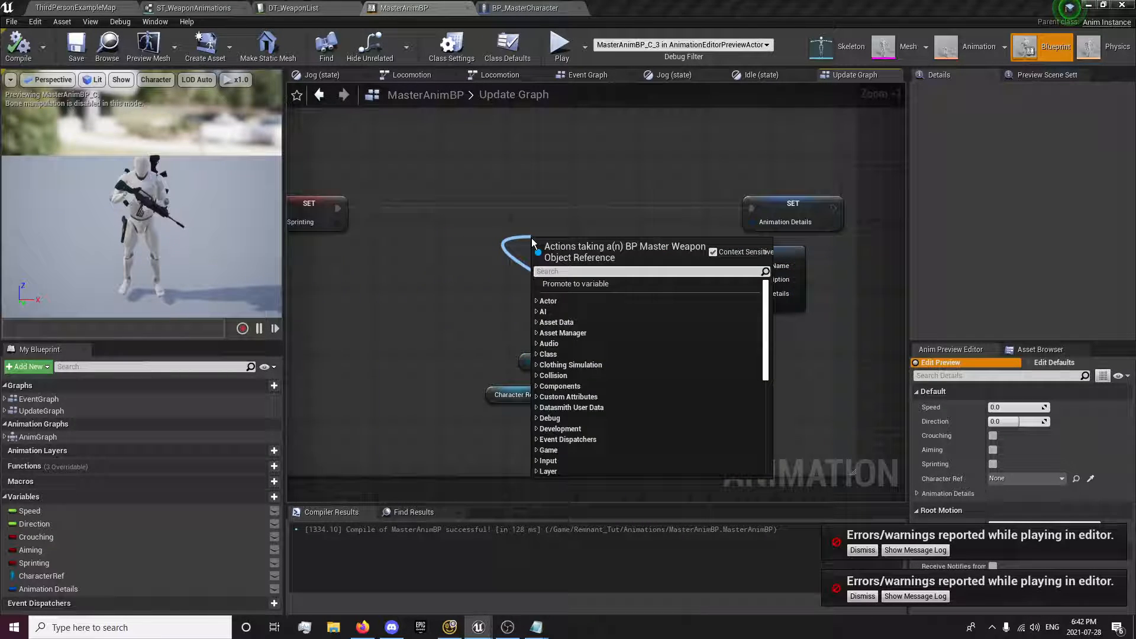
Add an Is Valid check on the equipped weapon and dismiss the errors-while-playing notification
type("weapon is")
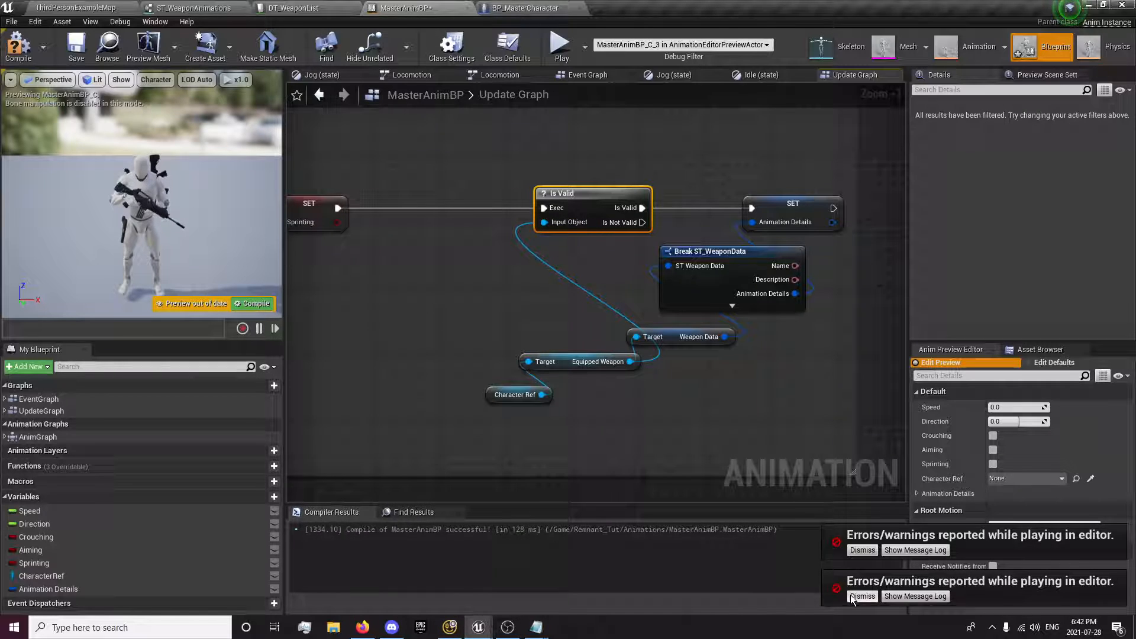
left_click(863, 595)
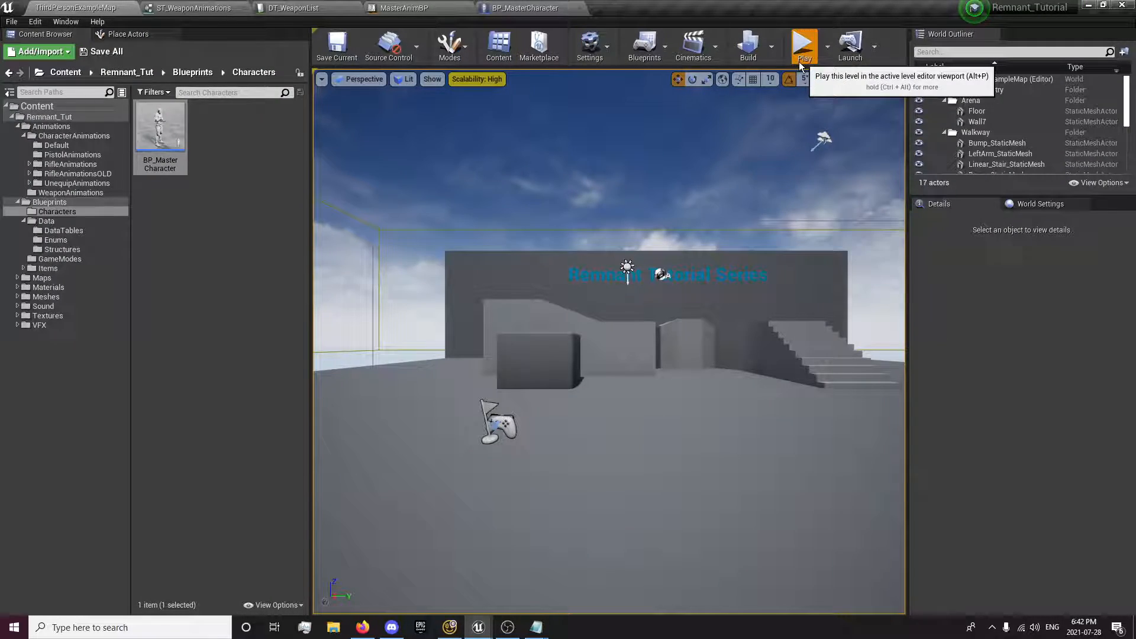
Run a quick play session of the level, then return to MasterAnimBP's Update Graph
left_click(804, 46)
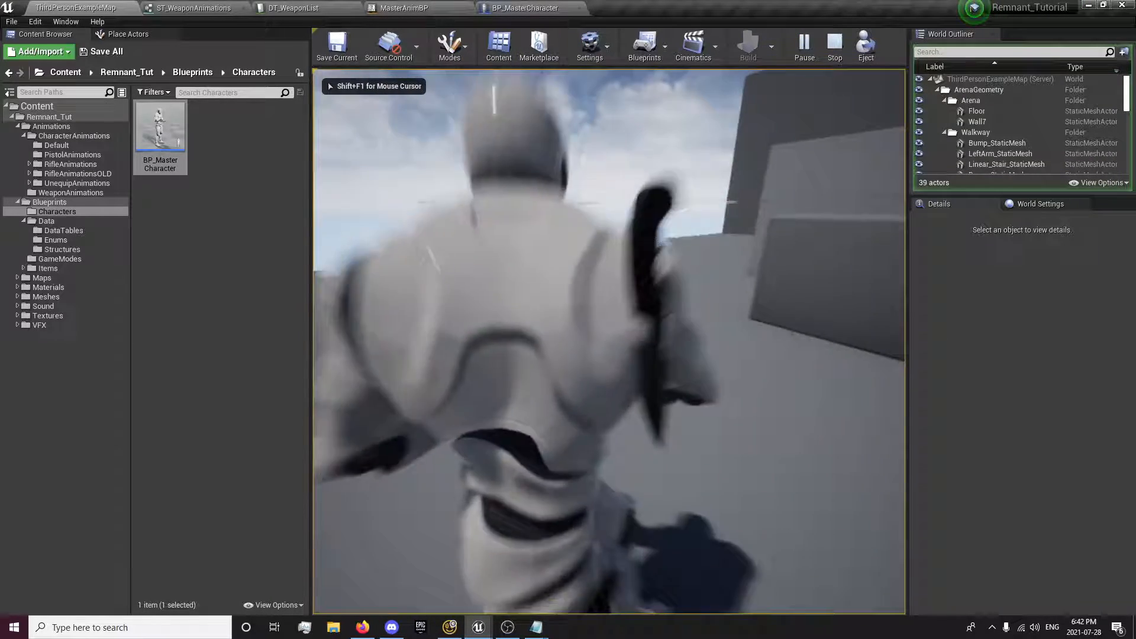
left_click(833, 45)
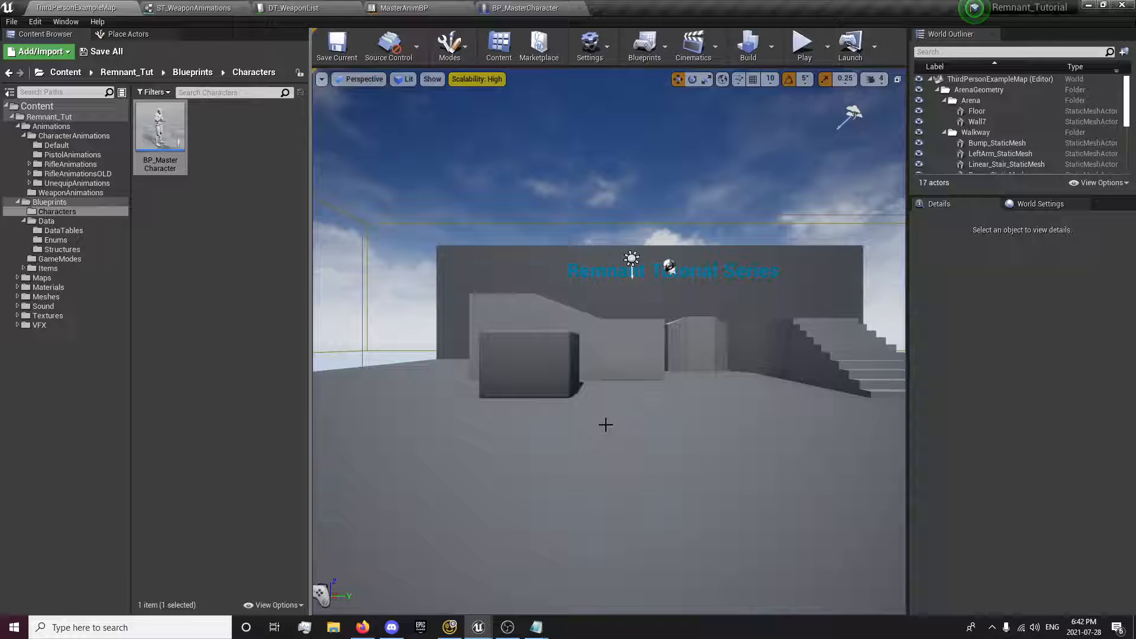
left_click(406, 8)
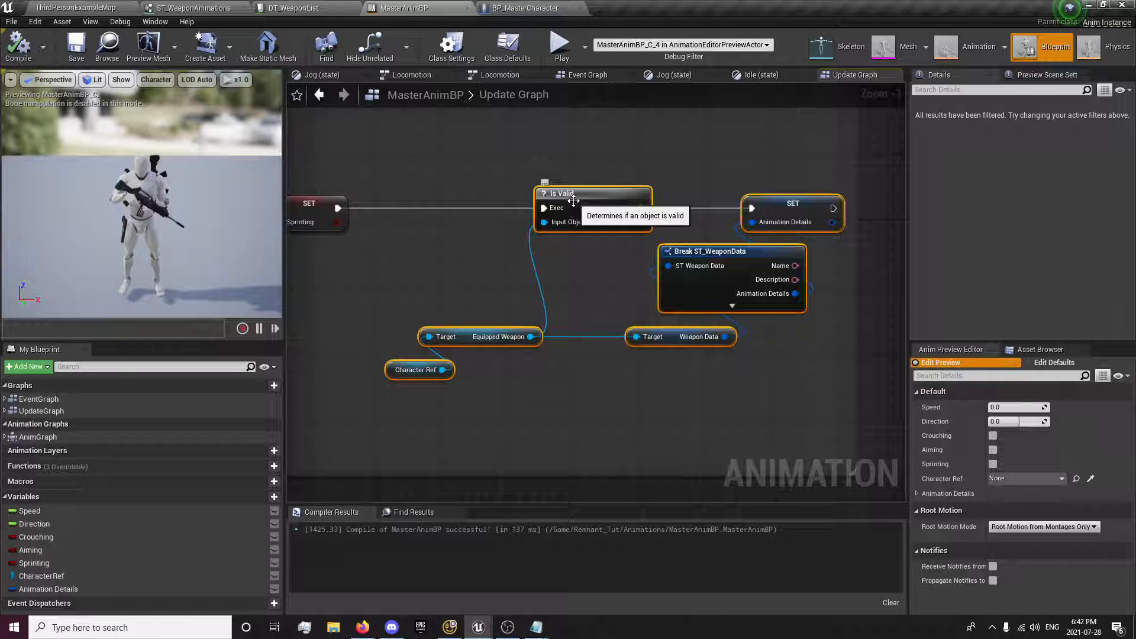
Collapse the weapon-check nodes into a Weapon Data graph and enter it
right_click(587, 211)
type("Weapon Data")
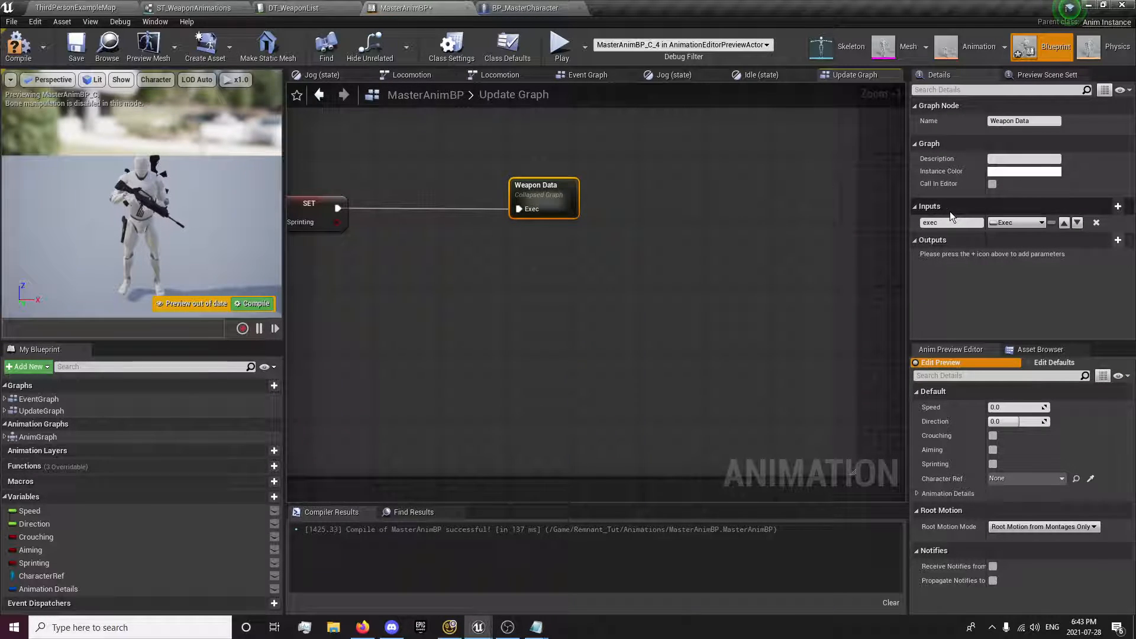
double_click(544, 185)
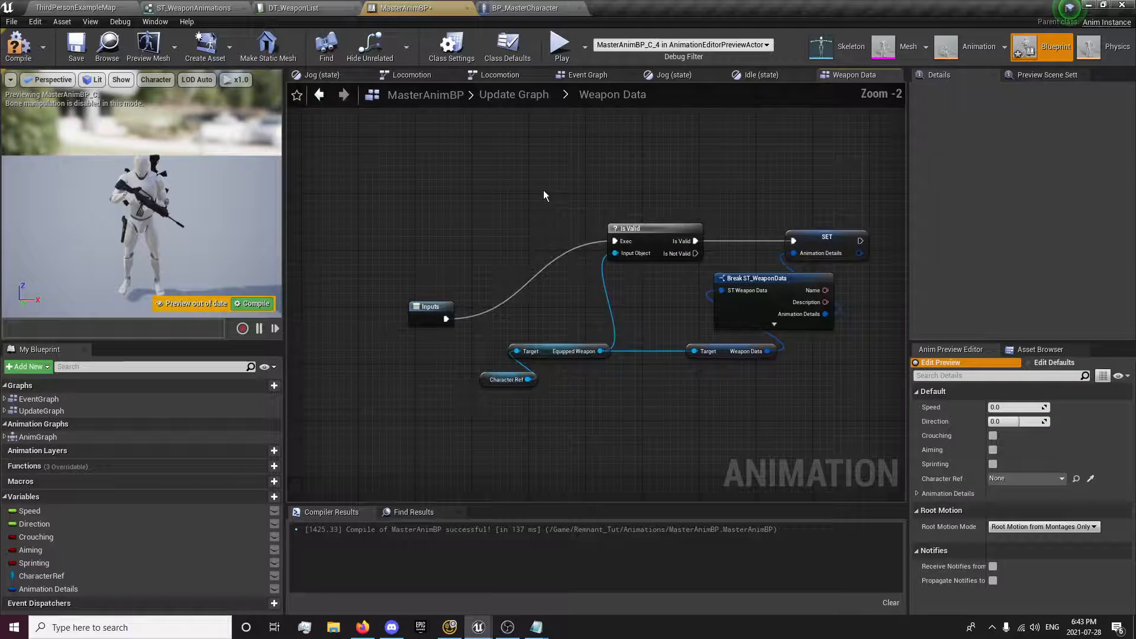
left_click(363, 228)
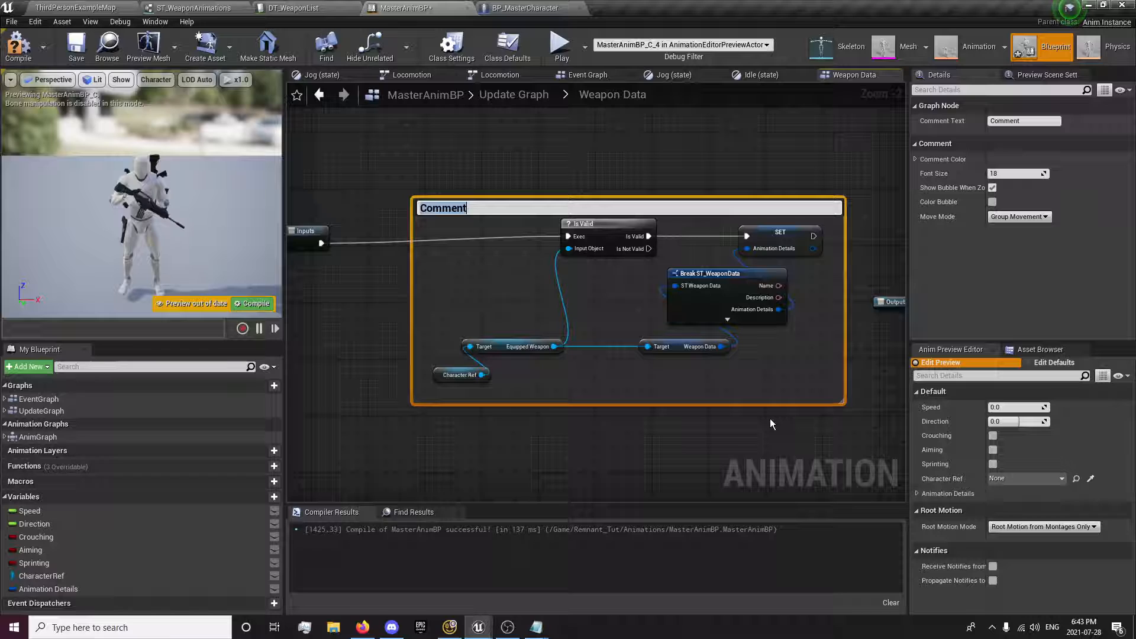
Add a comment: 'Check if weapon is valid, it will set the animations for' the Equipped Weapon
type("Check if w")
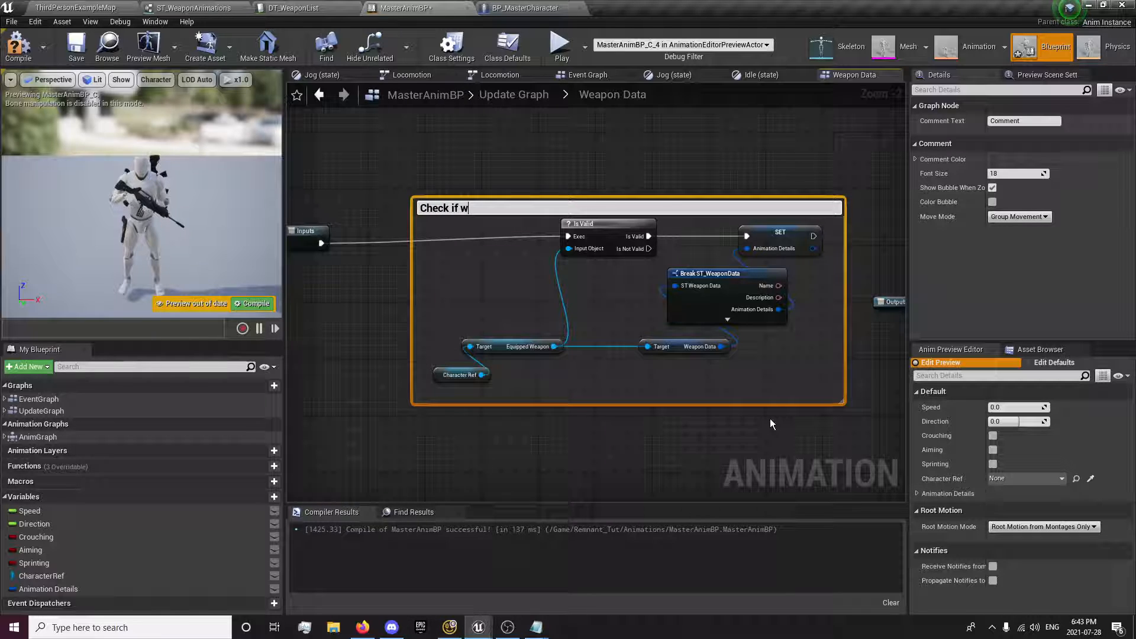
type("eapon is valiud, i")
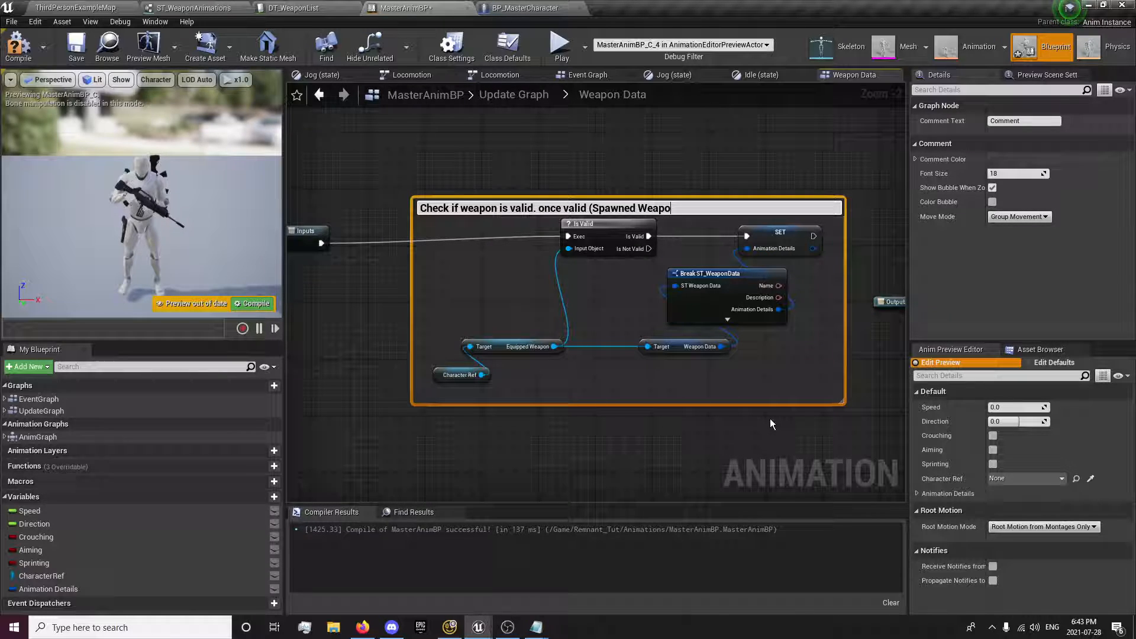
type("ns) it will s")
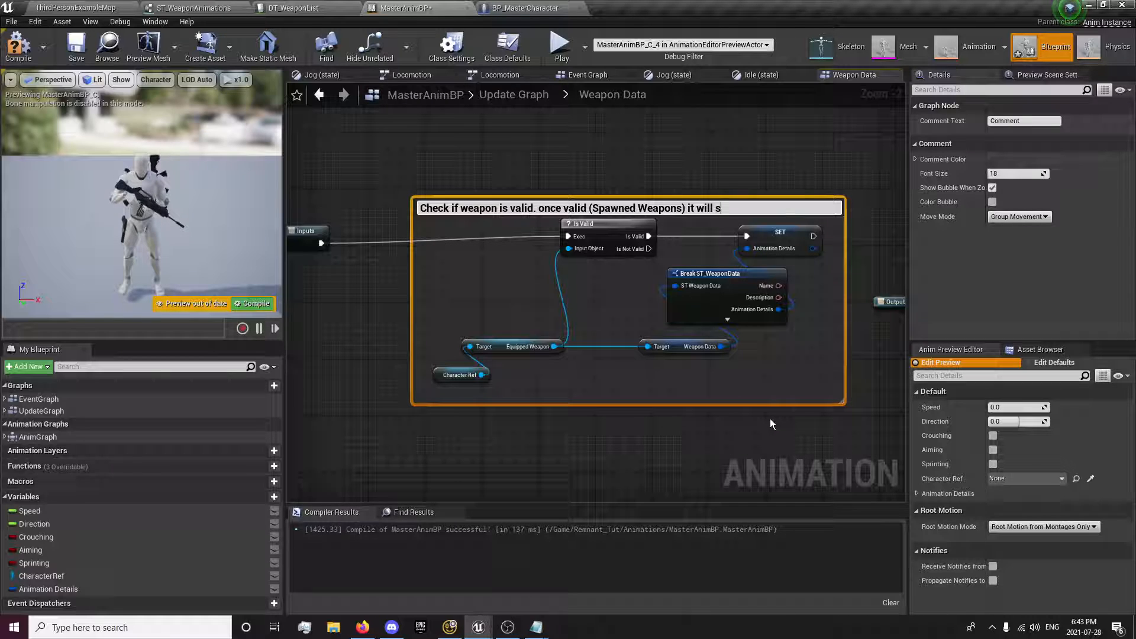
type("et the animations for the Equipped Weapon")
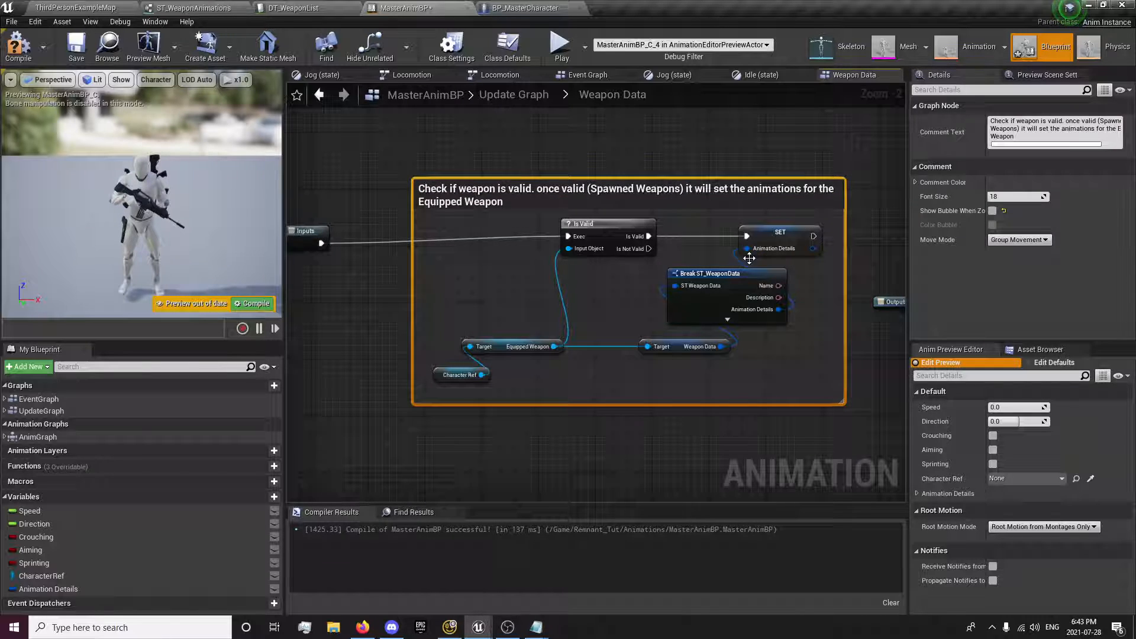
left_click(771, 240)
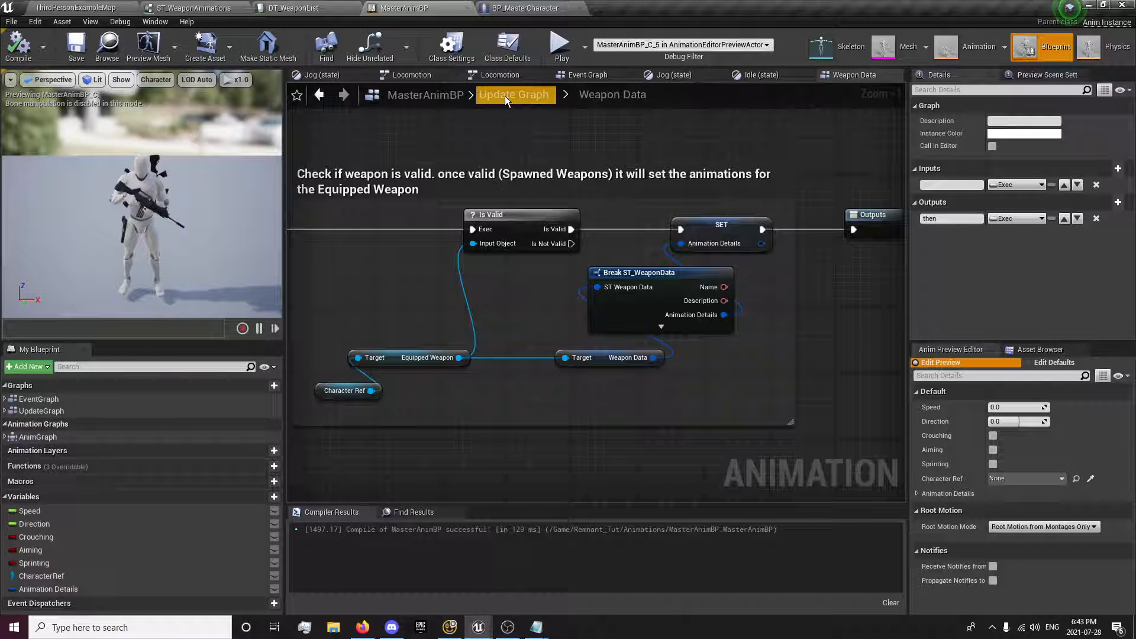
Wire Weapon Data's not-valid branch to its Outputs exec pin and compile MasterAnimBP
left_click(515, 95)
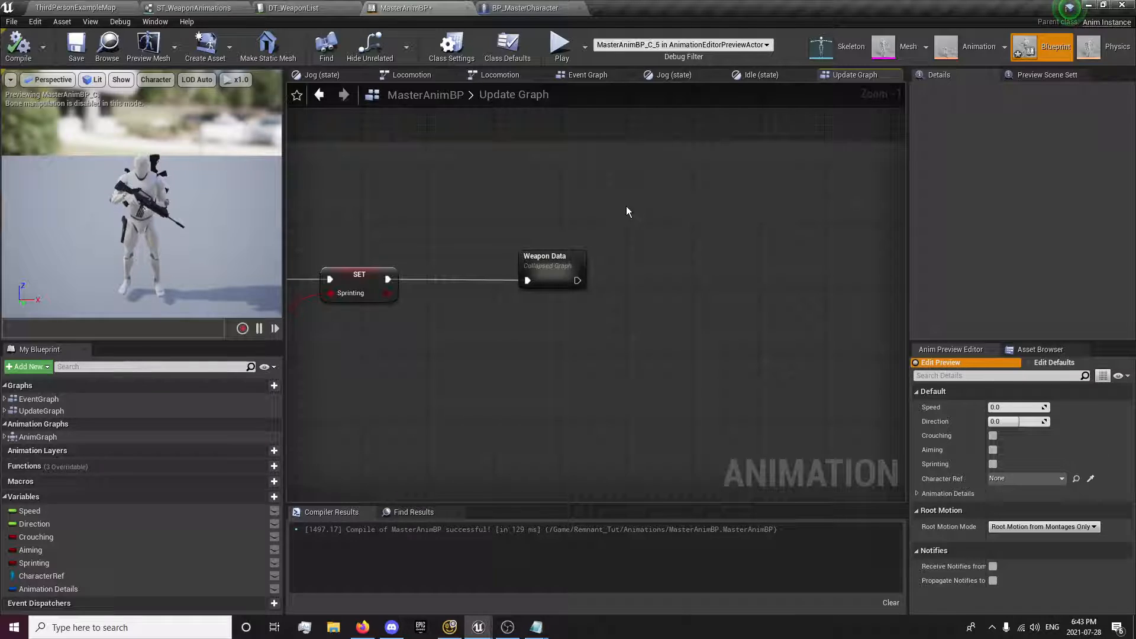
double_click(553, 269)
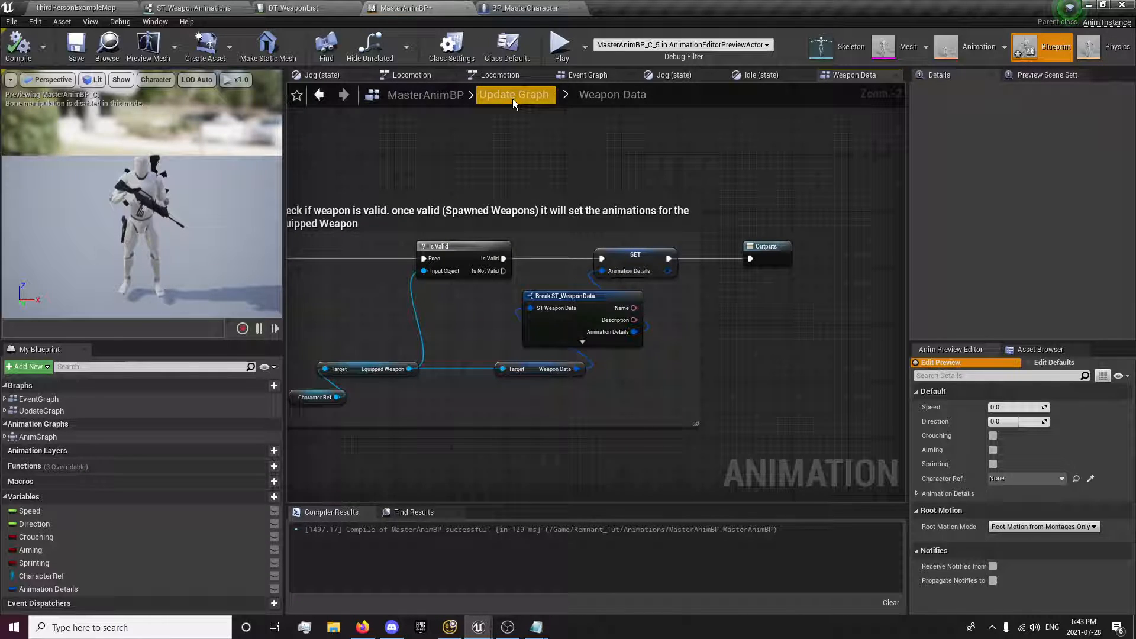
left_click(514, 94)
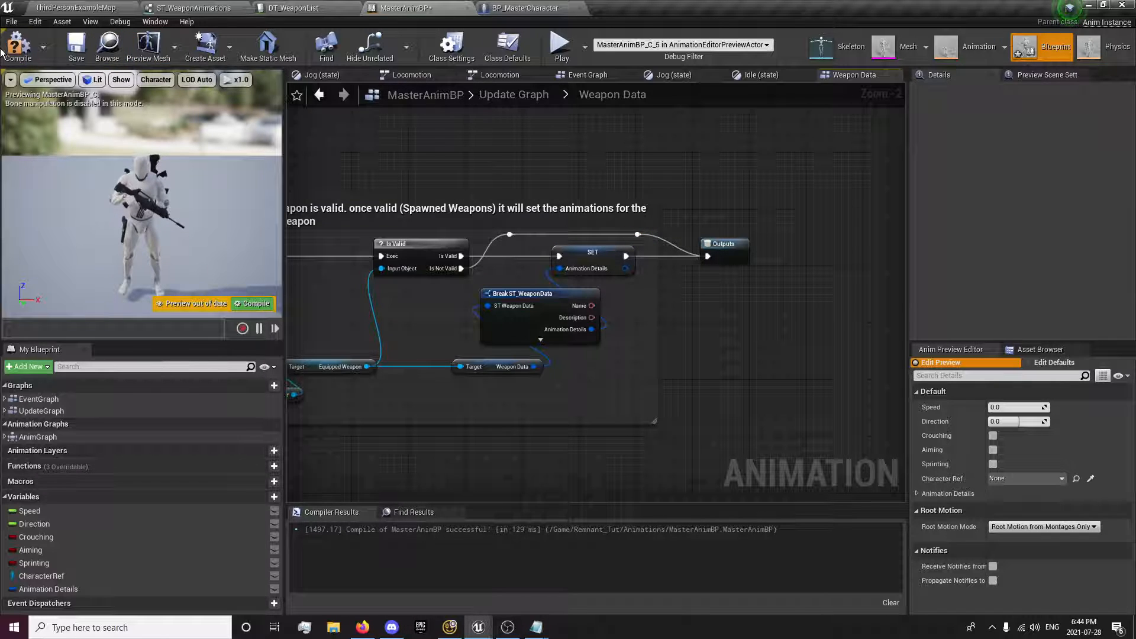
left_click(587, 74)
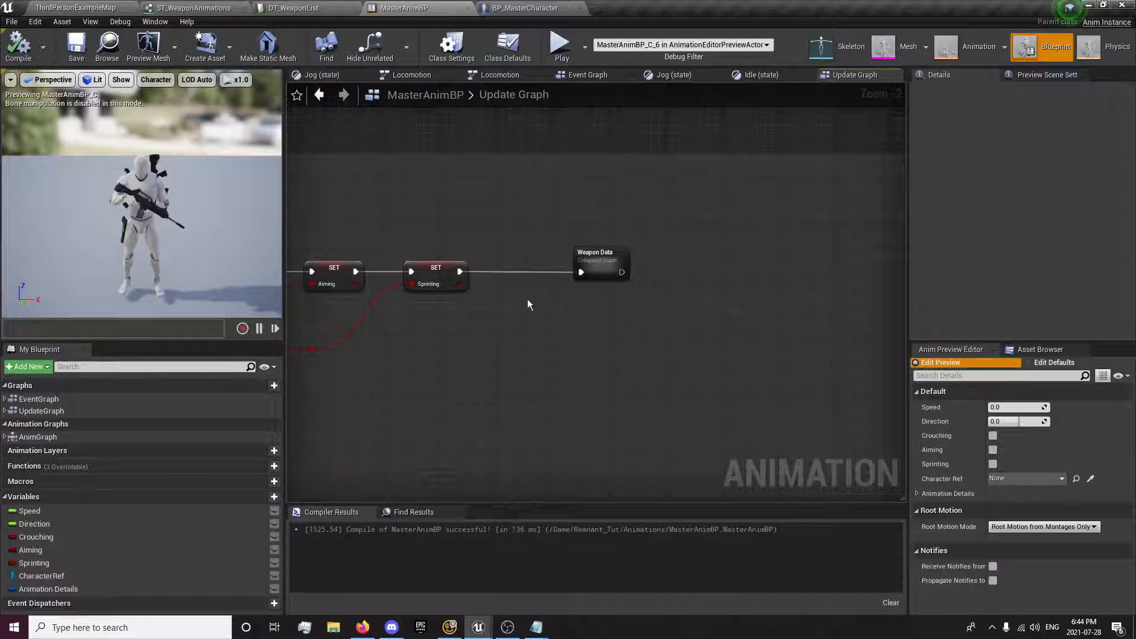
left_click(588, 260)
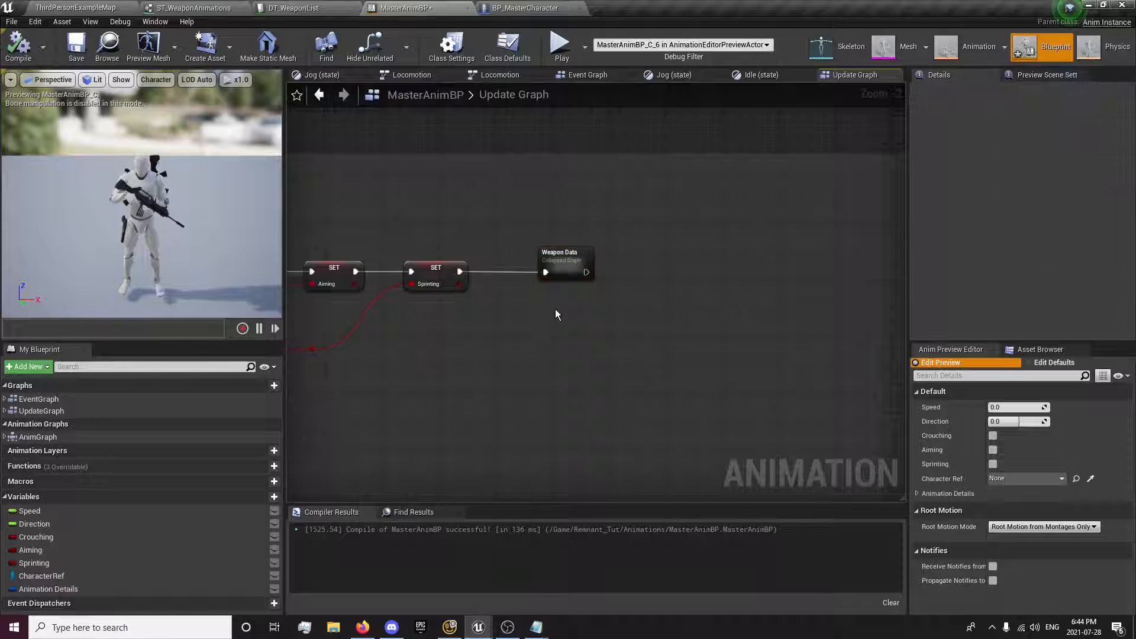
scroll("down", 3)
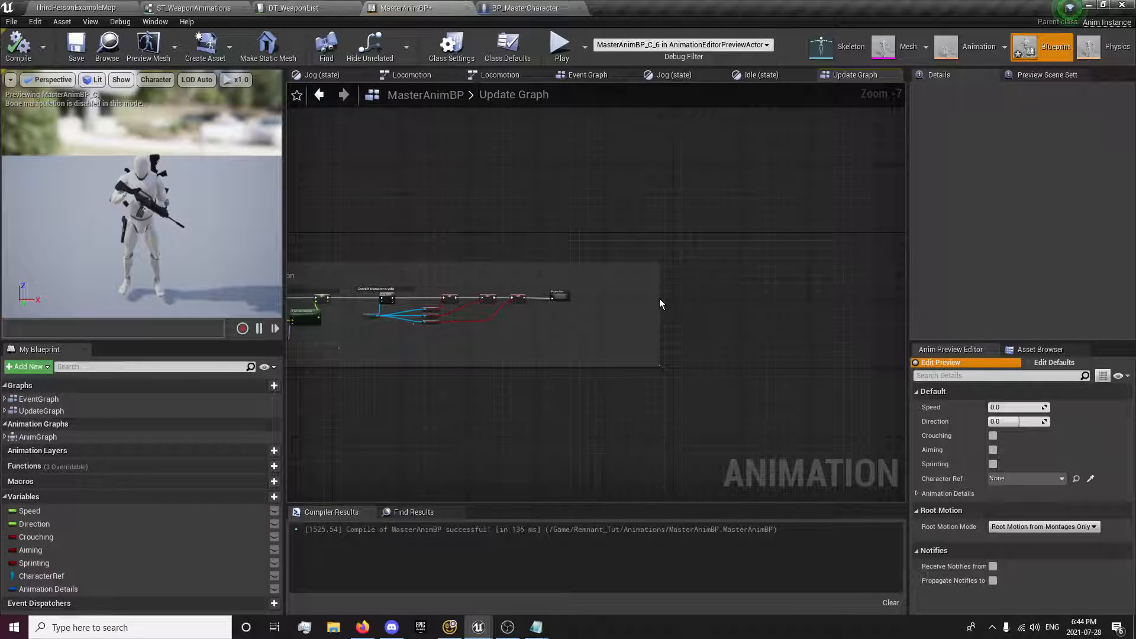
scroll("up", 3)
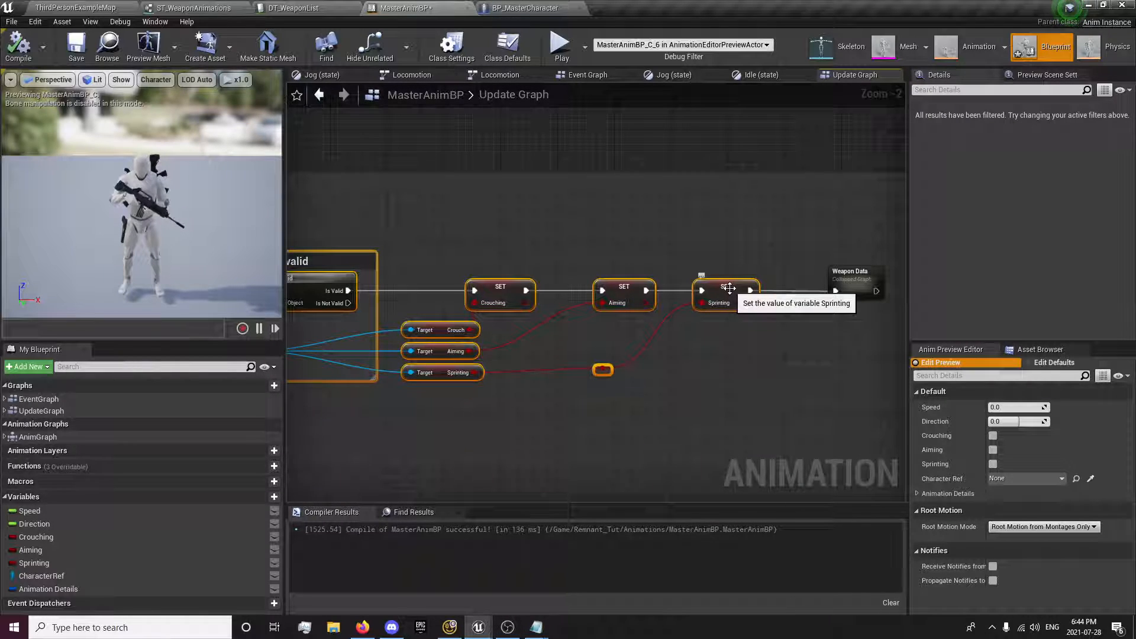
right_click(726, 290)
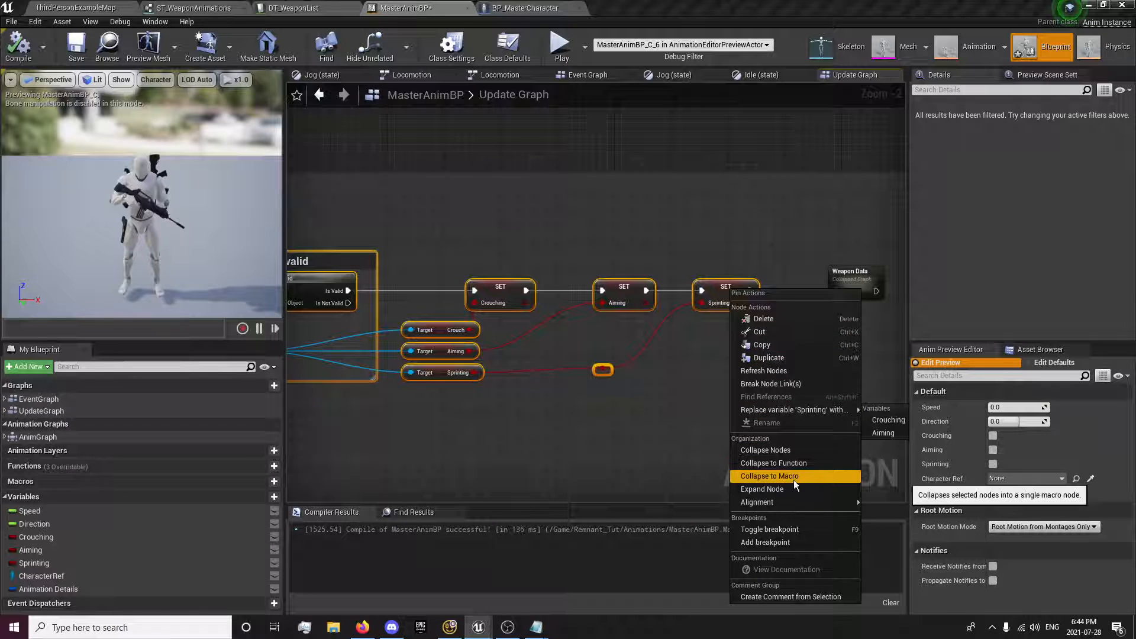
mouse_move(768, 492)
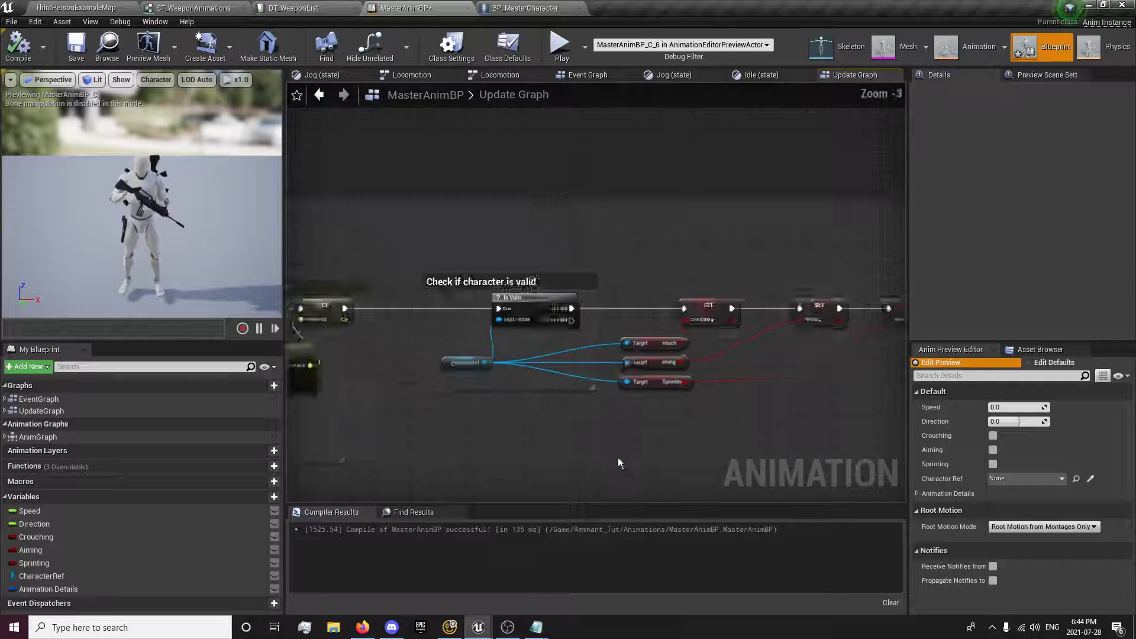
left_click(76, 45)
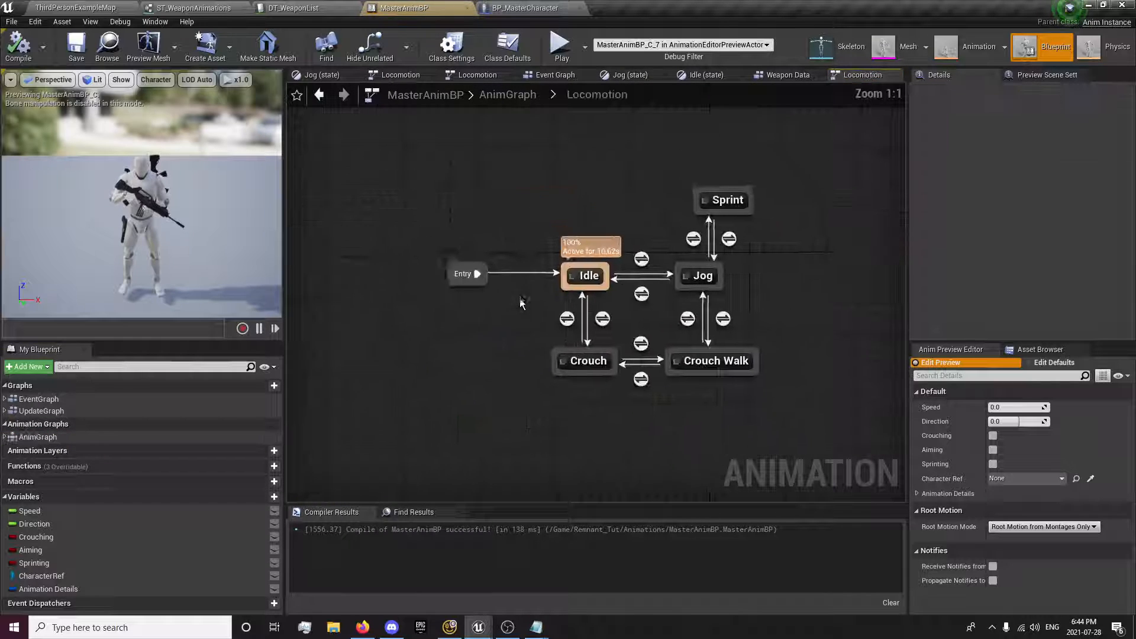
In the Idle state, break the WeaponAnimations variable into its ST_WeaponAnimations pins
double_click(588, 276)
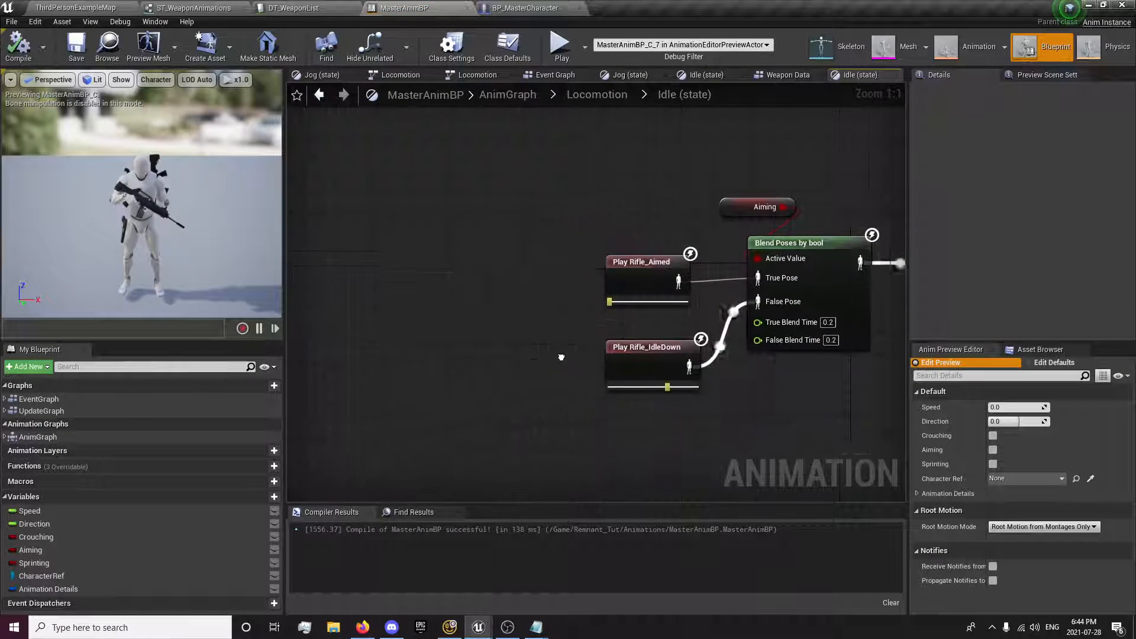
left_click(49, 588)
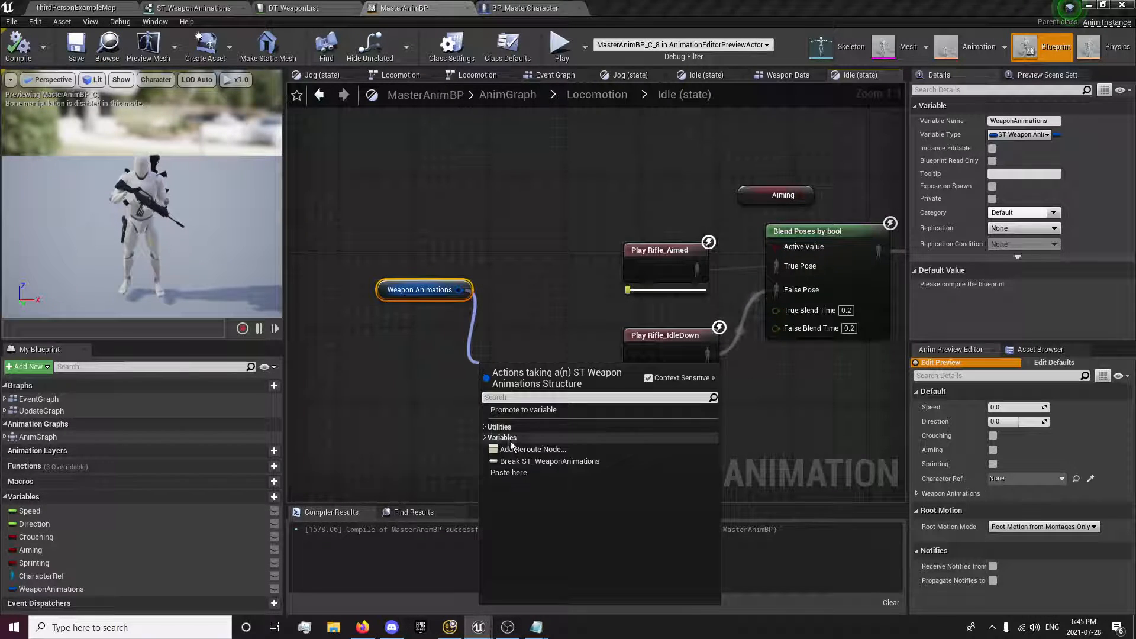
left_click(550, 460)
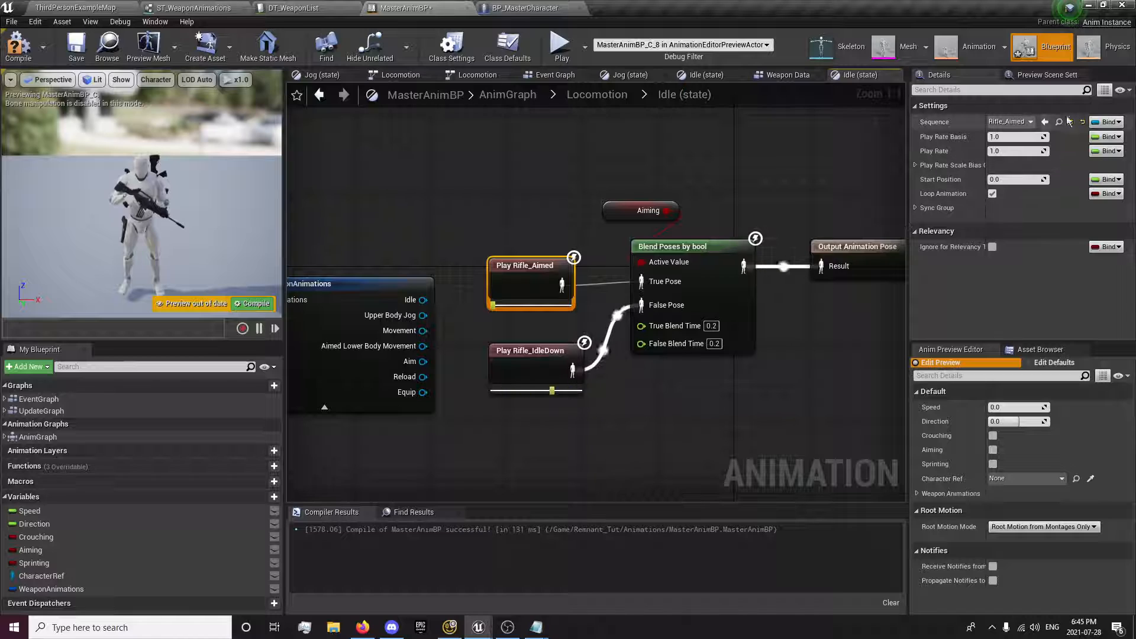
Expose the idle and aimed rifle players' Sequence pins and feed them the struct's Idle and Aim
left_click(1107, 122)
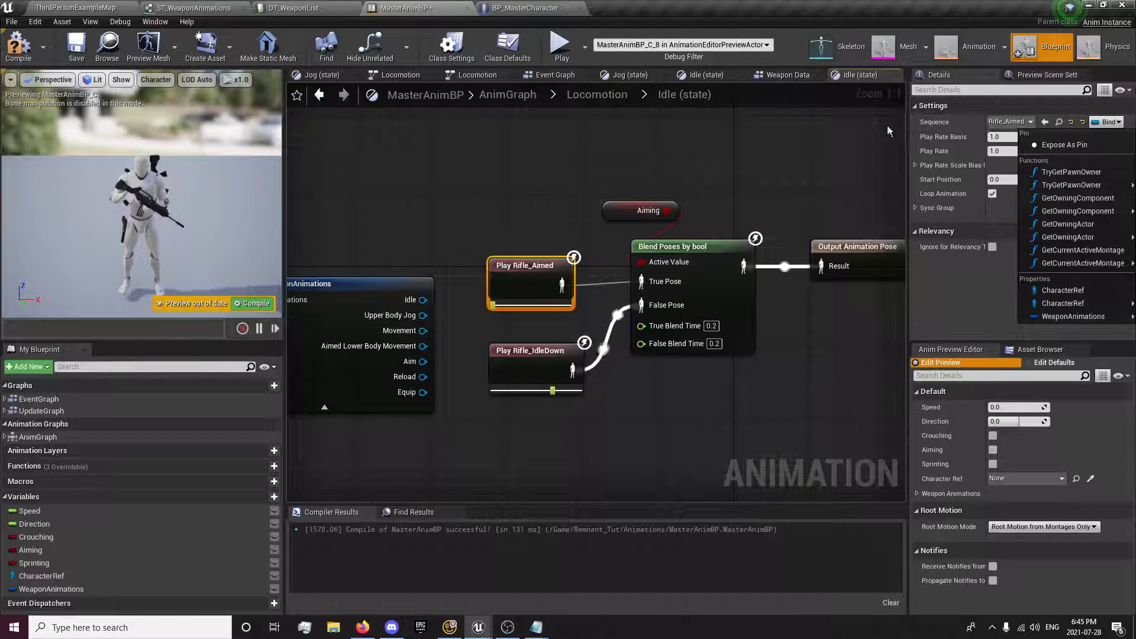
left_click(535, 351)
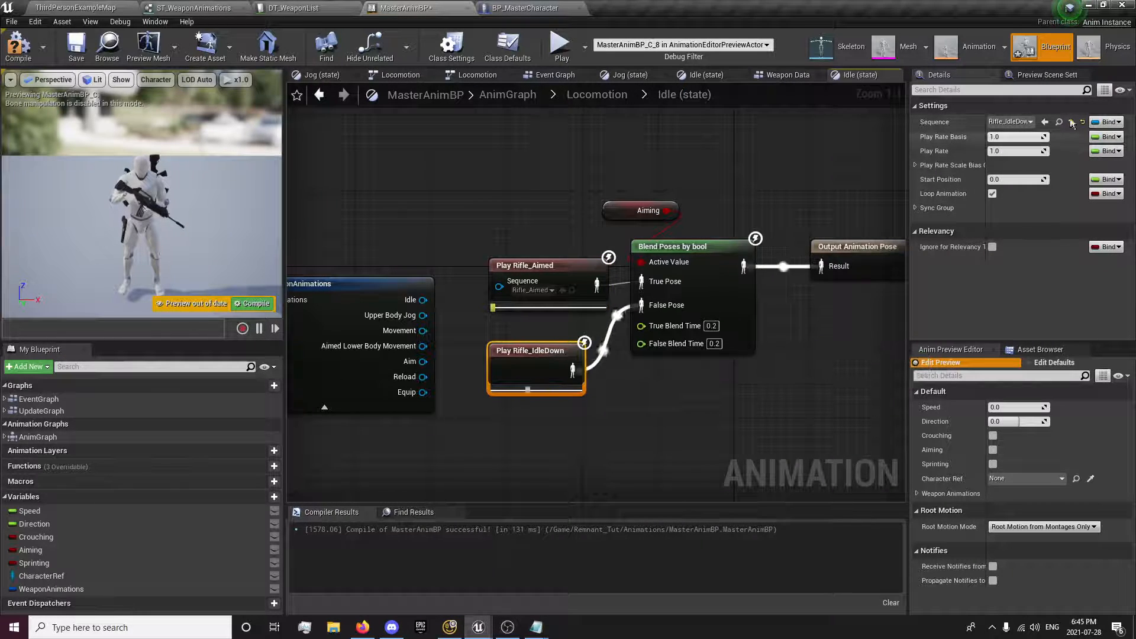
left_click(1071, 122)
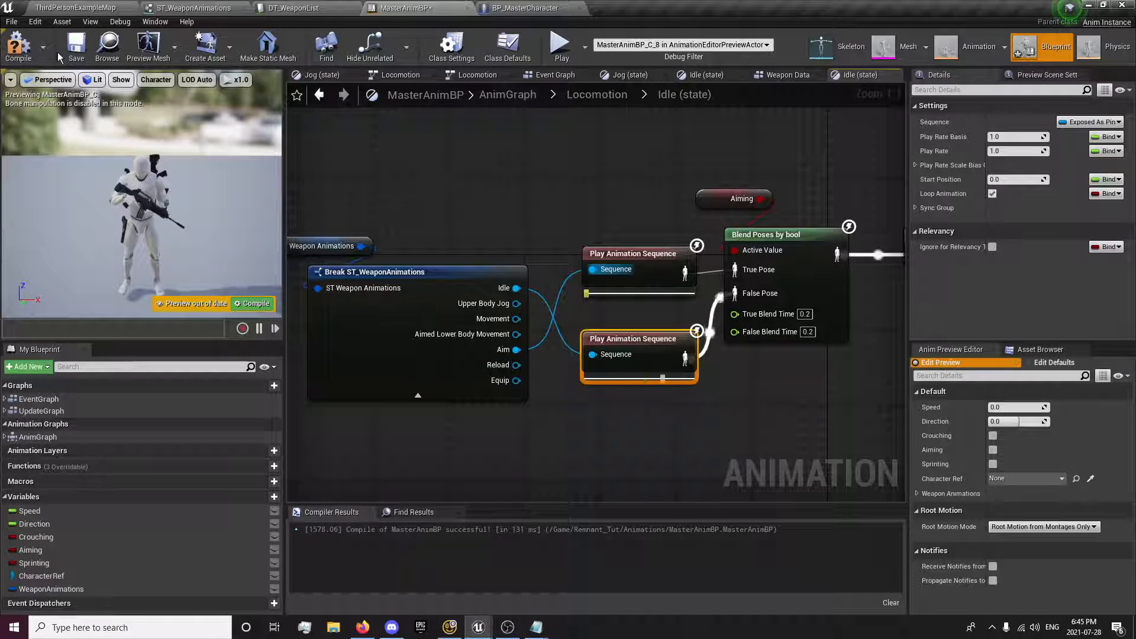
left_click(18, 47)
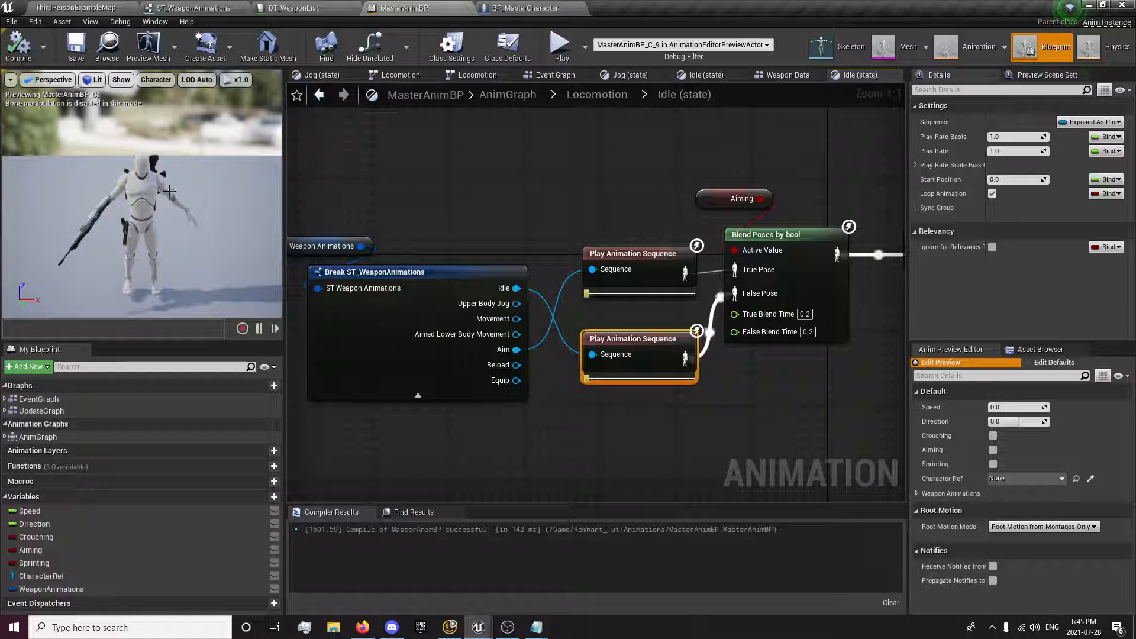
left_click(328, 246)
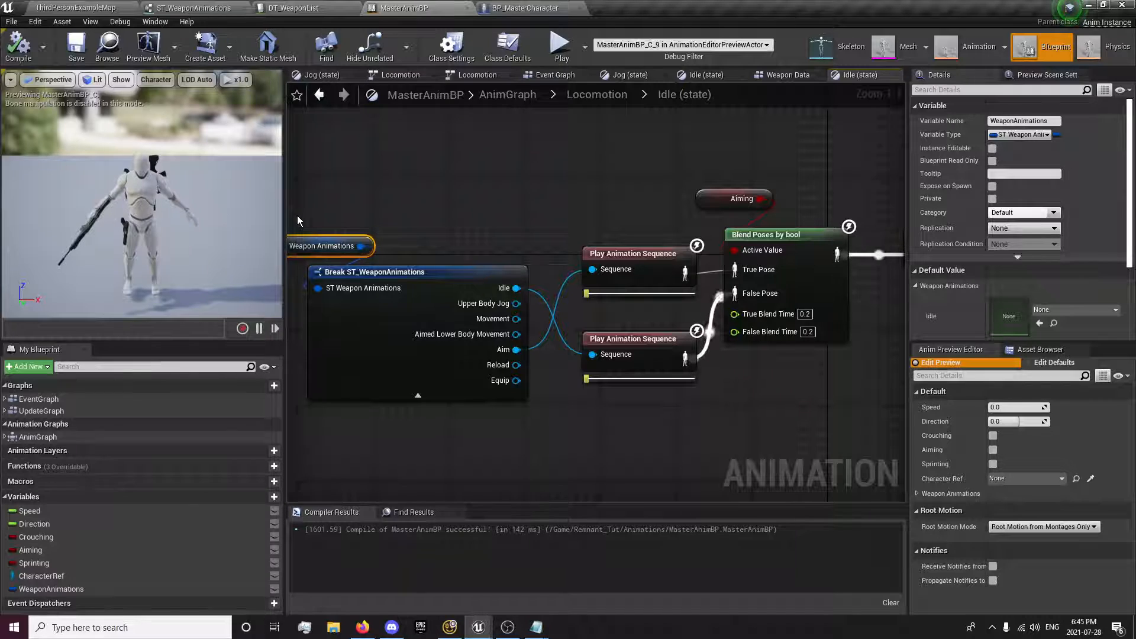
Check BP_MasterCharacter and ST_WeaponAnimations, then return to MasterAnimBP
left_click(523, 8)
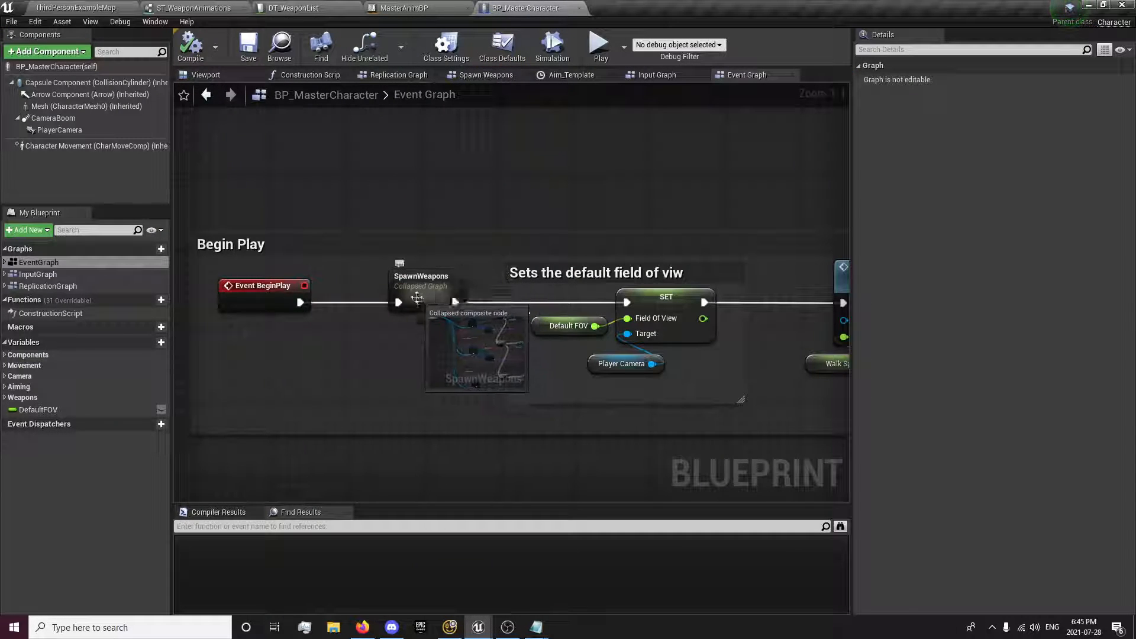
left_click(409, 8)
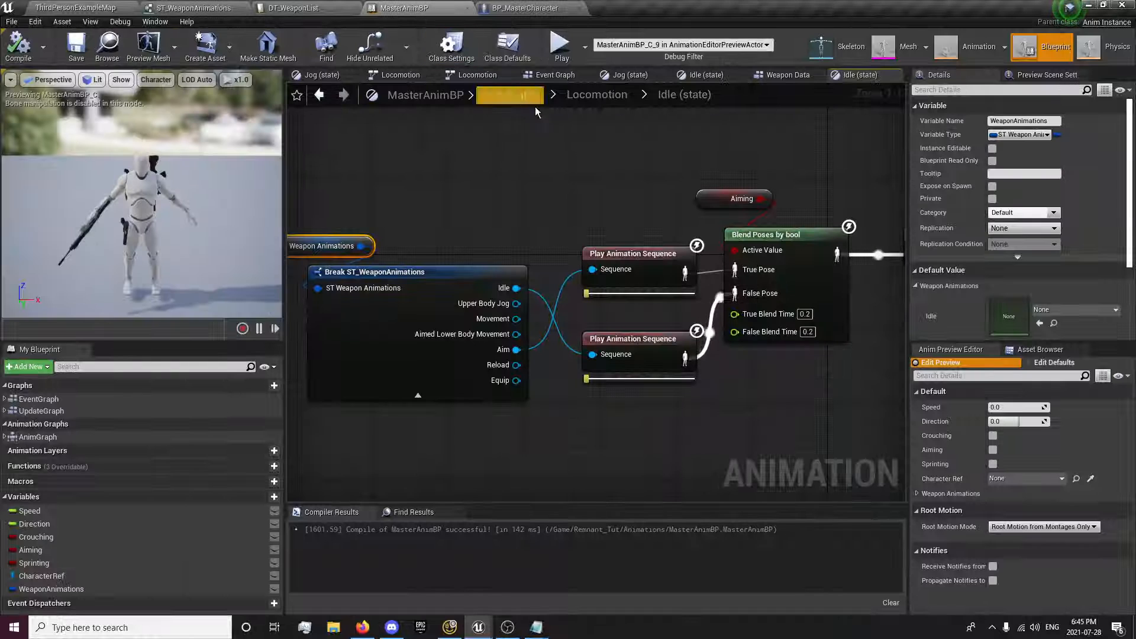
left_click(191, 8)
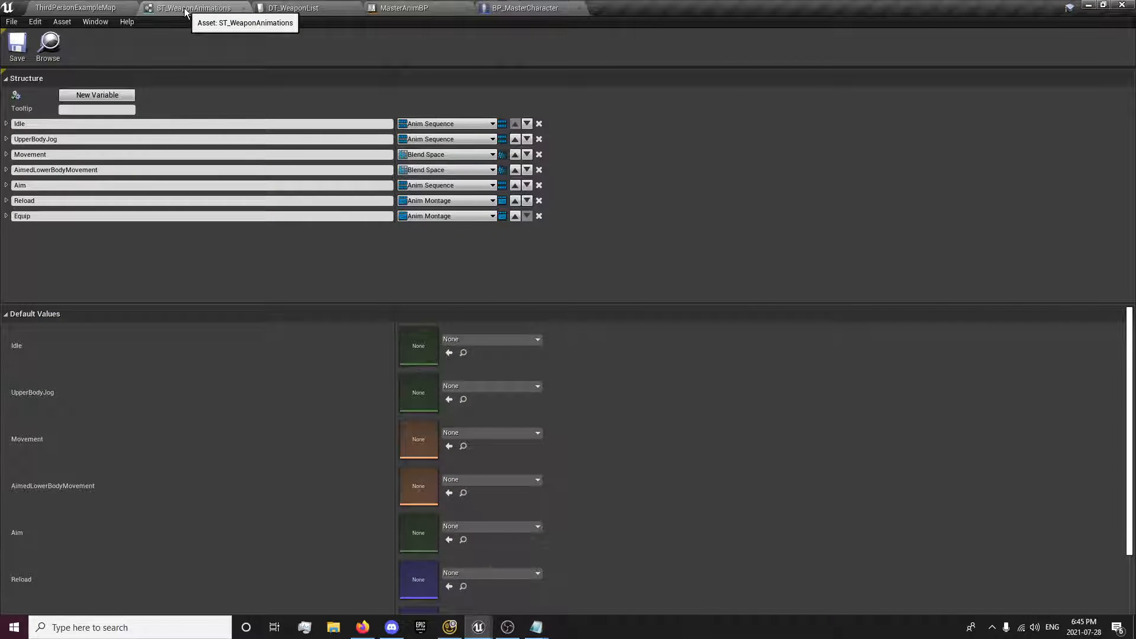
left_click(522, 9)
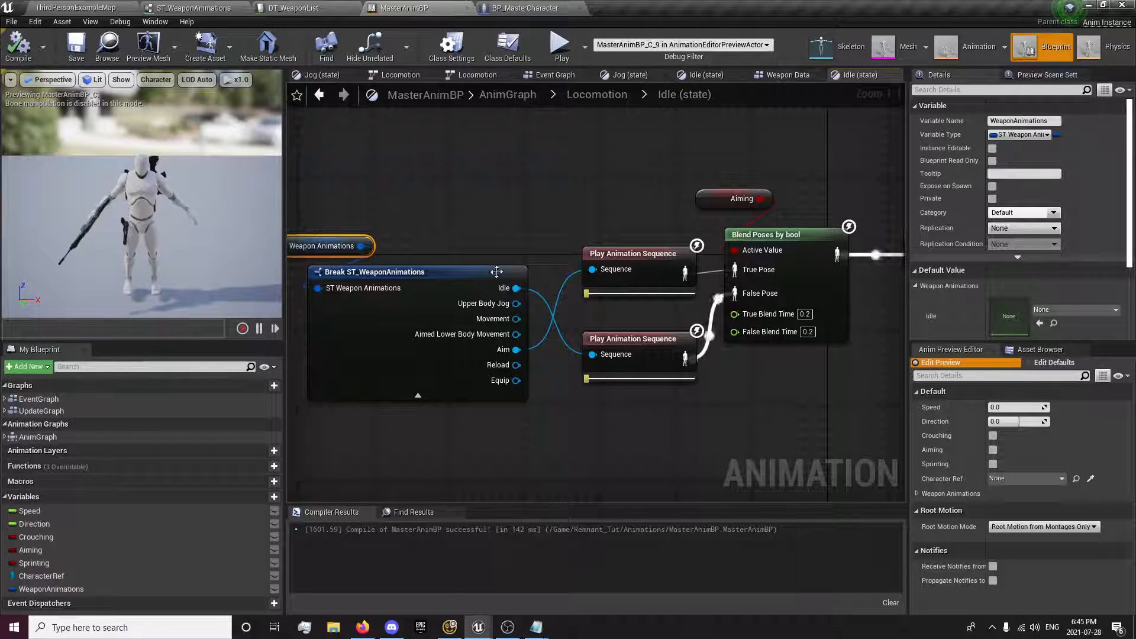
Set WeaponAnimations defaults to Rifle_IdleDown, Rifle_Jog_F, BS_Jog, BS_RifleAimedMovement, Rifle_Aimed and compile
left_click(1076, 214)
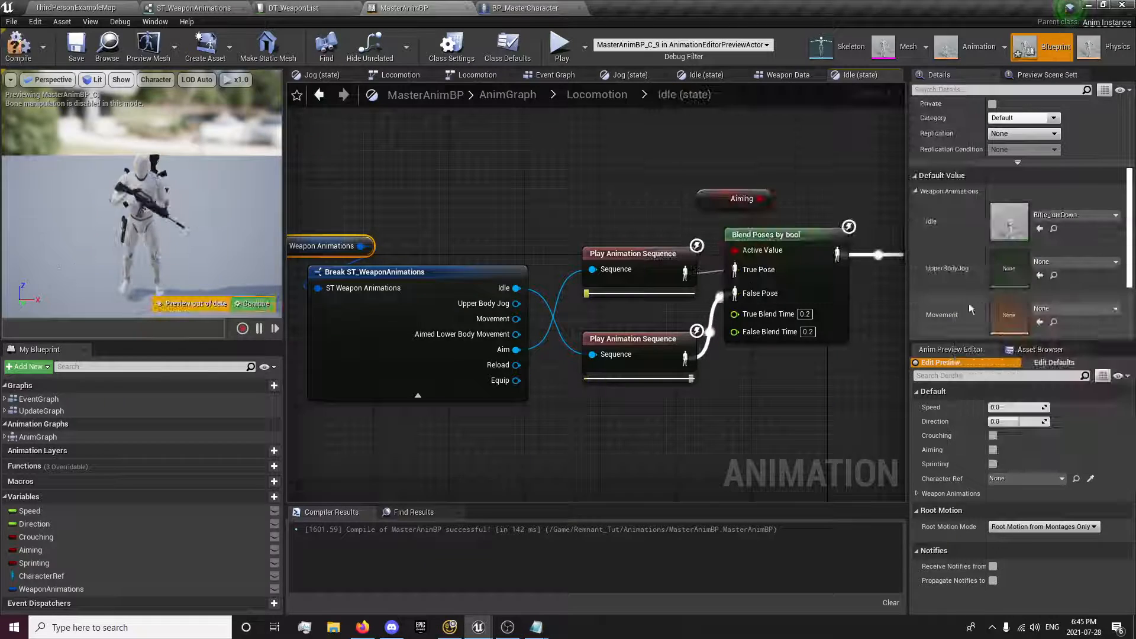
left_click(18, 48)
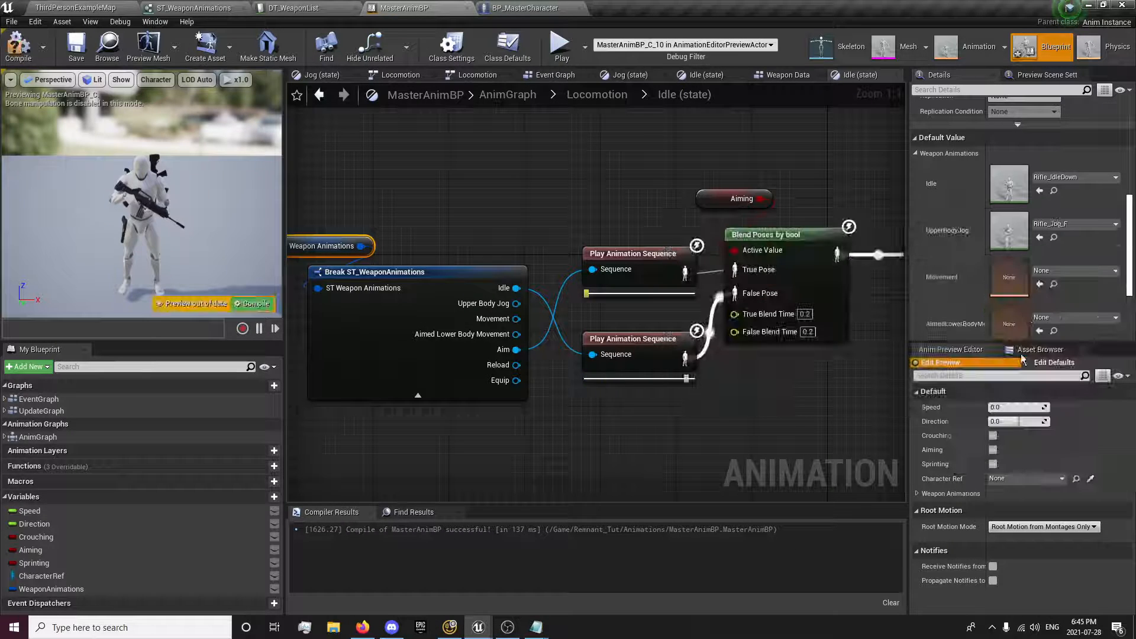
left_click(1096, 277)
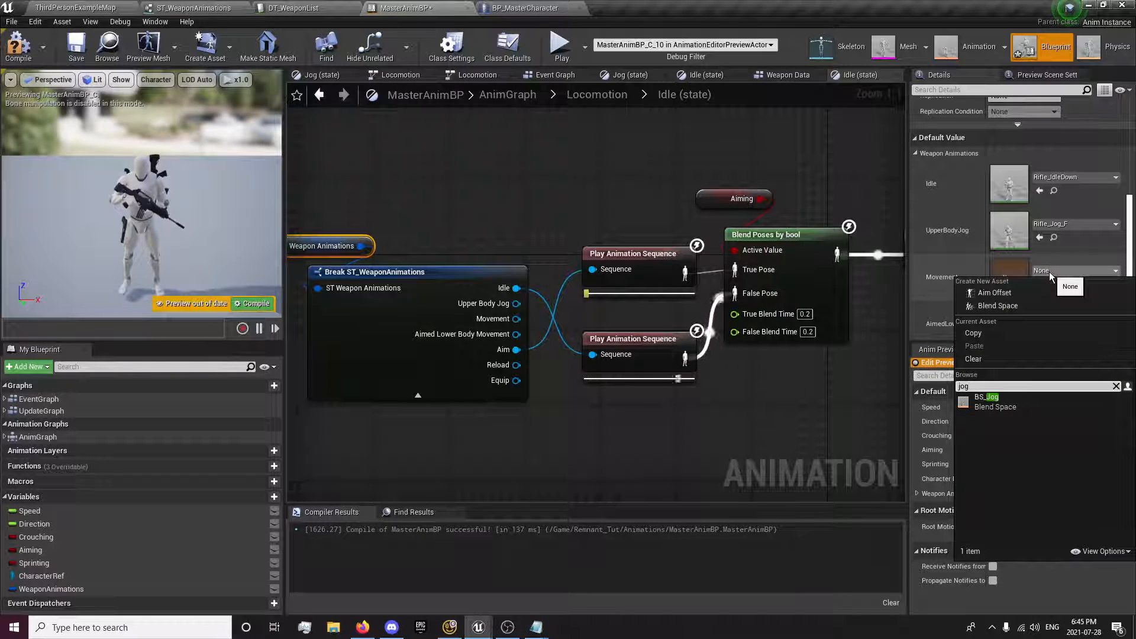
left_click(987, 397)
type("aim")
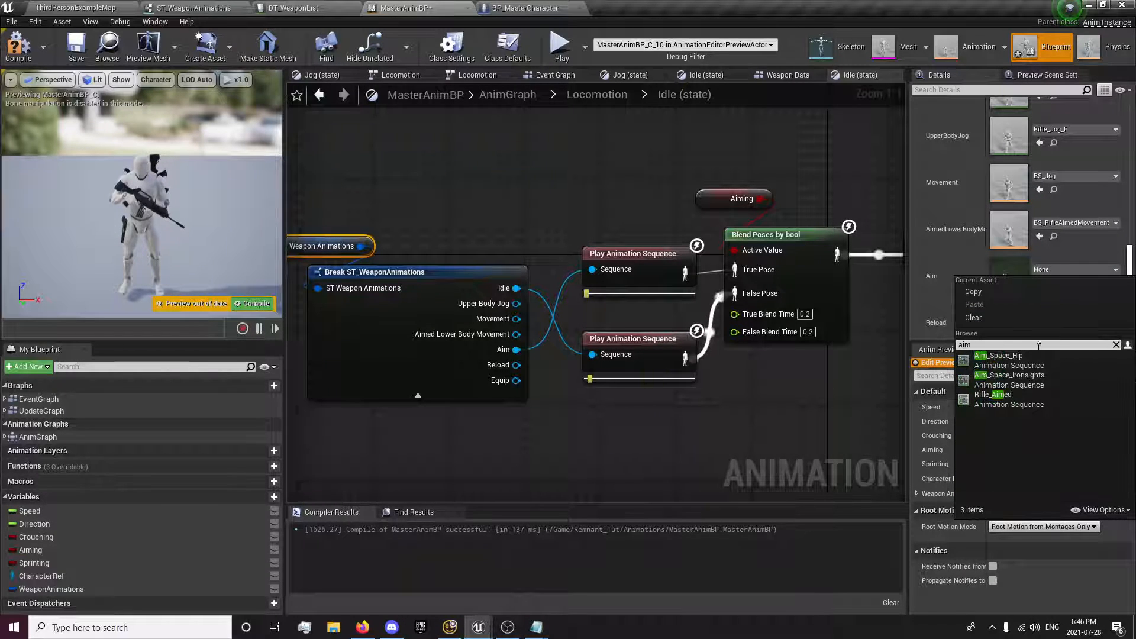
left_click(992, 393)
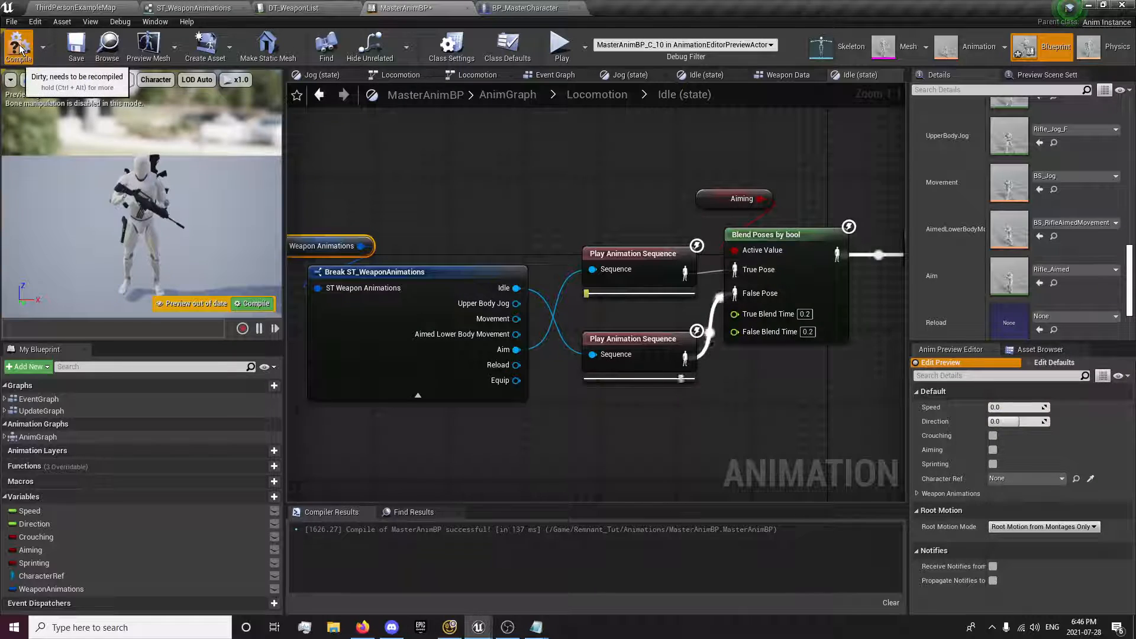
left_click(17, 46)
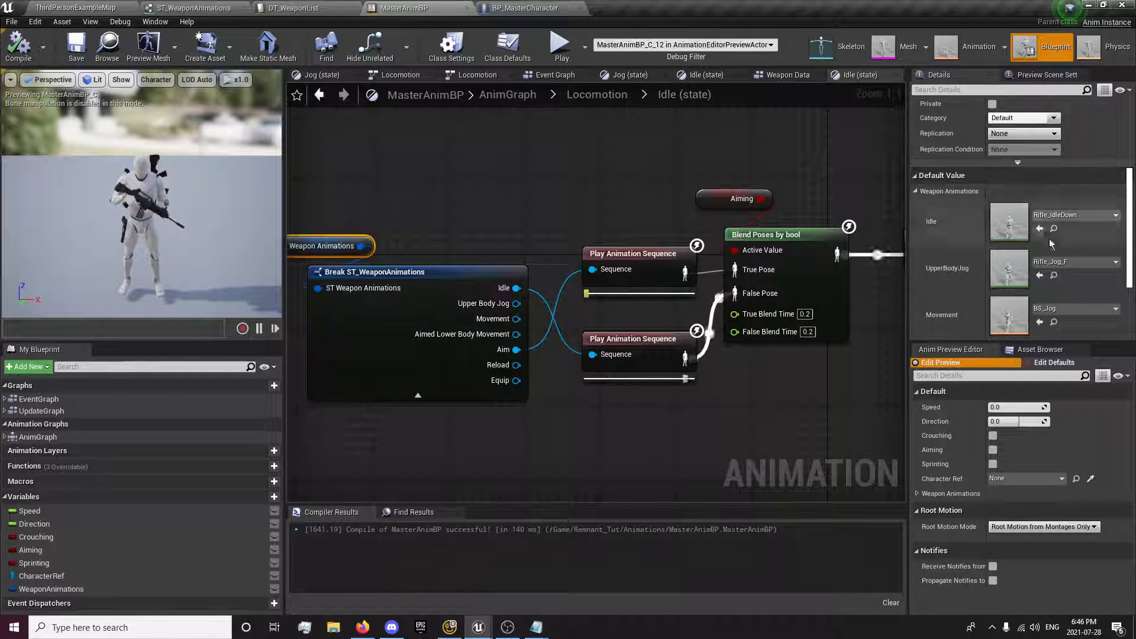
scroll("down", 3)
type("Gets animations from")
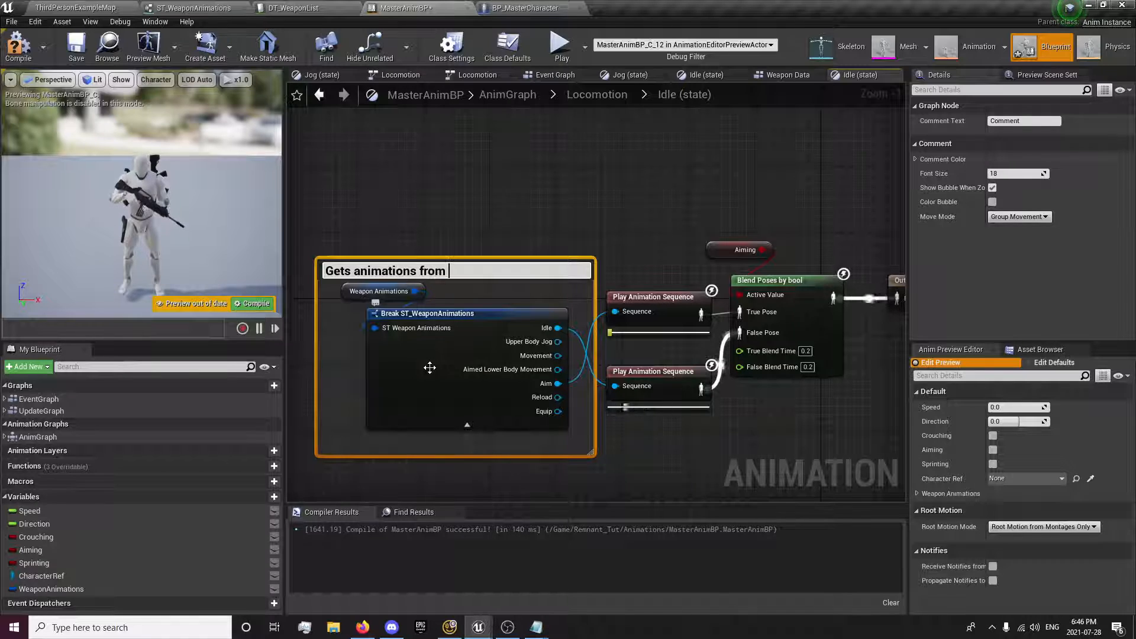
Comment the struct nodes 'Gets animations from WeaponList and Sets the Idle and Aimed Idle' and compile
type("WeapponList")
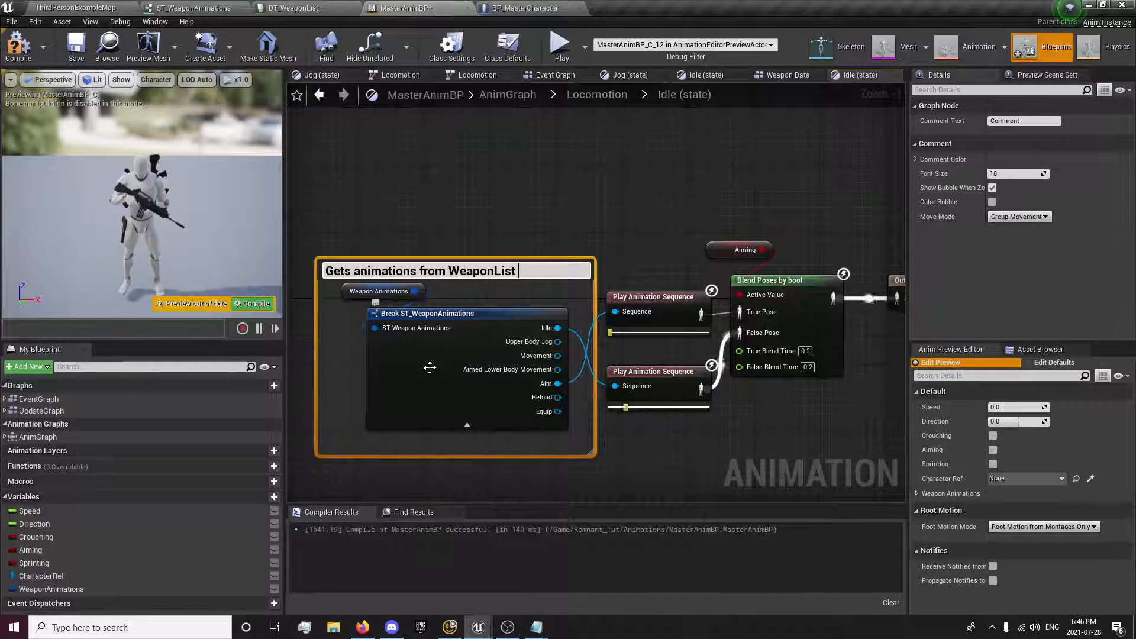
type("and Sets the")
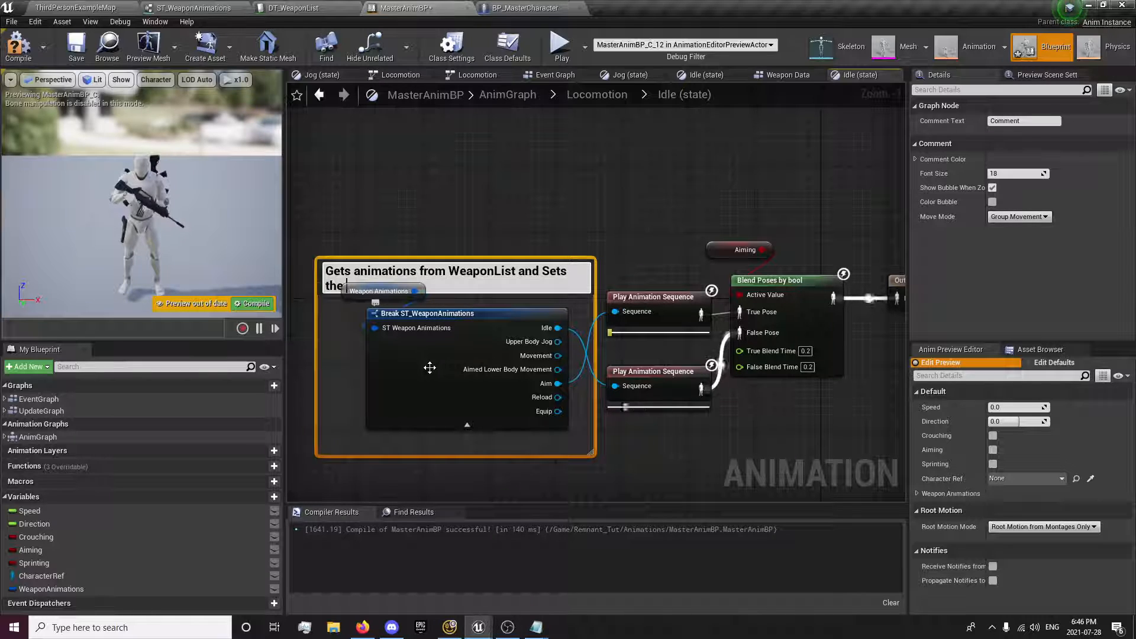
type("iD")
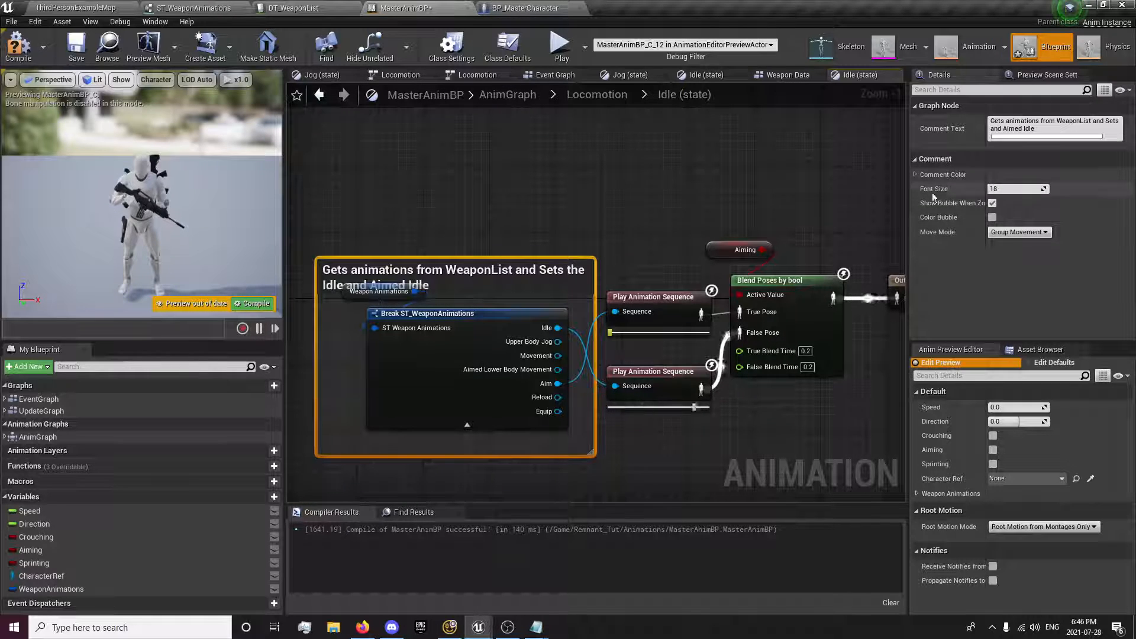
left_click(993, 202)
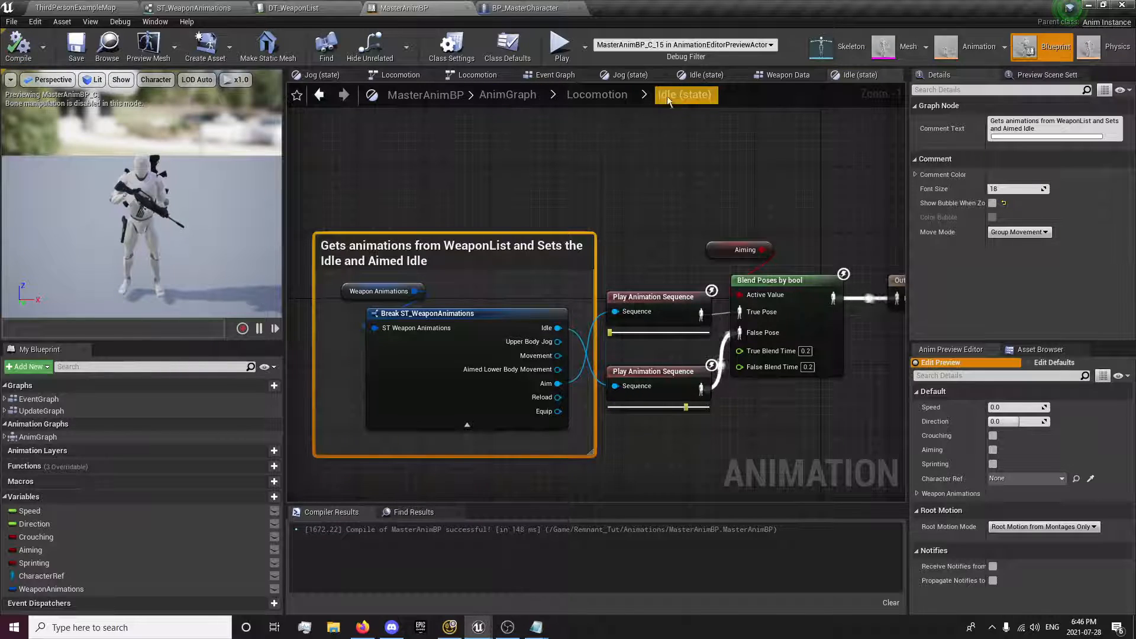
In the Jog state, expose the aimed movement blendspace player's Blend Space as a pin
left_click(595, 95)
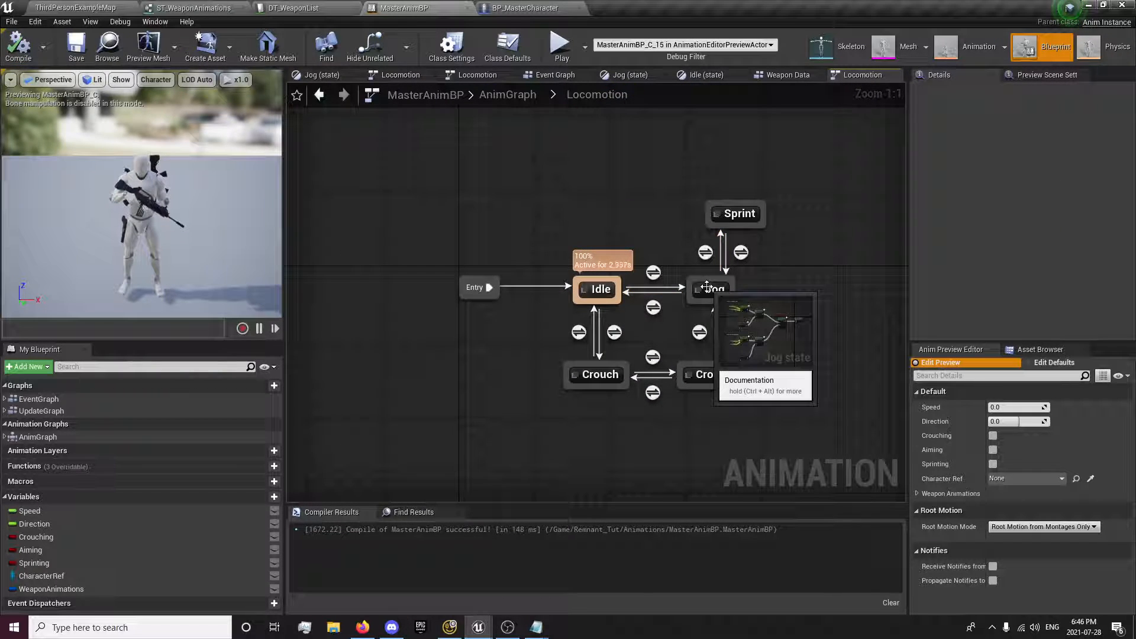
double_click(711, 289)
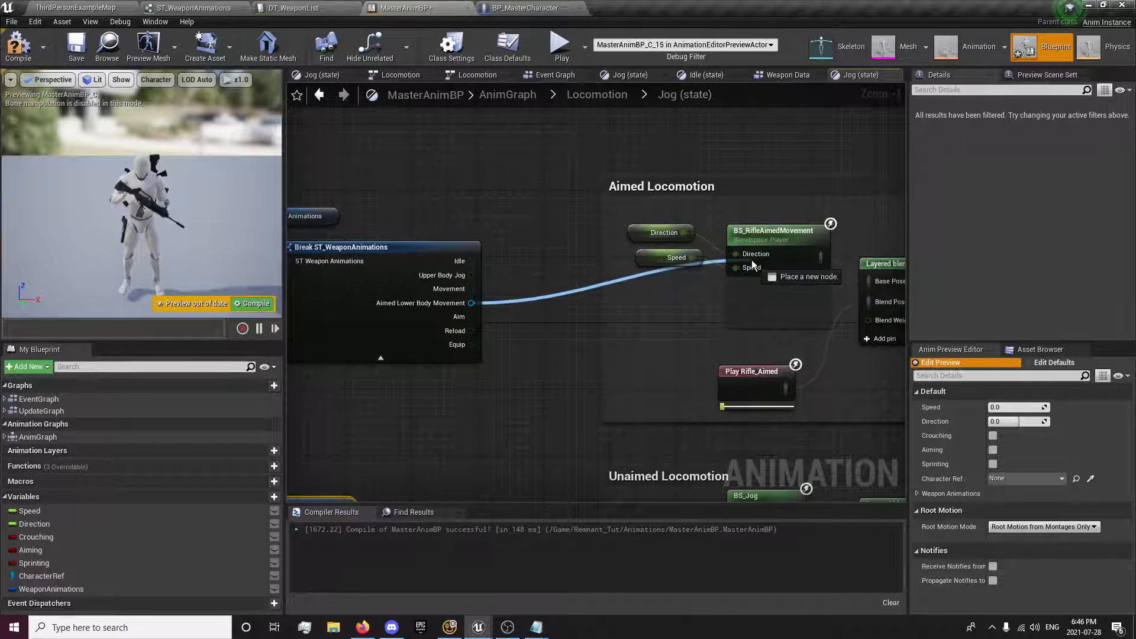
left_click(775, 231)
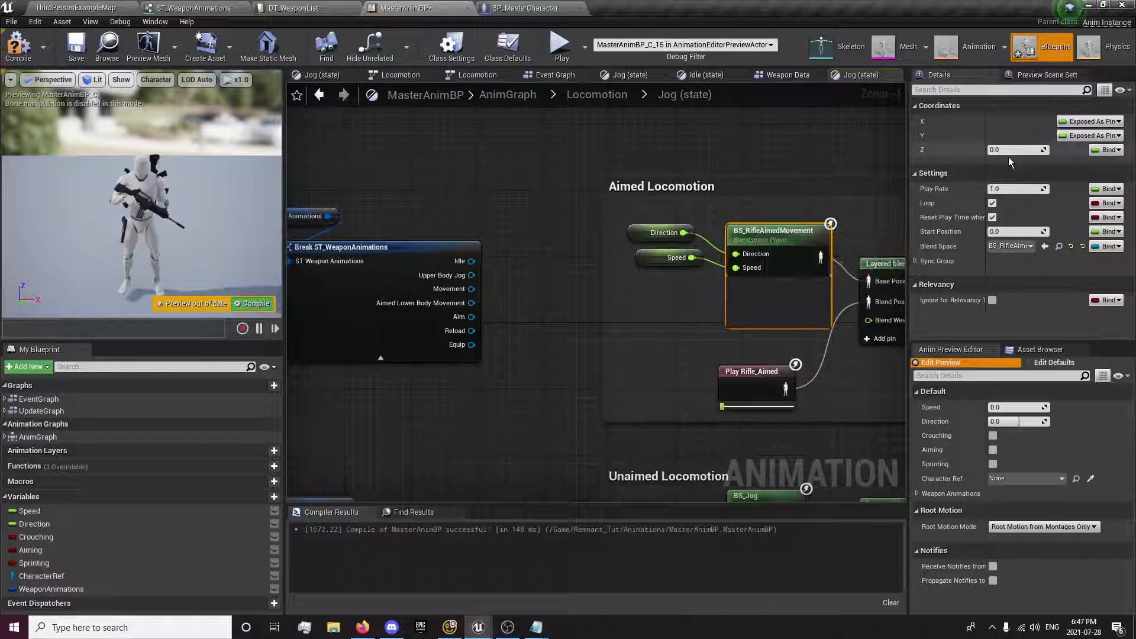
left_click(1106, 246)
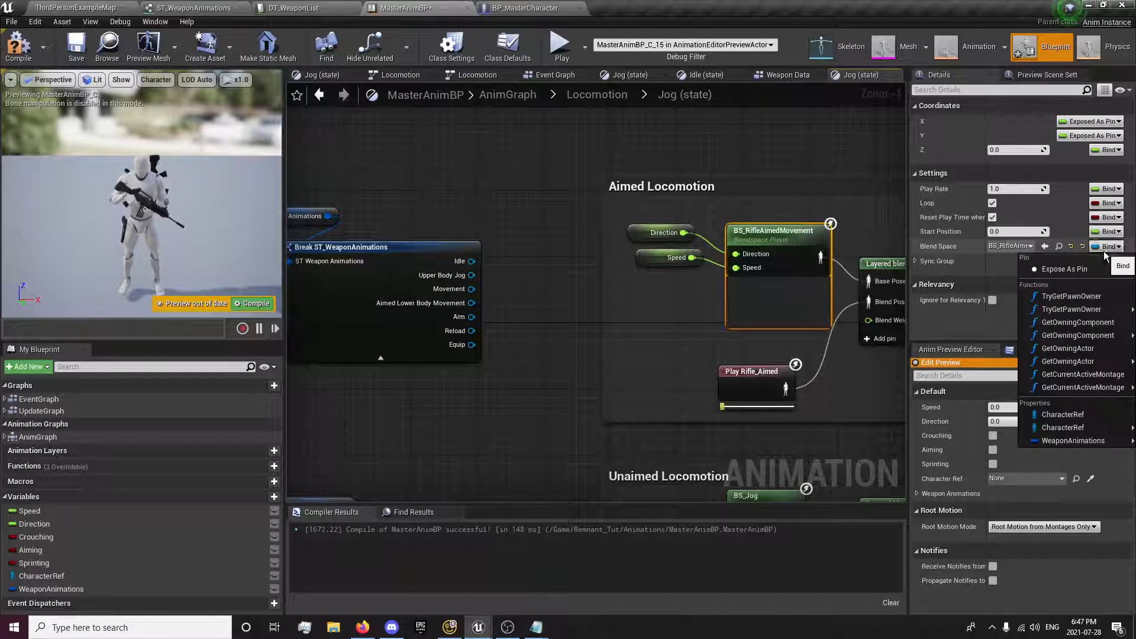
left_click(1063, 268)
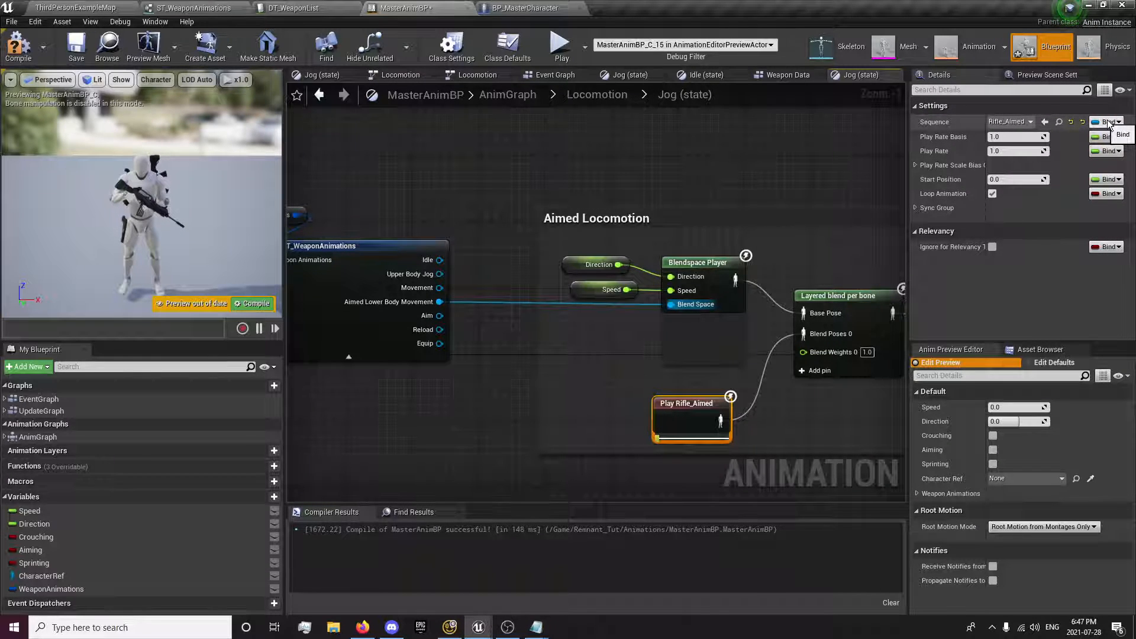
Expose Play Rifle_Aimed's Sequence as an input pin
left_click(1108, 122)
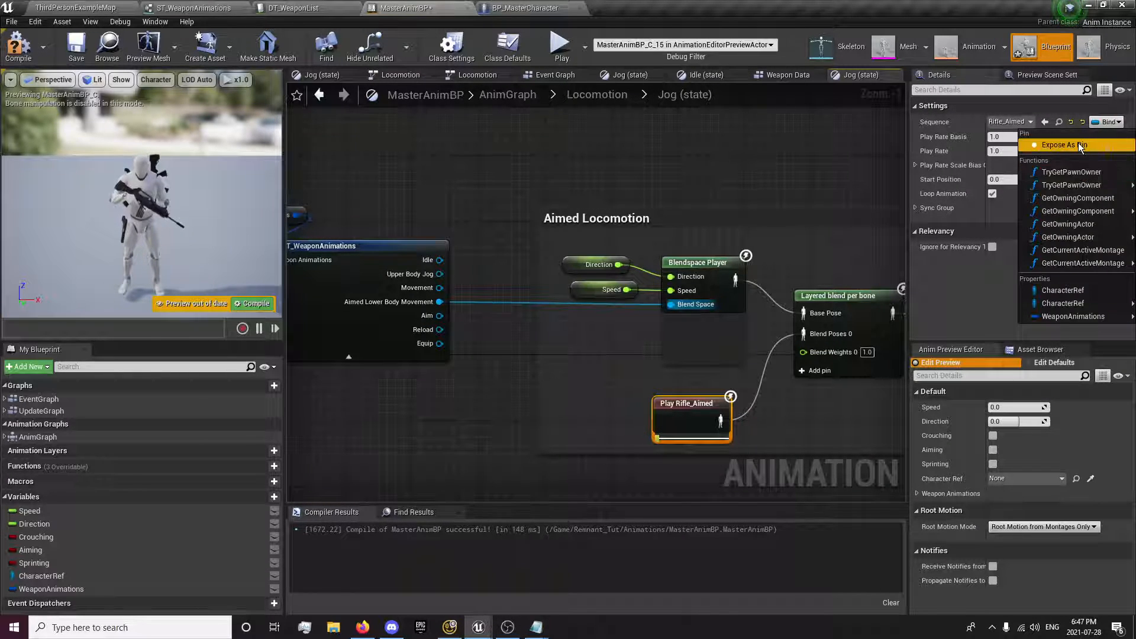
left_click(1035, 145)
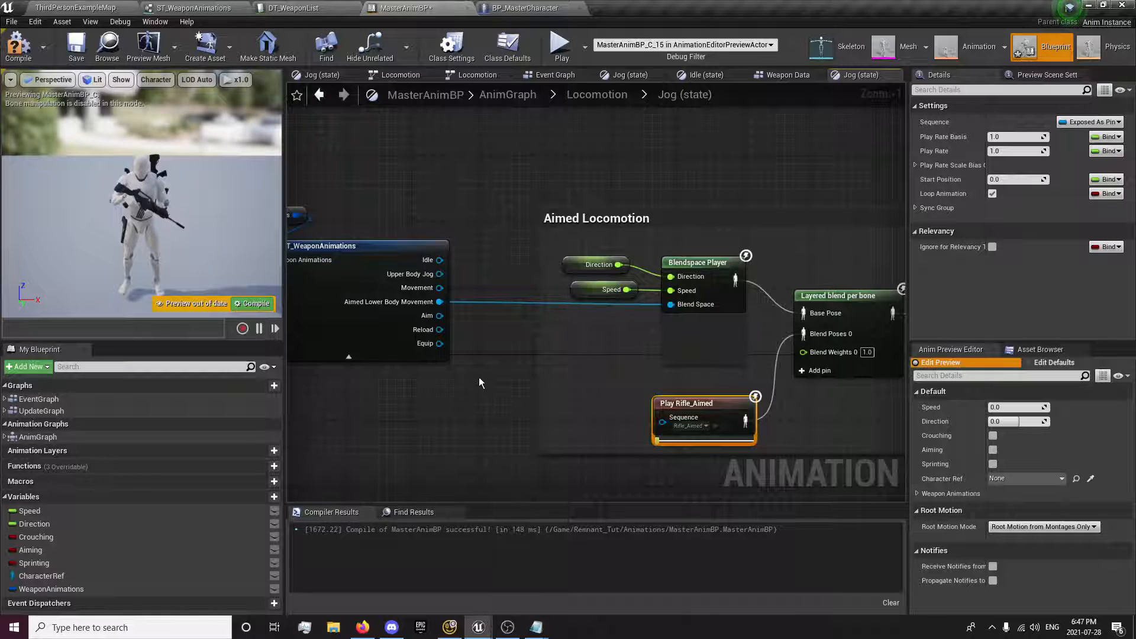
mouse_move(439, 315)
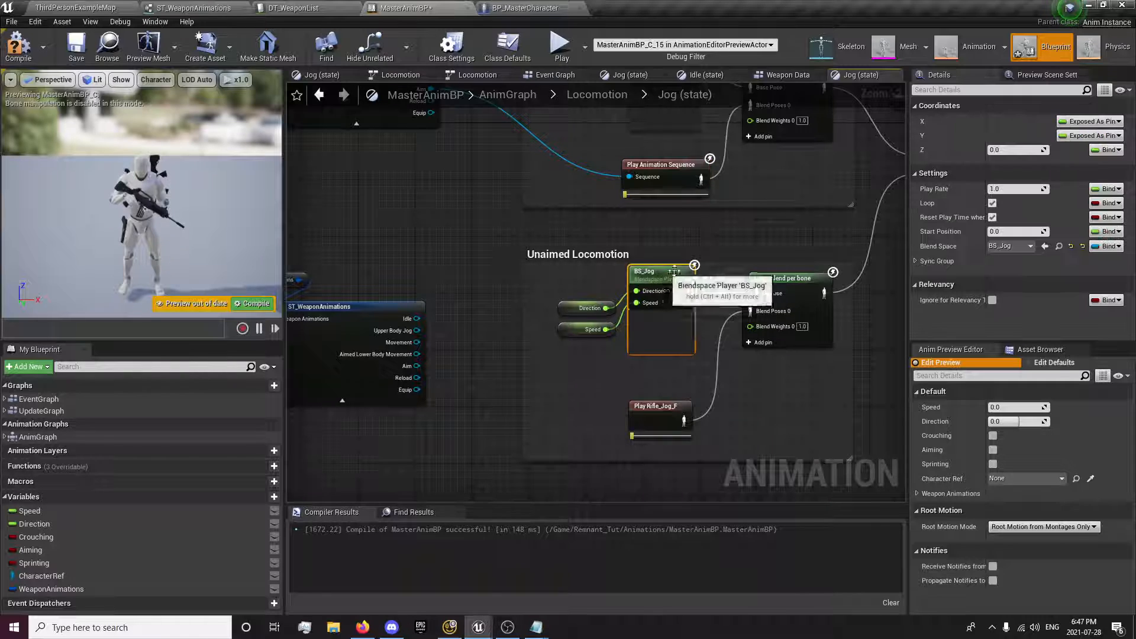
Expose the unaimed jog blendspace player's Blend Space as a pin
left_click(1108, 246)
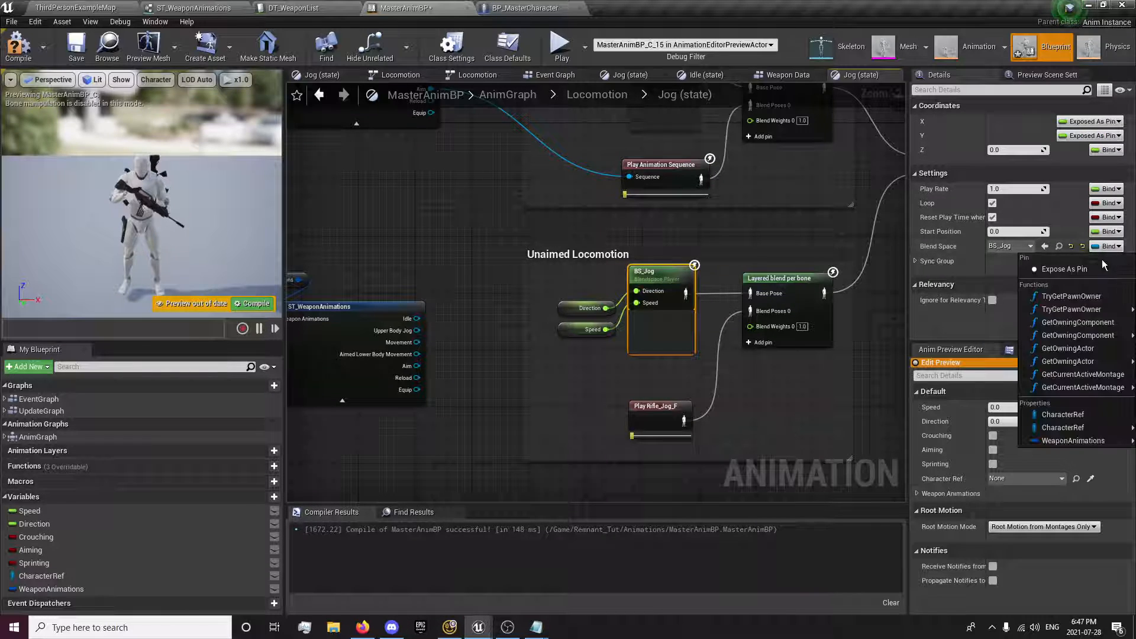
left_click(398, 342)
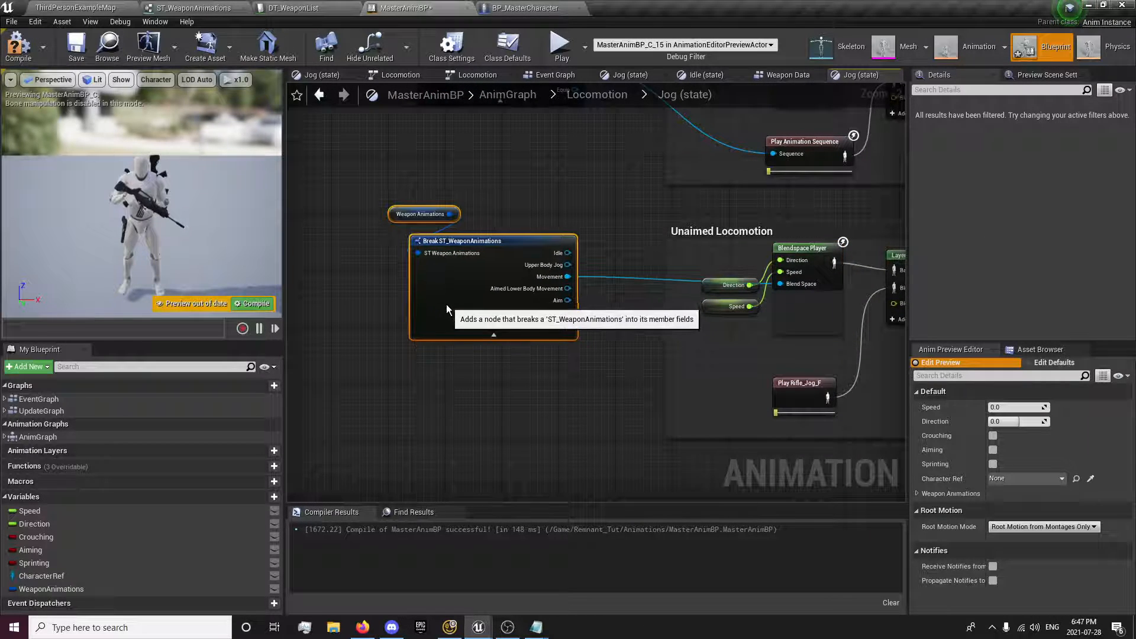
left_click(728, 277)
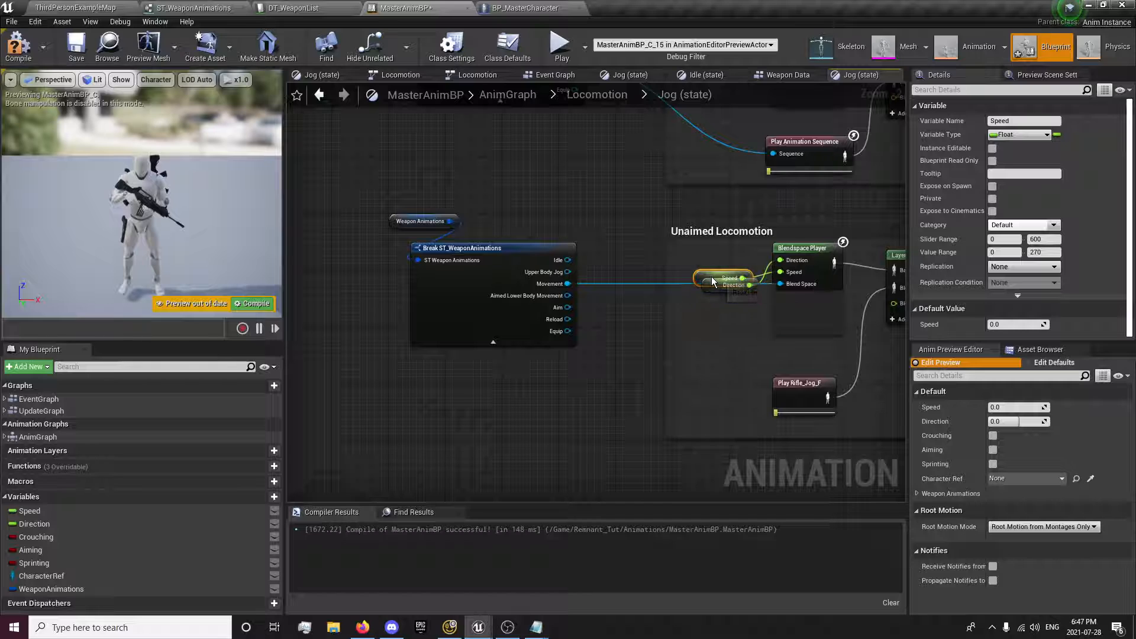
left_click(730, 257)
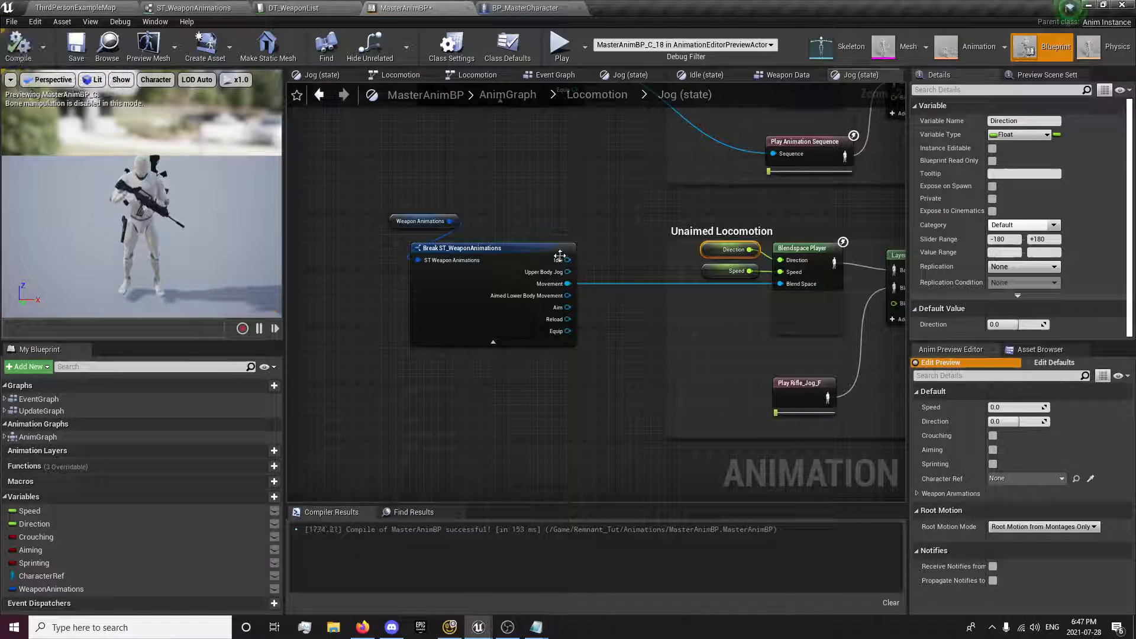
Expose Play Rifle_Jog_F's Sequence as a pin, ready for the struct's Movement input
left_click(802, 388)
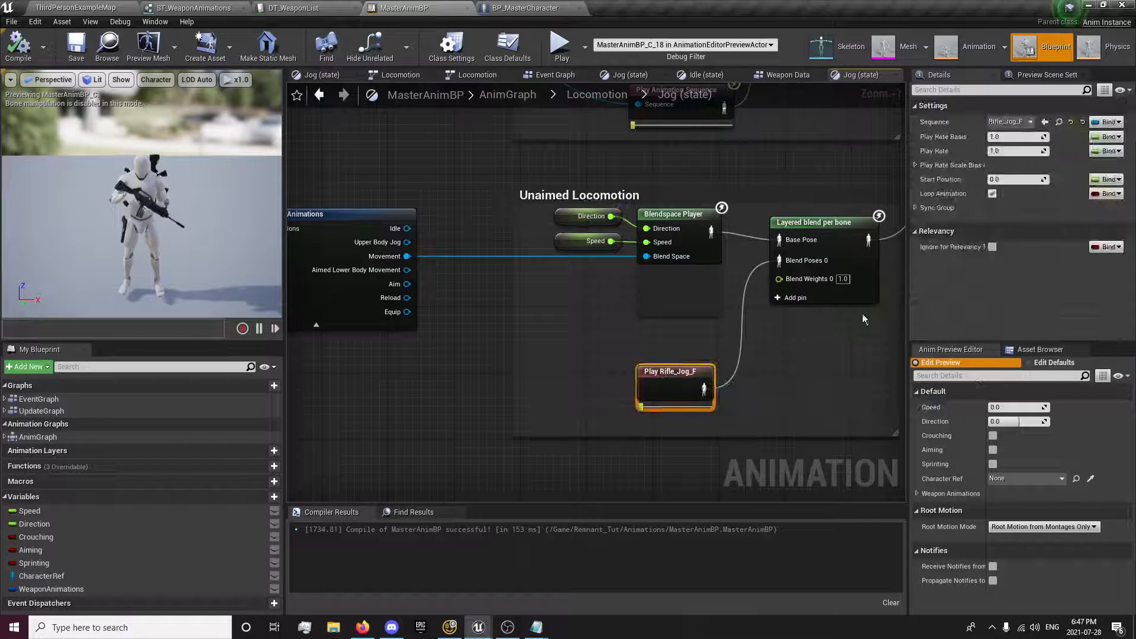
left_click(1107, 121)
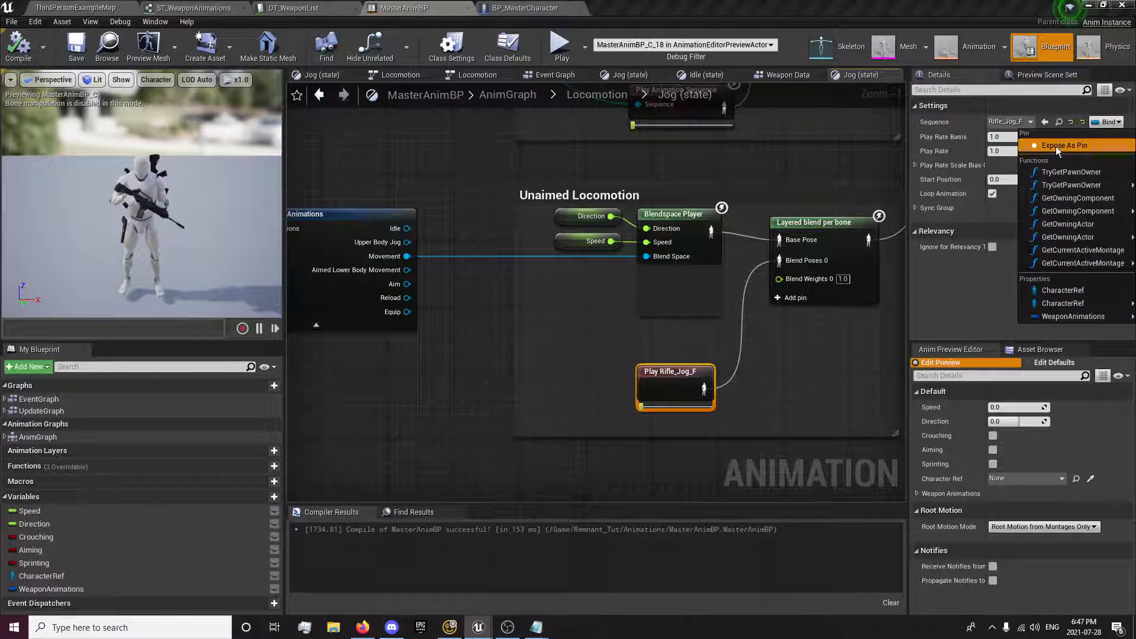
left_click(1035, 146)
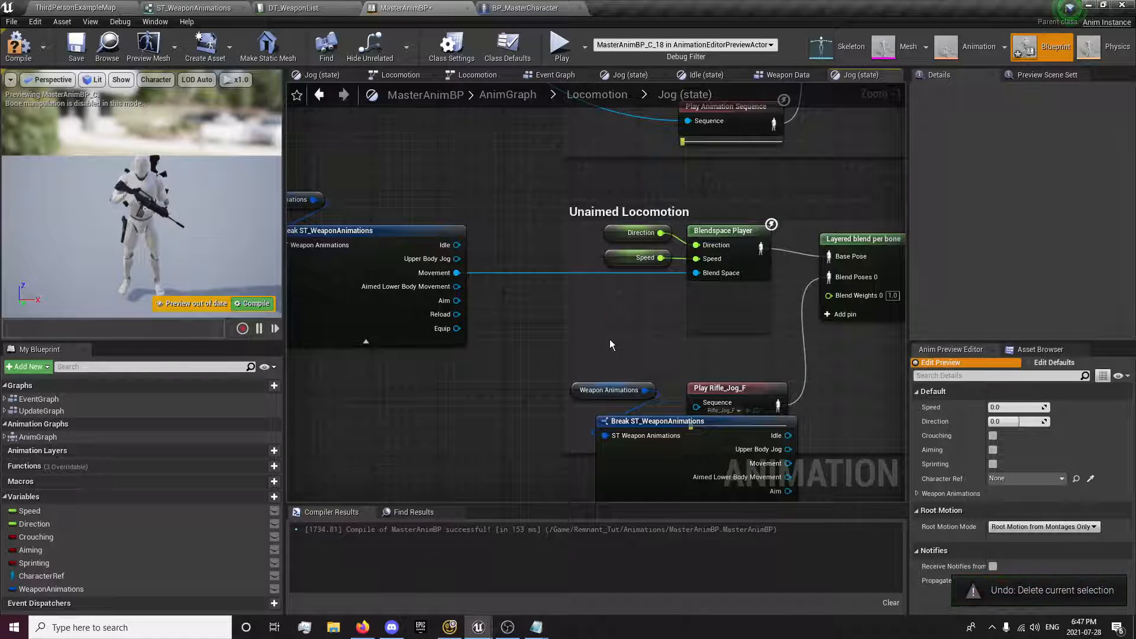
left_click(721, 388)
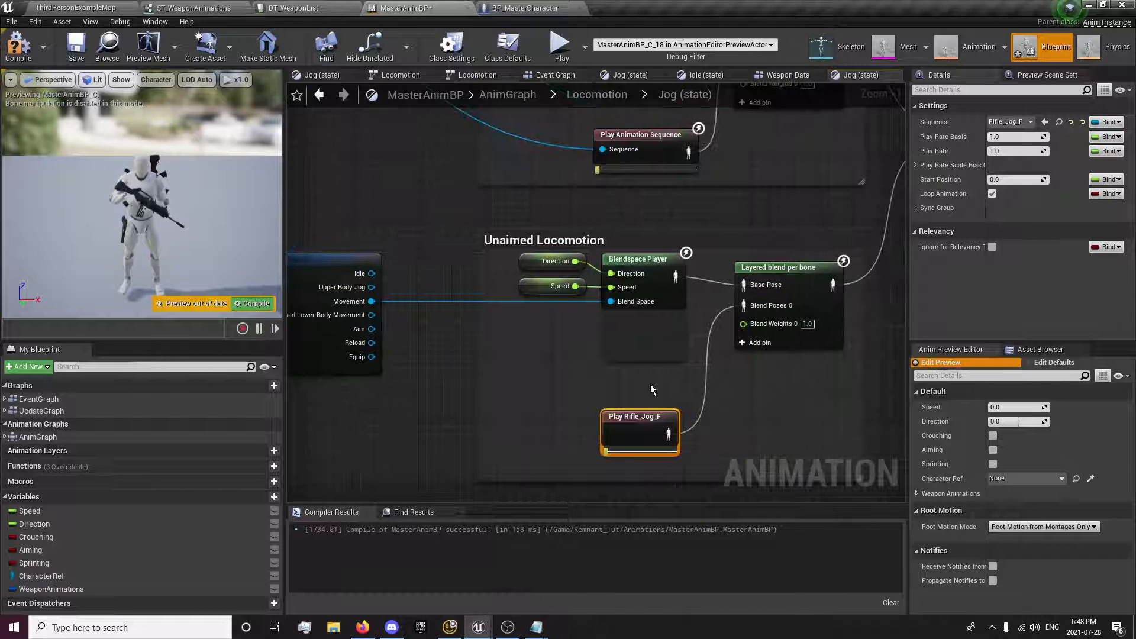
mouse_move(644, 436)
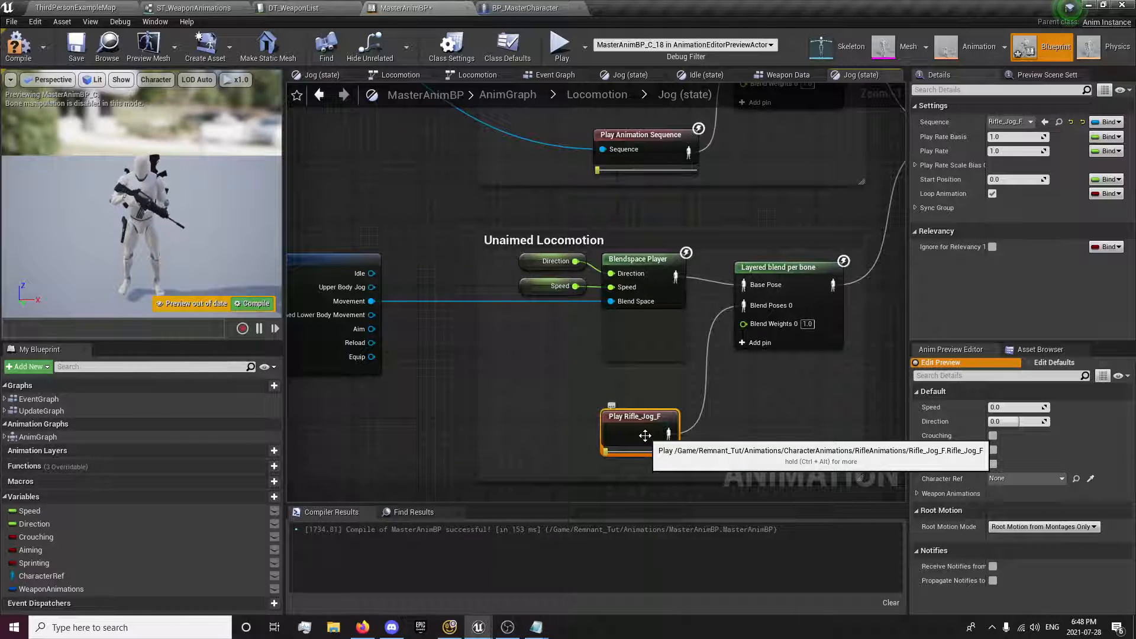
mouse_move(367, 305)
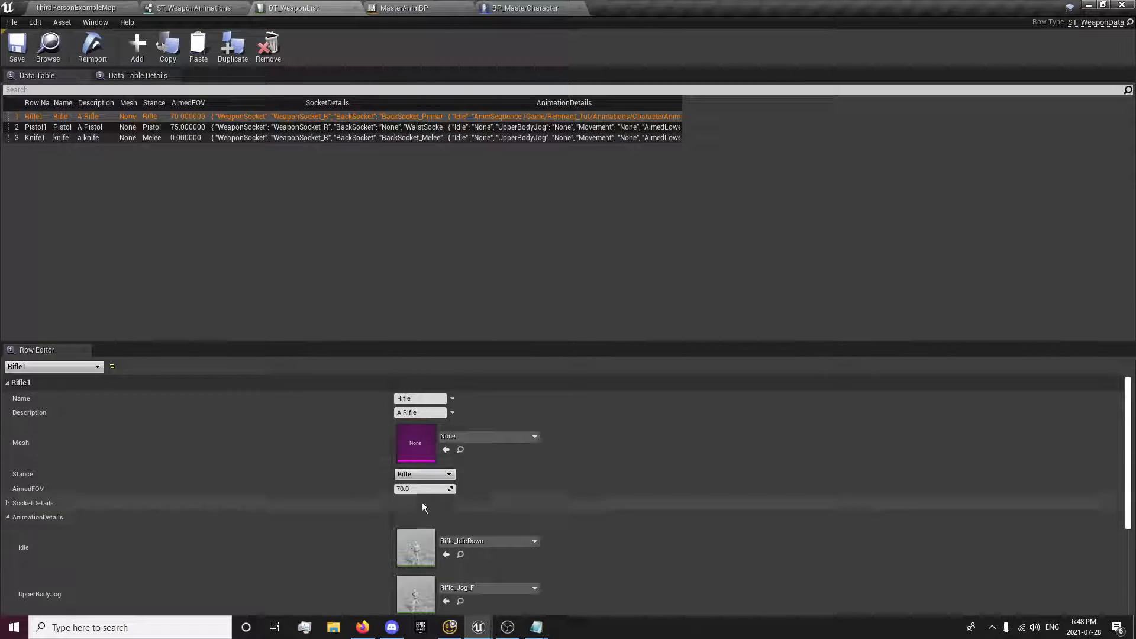
Return to MasterAnimBP's Locomotion state machine and enter the Sprint state's graph
scroll("down", 3)
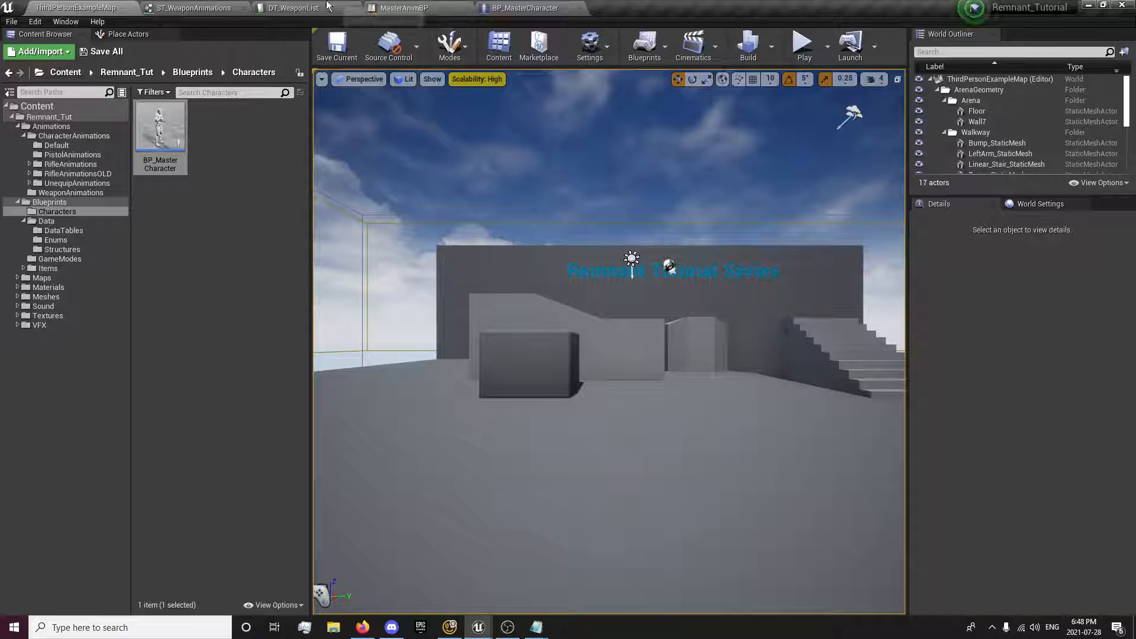
left_click(524, 8)
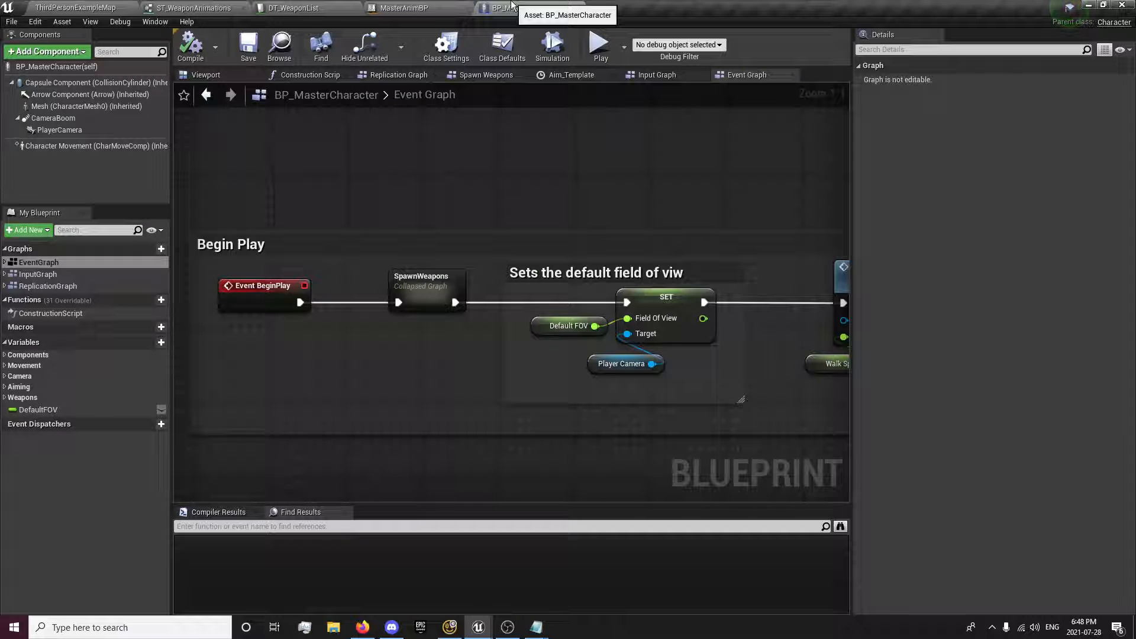
left_click(402, 8)
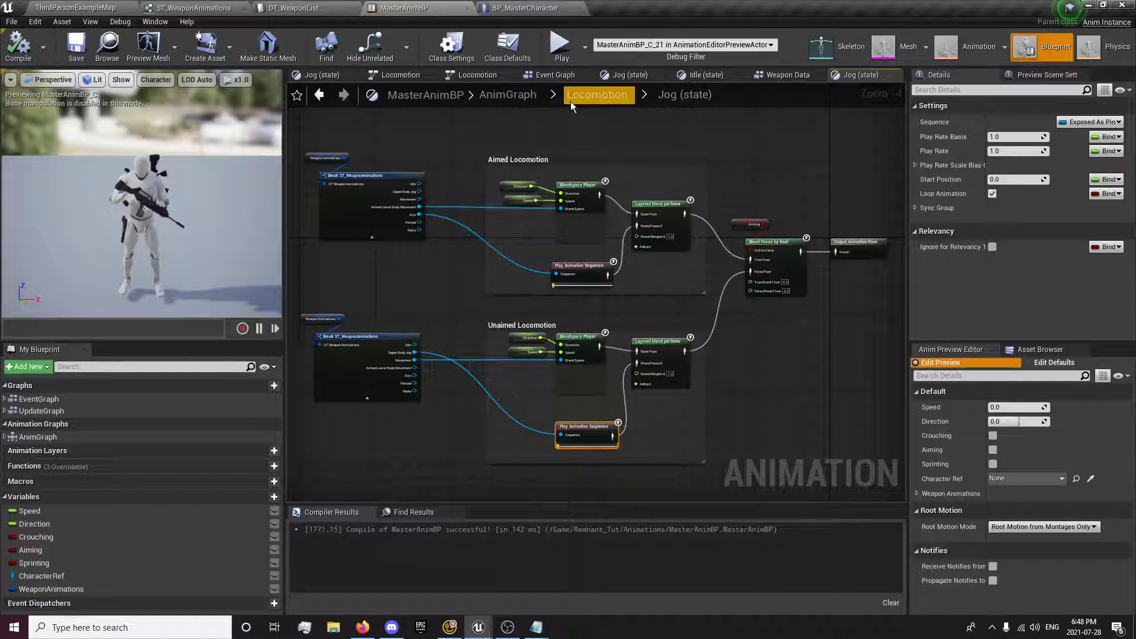
left_click(596, 95)
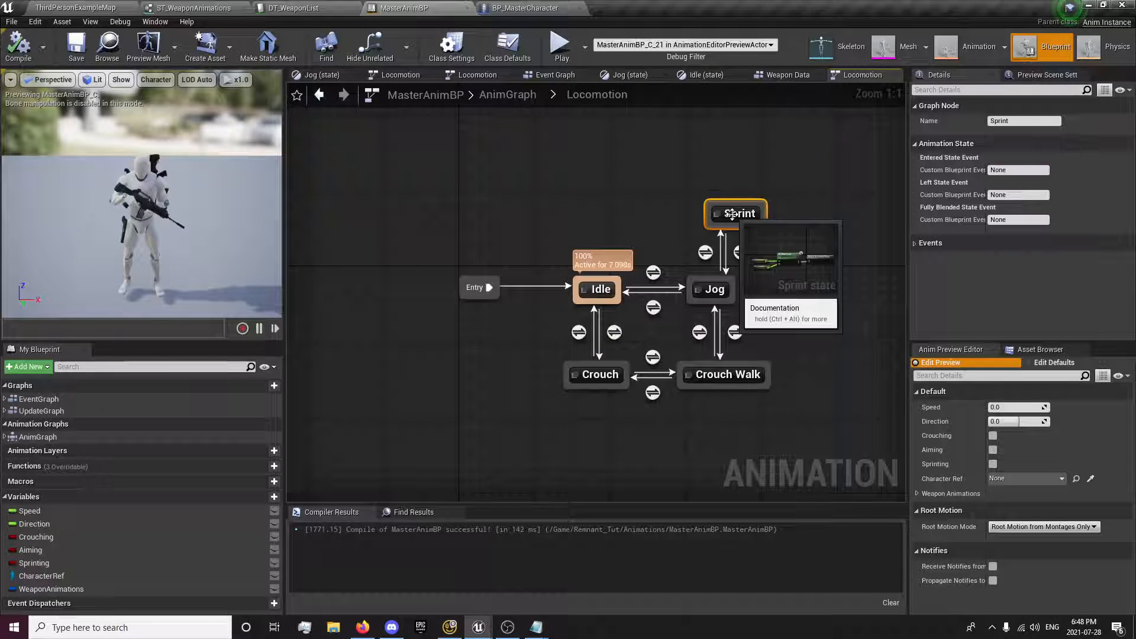
double_click(735, 213)
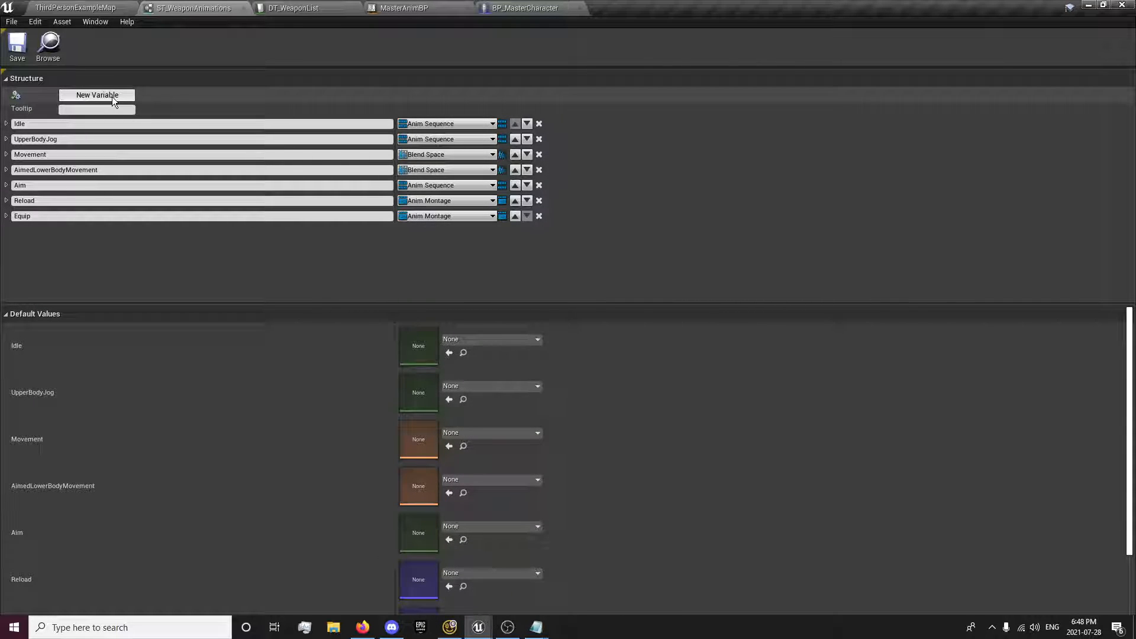
Add a Sprint Blend Space member and move it below AimedLowerBodyMovement
left_click(96, 94)
type("Sprint")
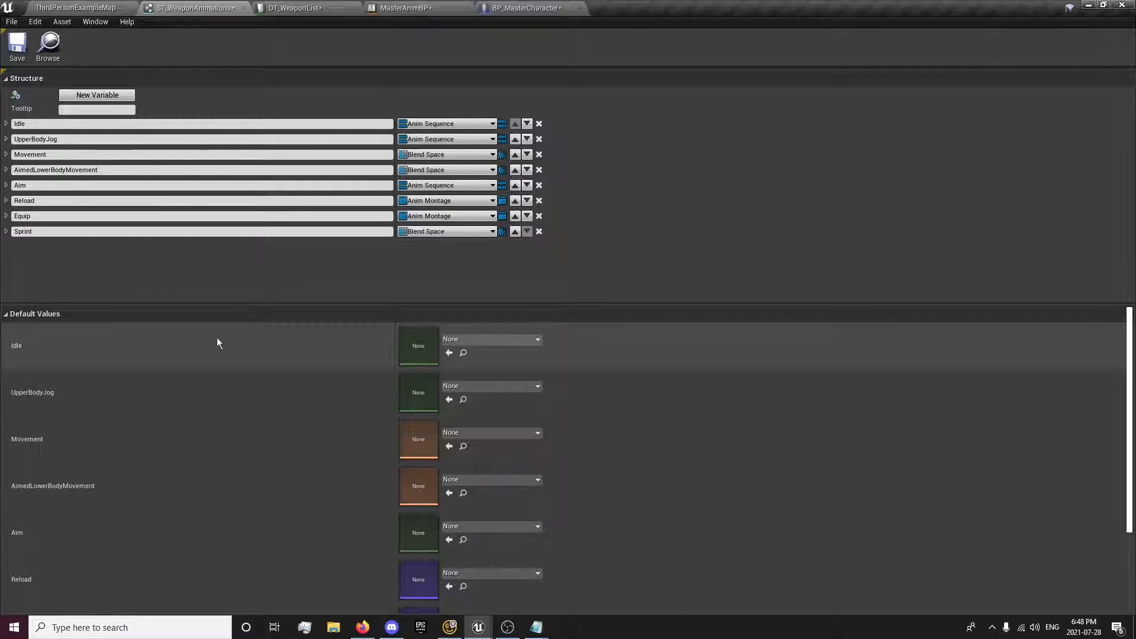
scroll("down", 3)
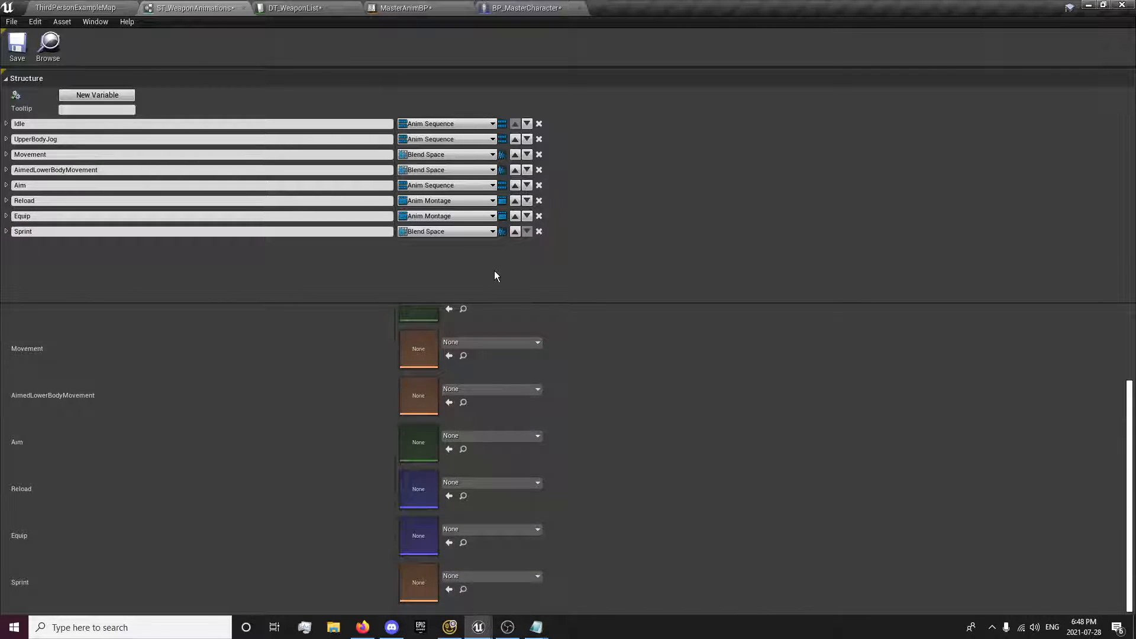
left_click(515, 231)
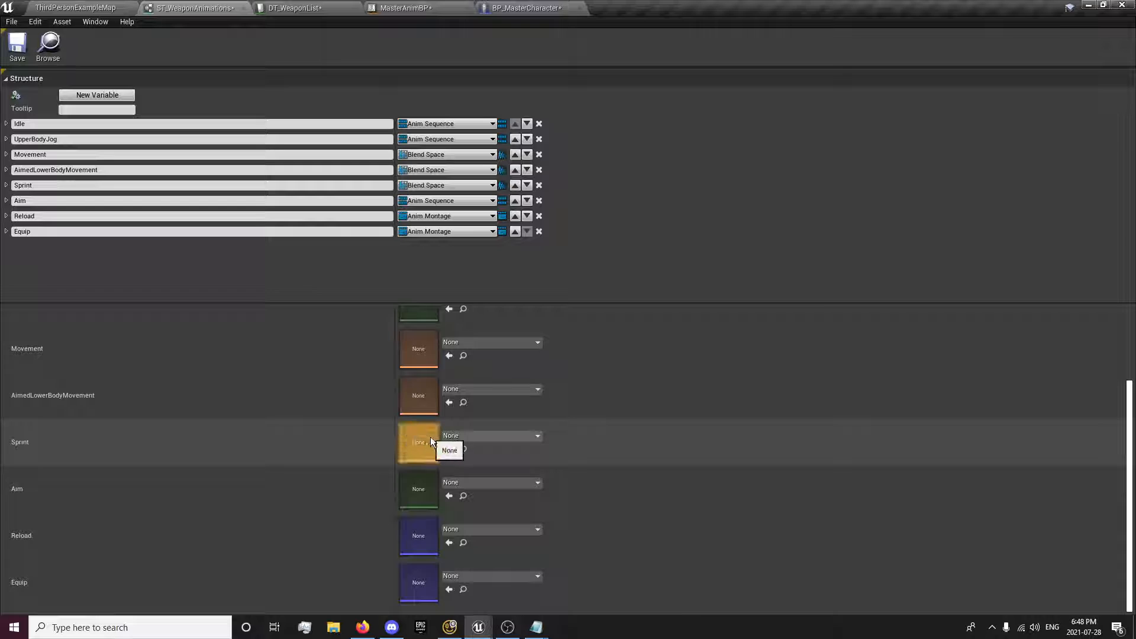
Leave Sprint's default value empty and save ST_WeaponAnimations
left_click(537, 435)
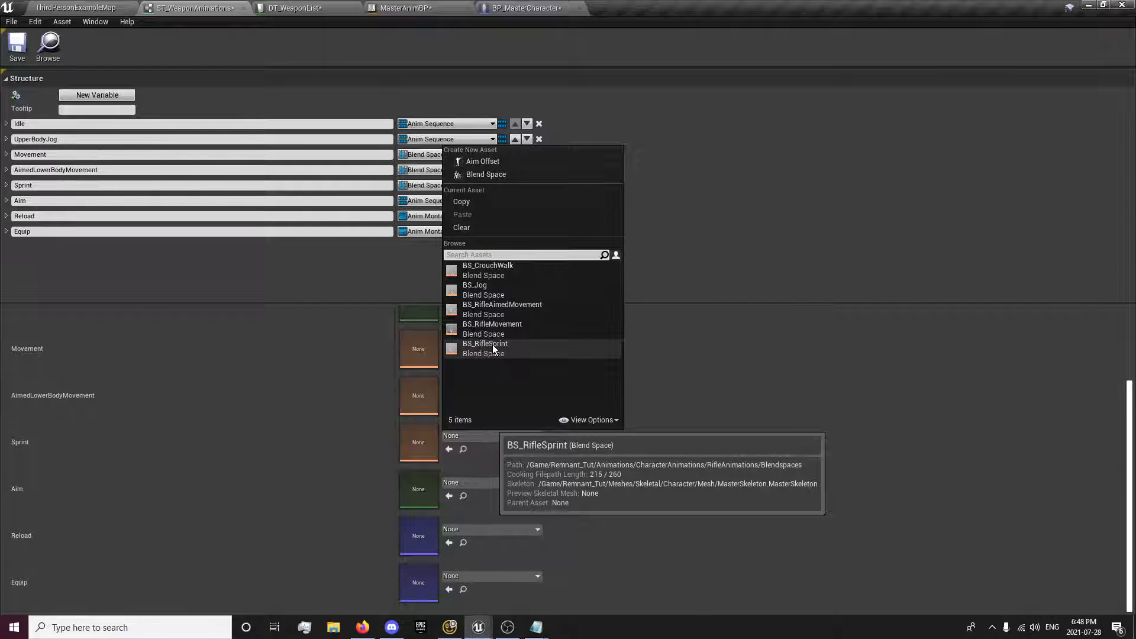
left_click(486, 344)
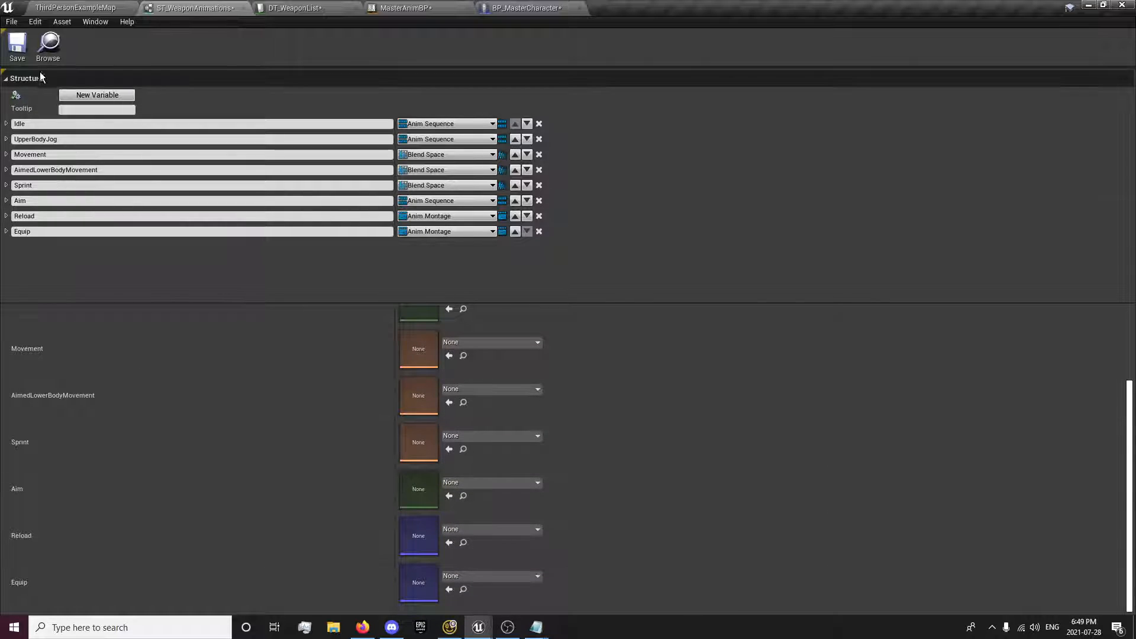
left_click(297, 8)
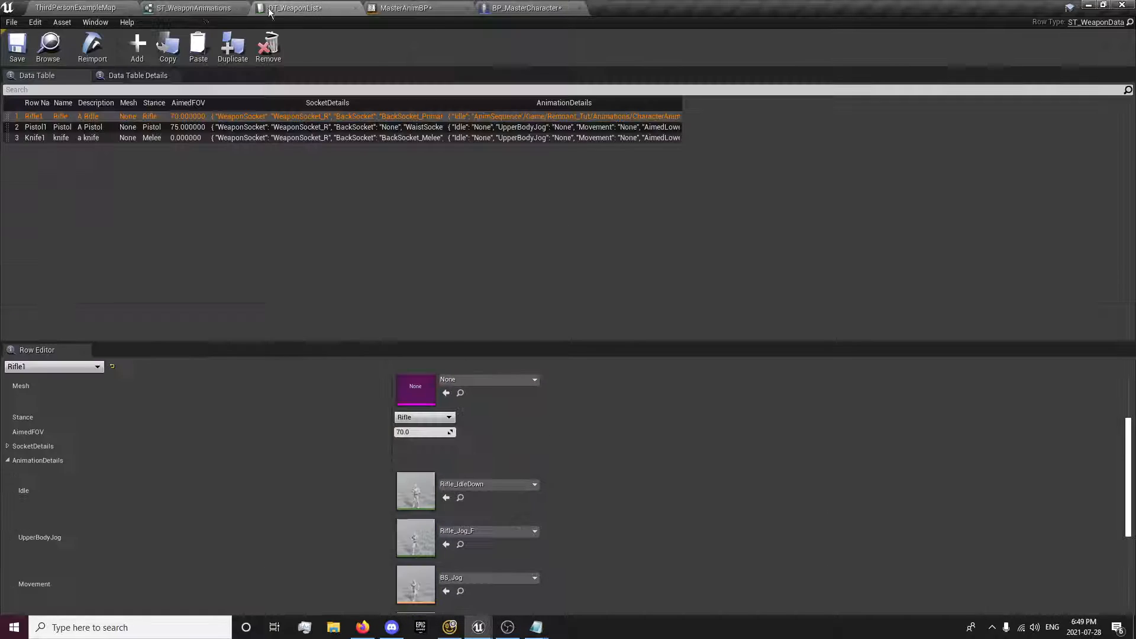
Check the empty Sprint slot on the Rifle1, Pistol1 and Knife1 rows, then return to MasterAnimBP
scroll("down", 3)
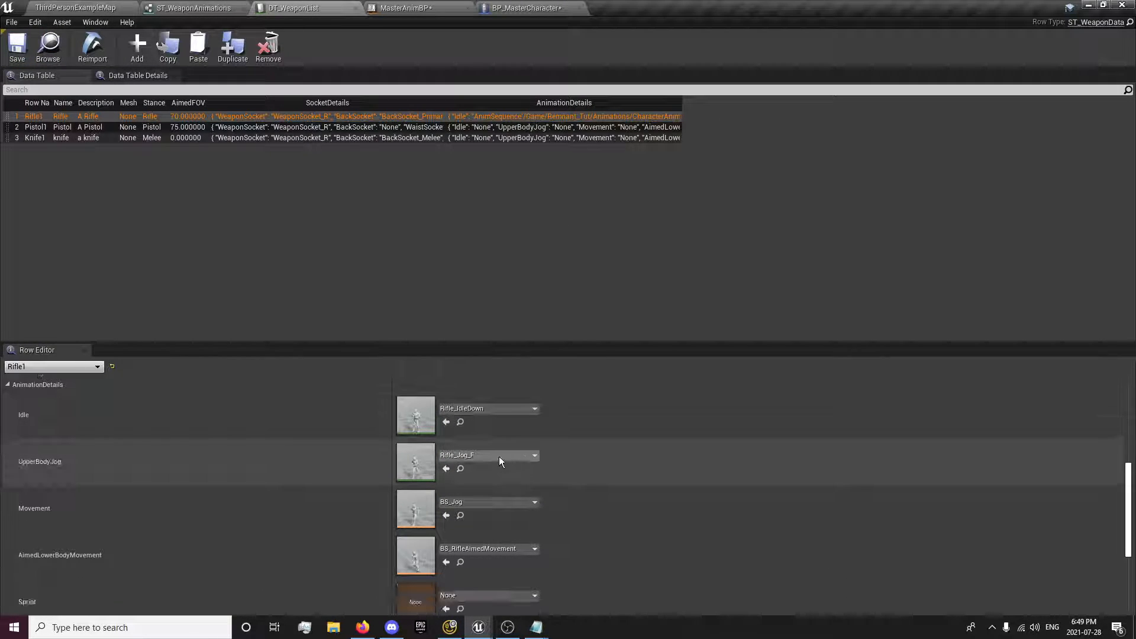
scroll("down", 3)
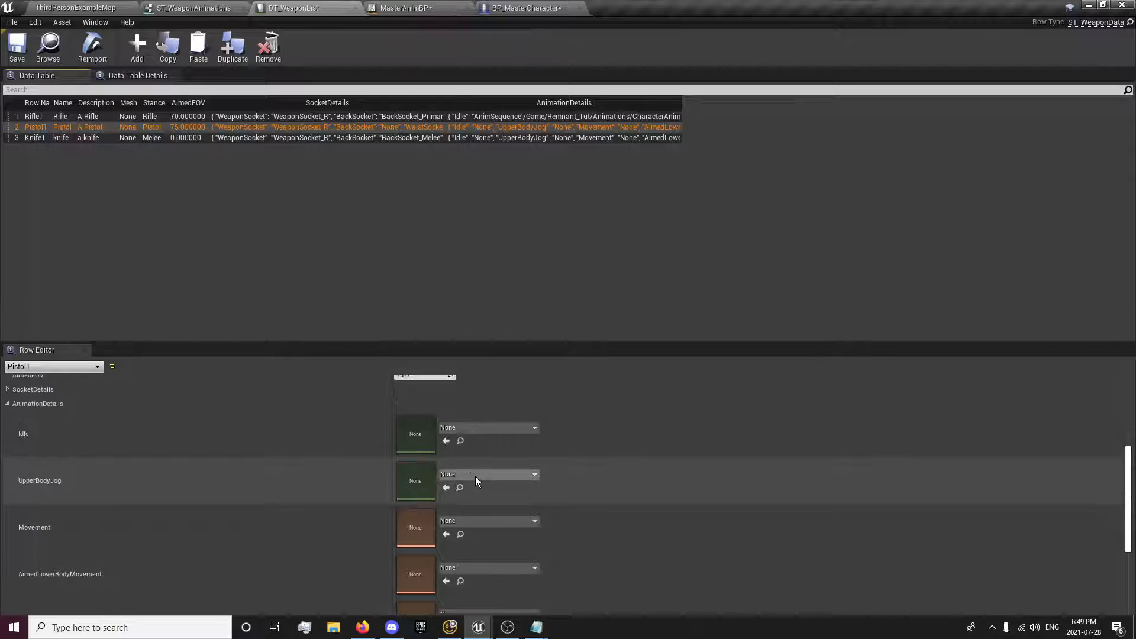
scroll("down", 3)
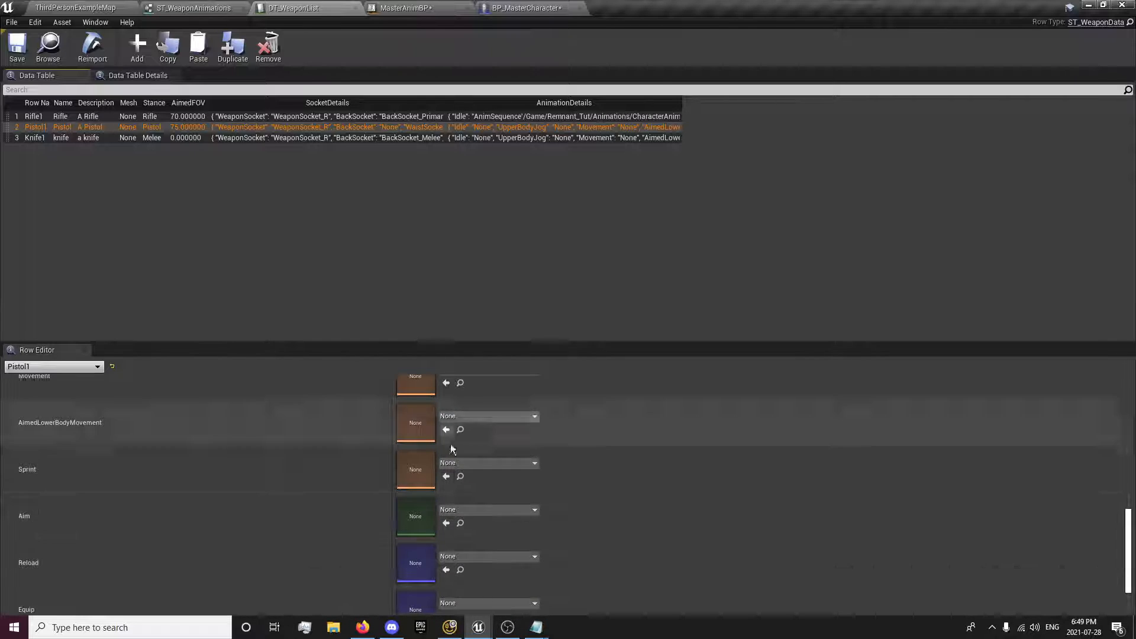
scroll("up", 3)
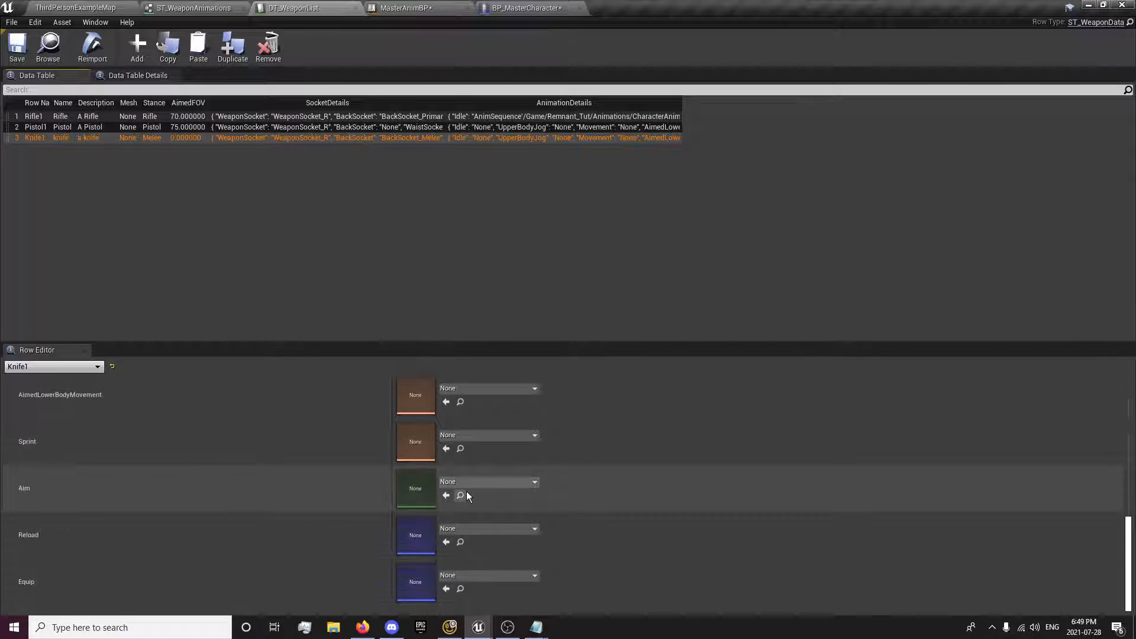
left_click(406, 8)
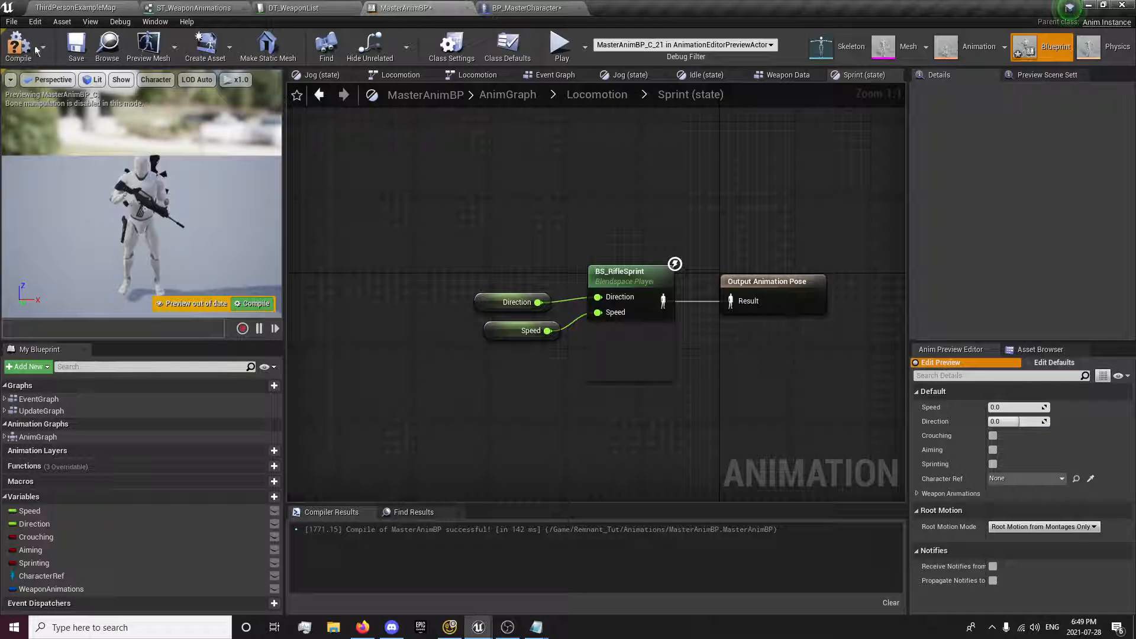
Wire the struct's Sprint pin into the BS_RifleSprint player's Blend Space input and compile
left_click(18, 45)
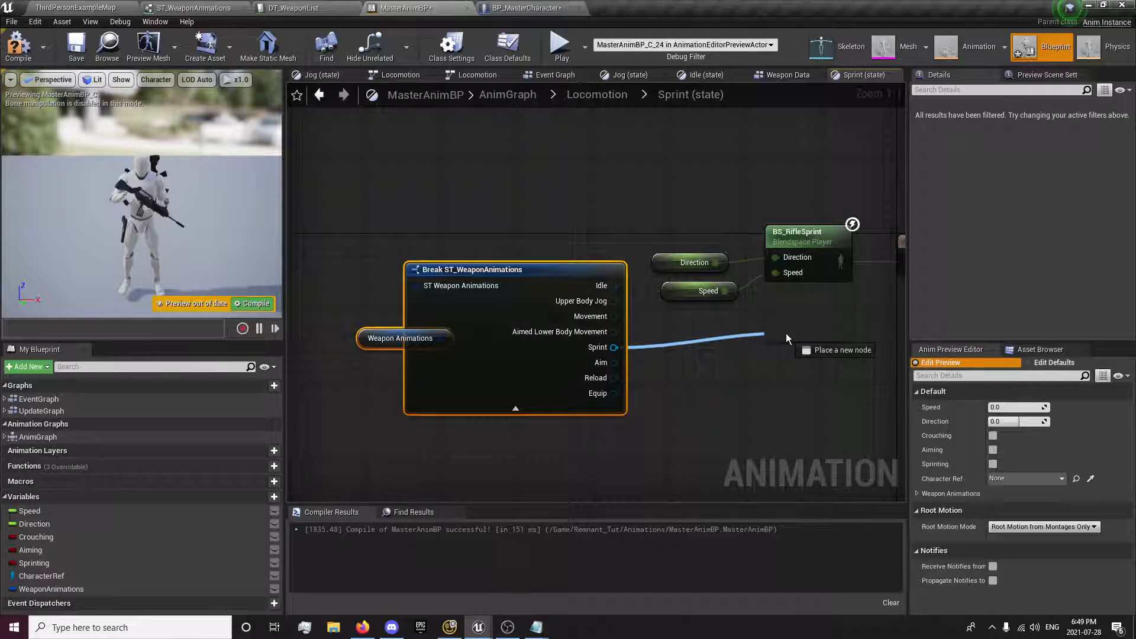
left_click(807, 232)
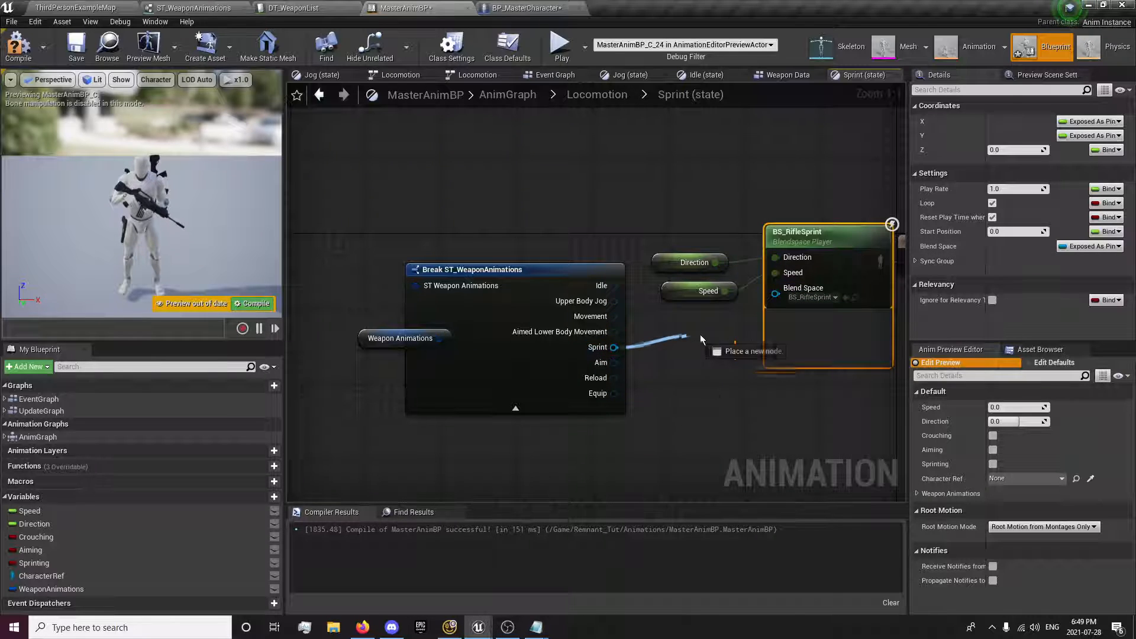
left_click(401, 338)
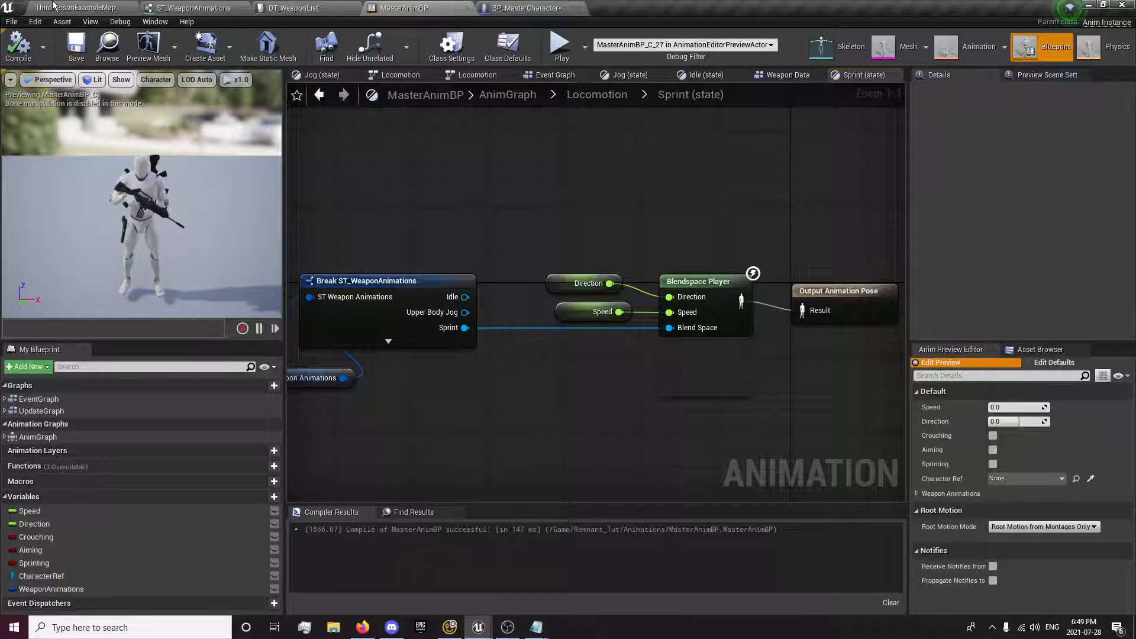
left_click(191, 9)
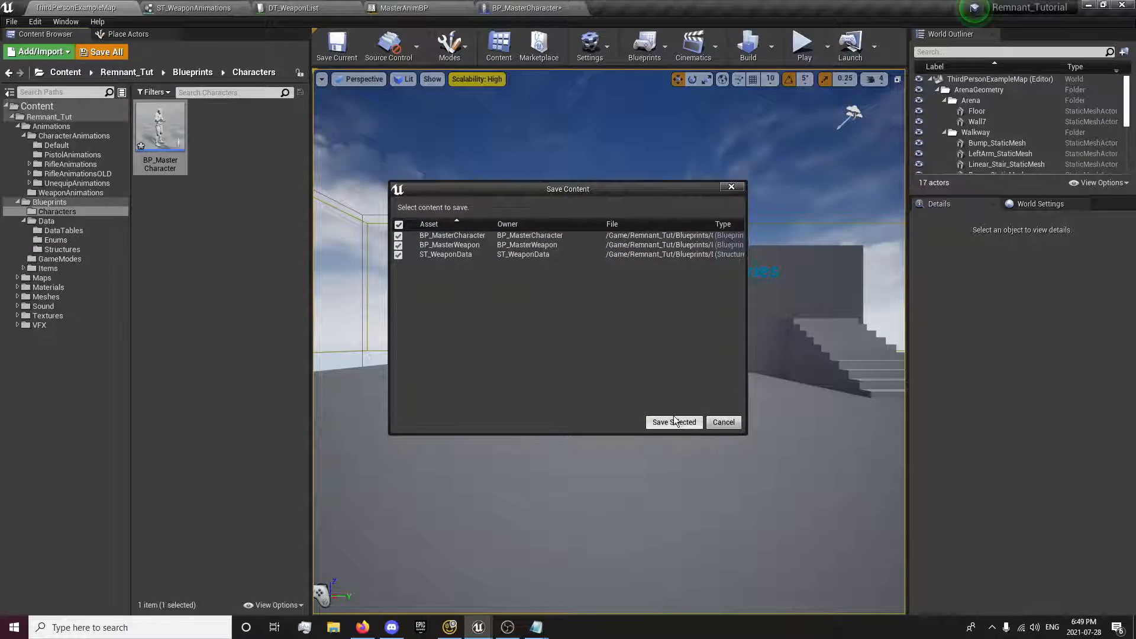
Save the pending assets, play-test the character in the level and stop the session
left_click(674, 422)
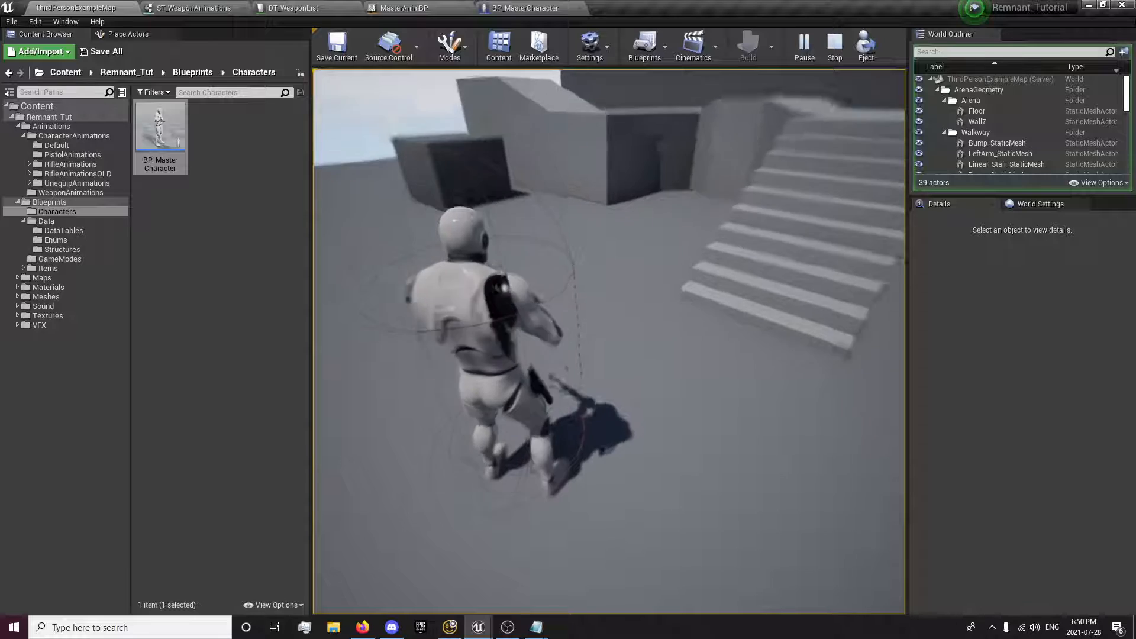
left_click(835, 46)
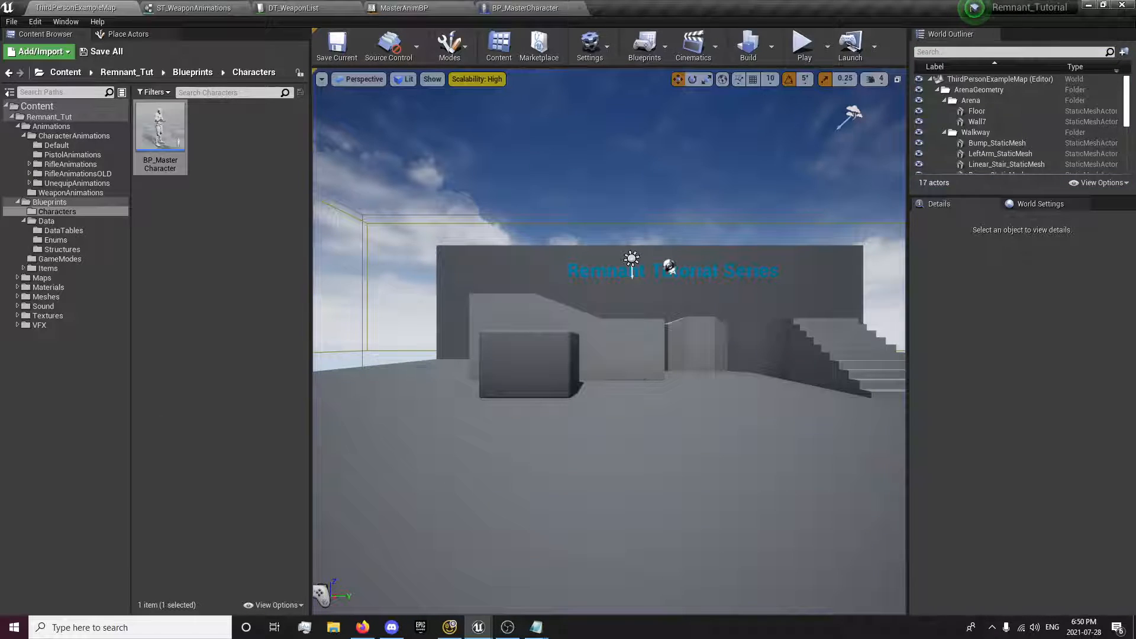